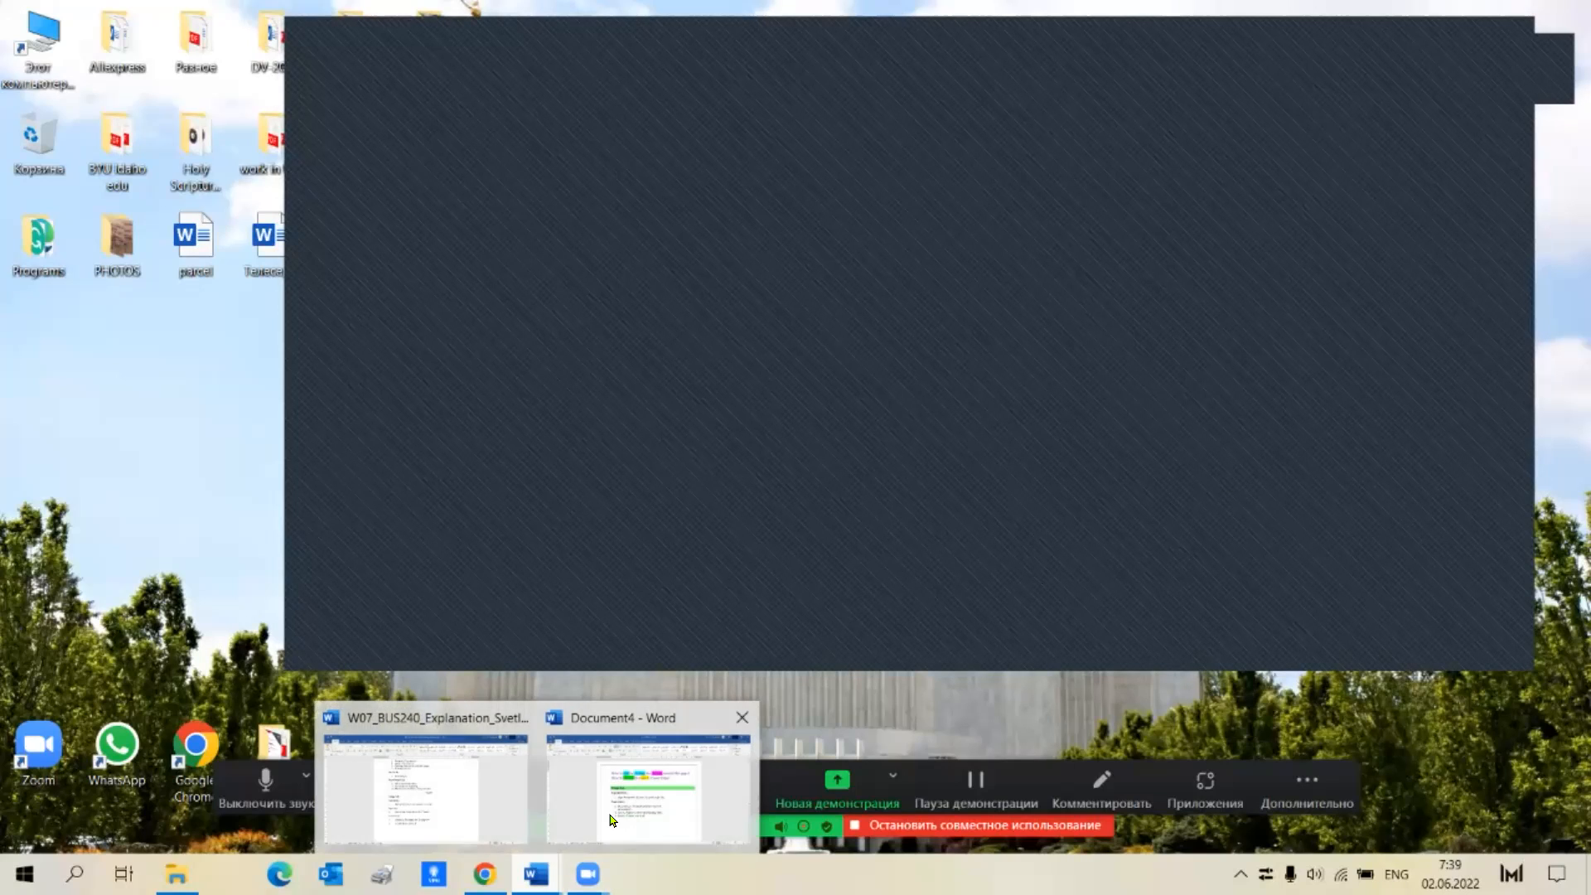
# Step: Switch to the Document4 window holding the page-border and page-colour notes
pyautogui.click(650, 793)
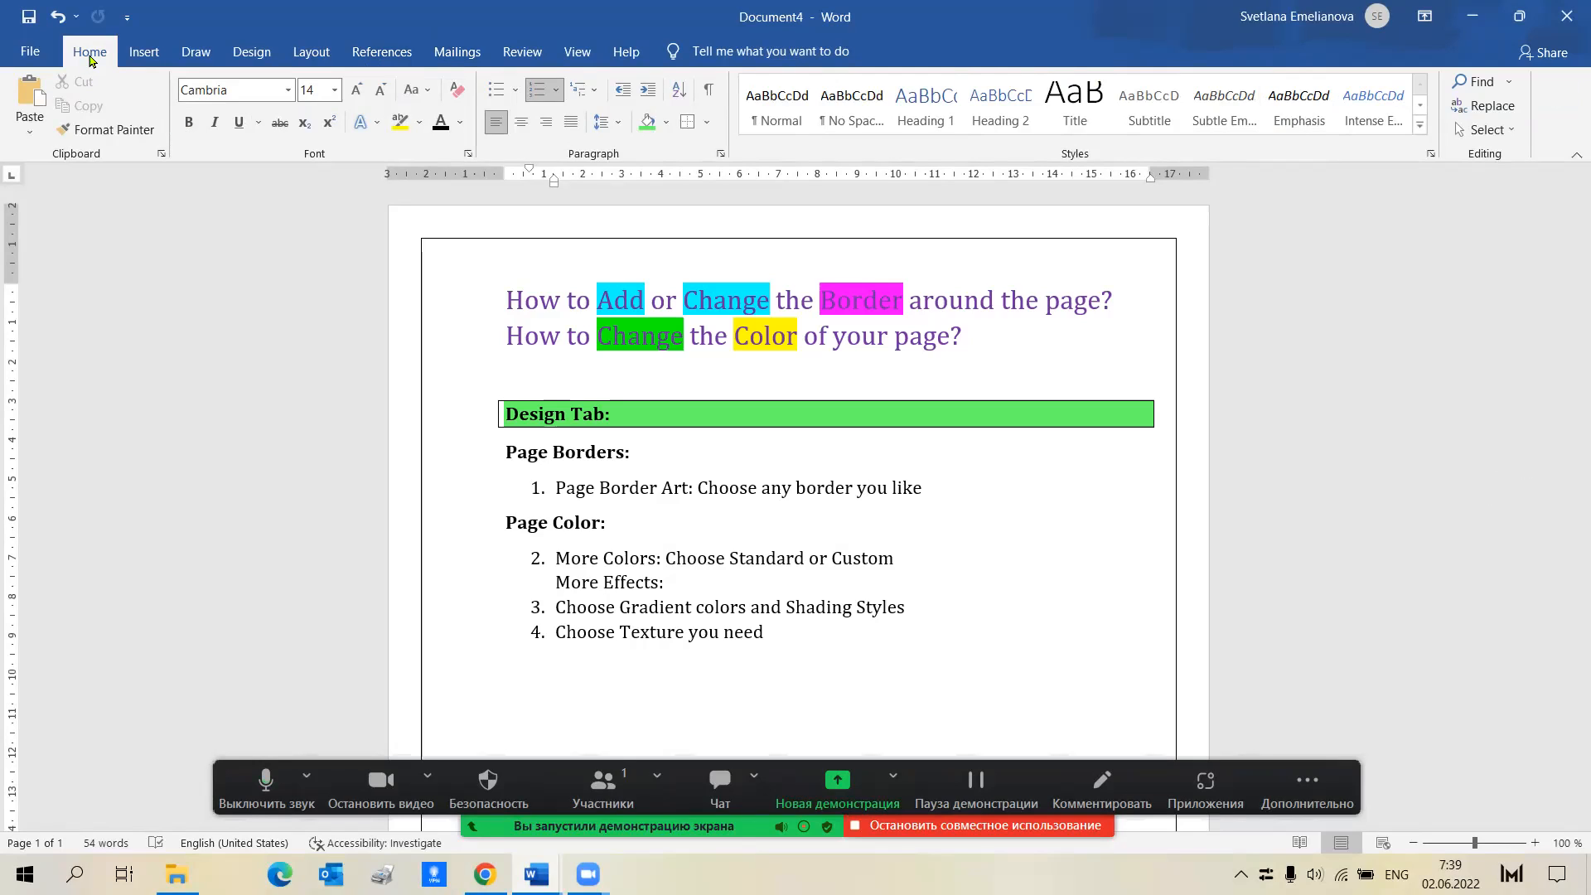
pyautogui.moveTo(56, 57)
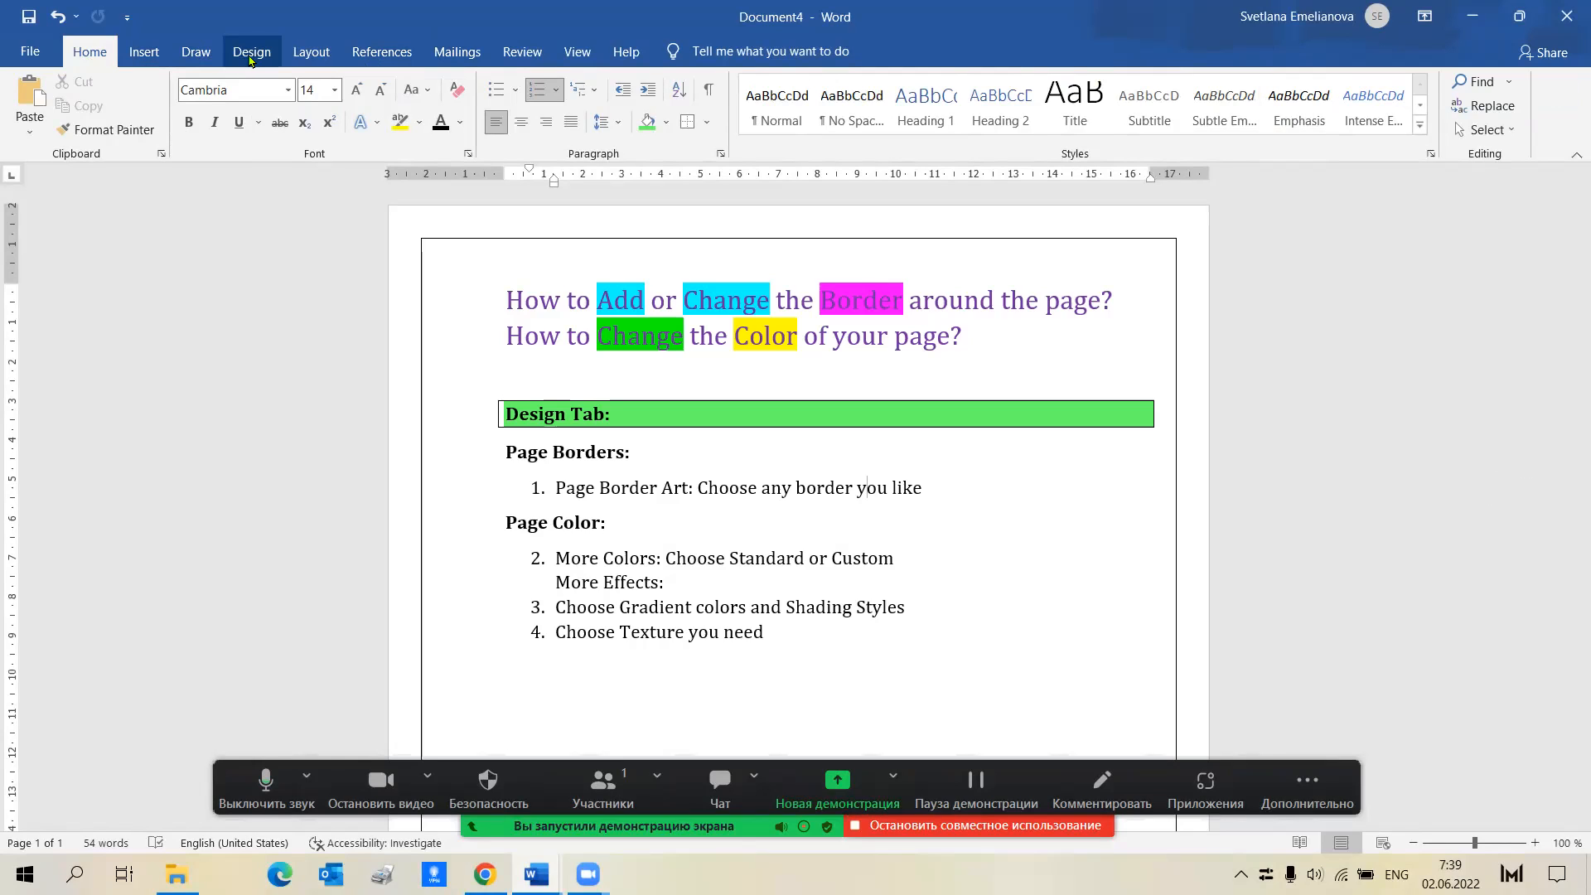
# Step: Show the Design ribbon with the page colour and page border tools
pyautogui.click(250, 51)
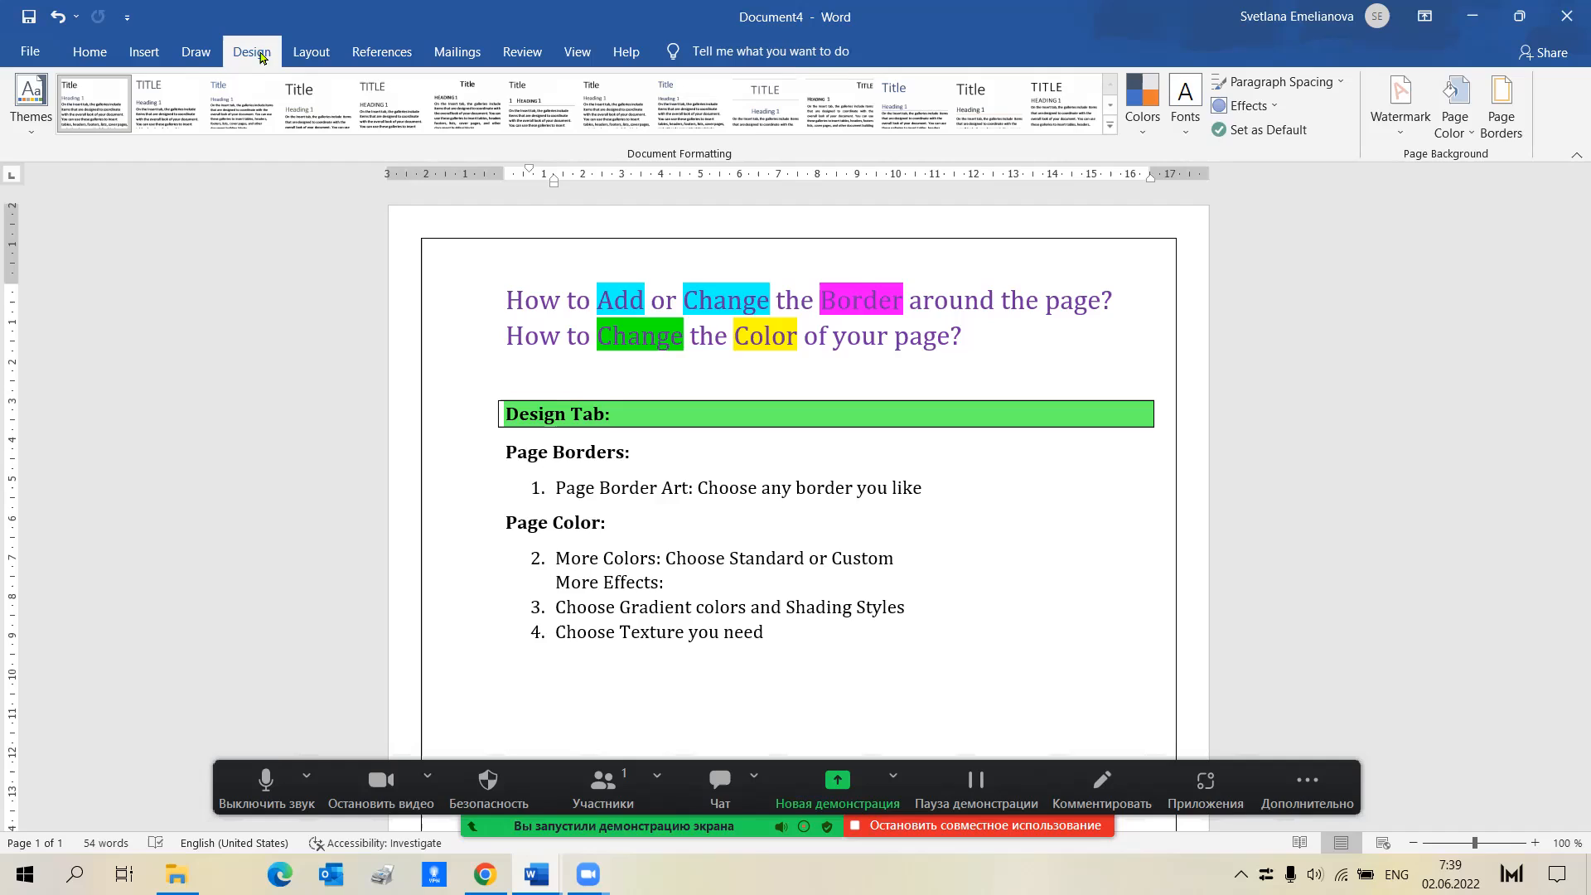
pyautogui.moveTo(1142, 155)
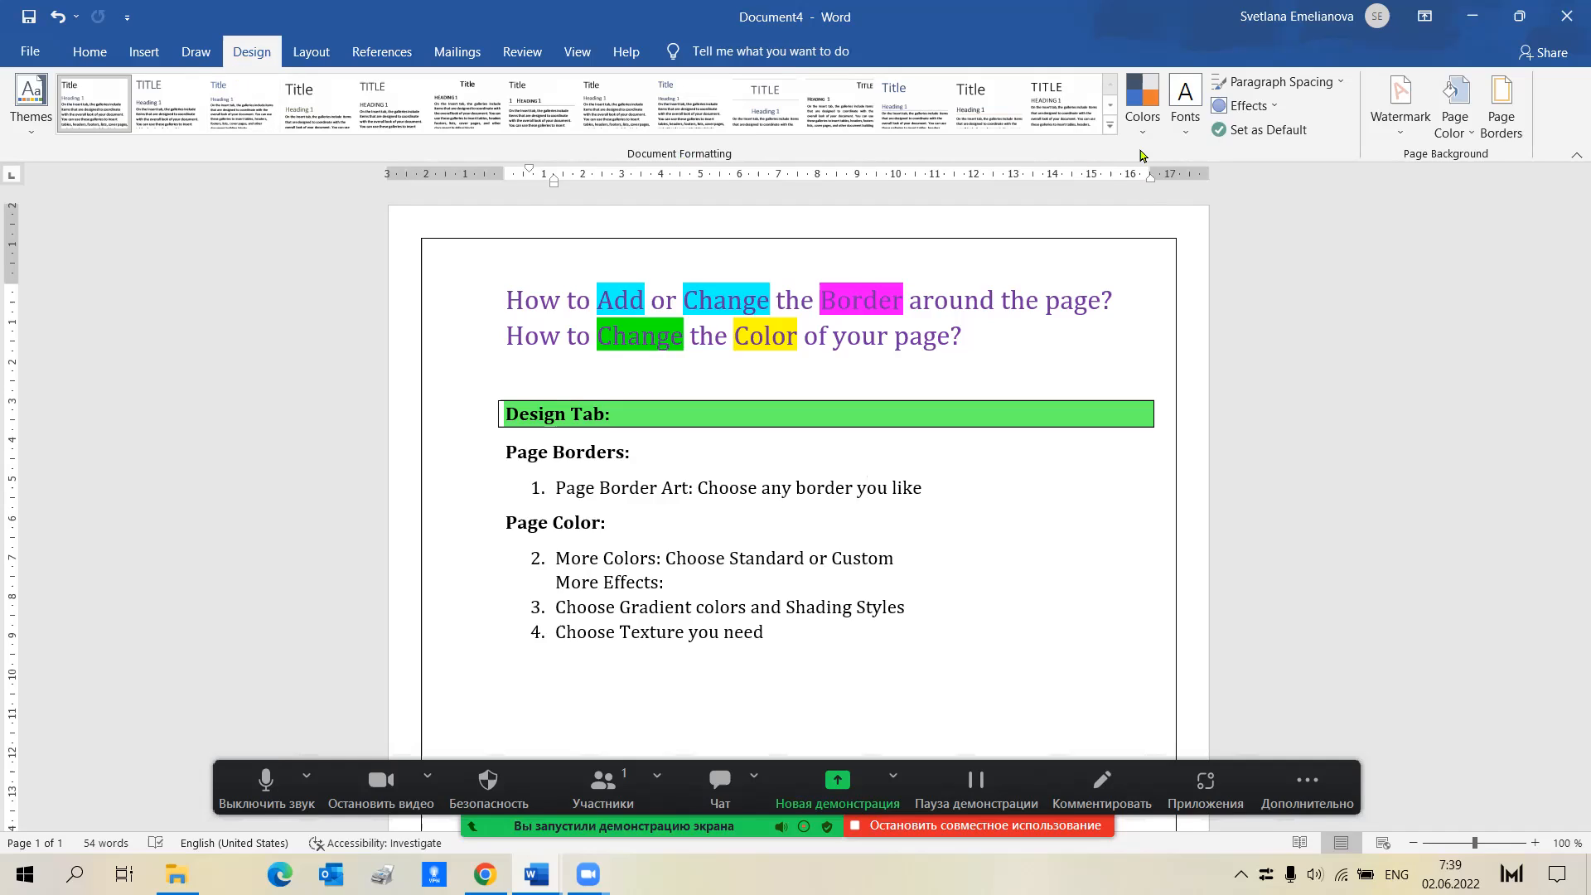
pyautogui.moveTo(1517, 151)
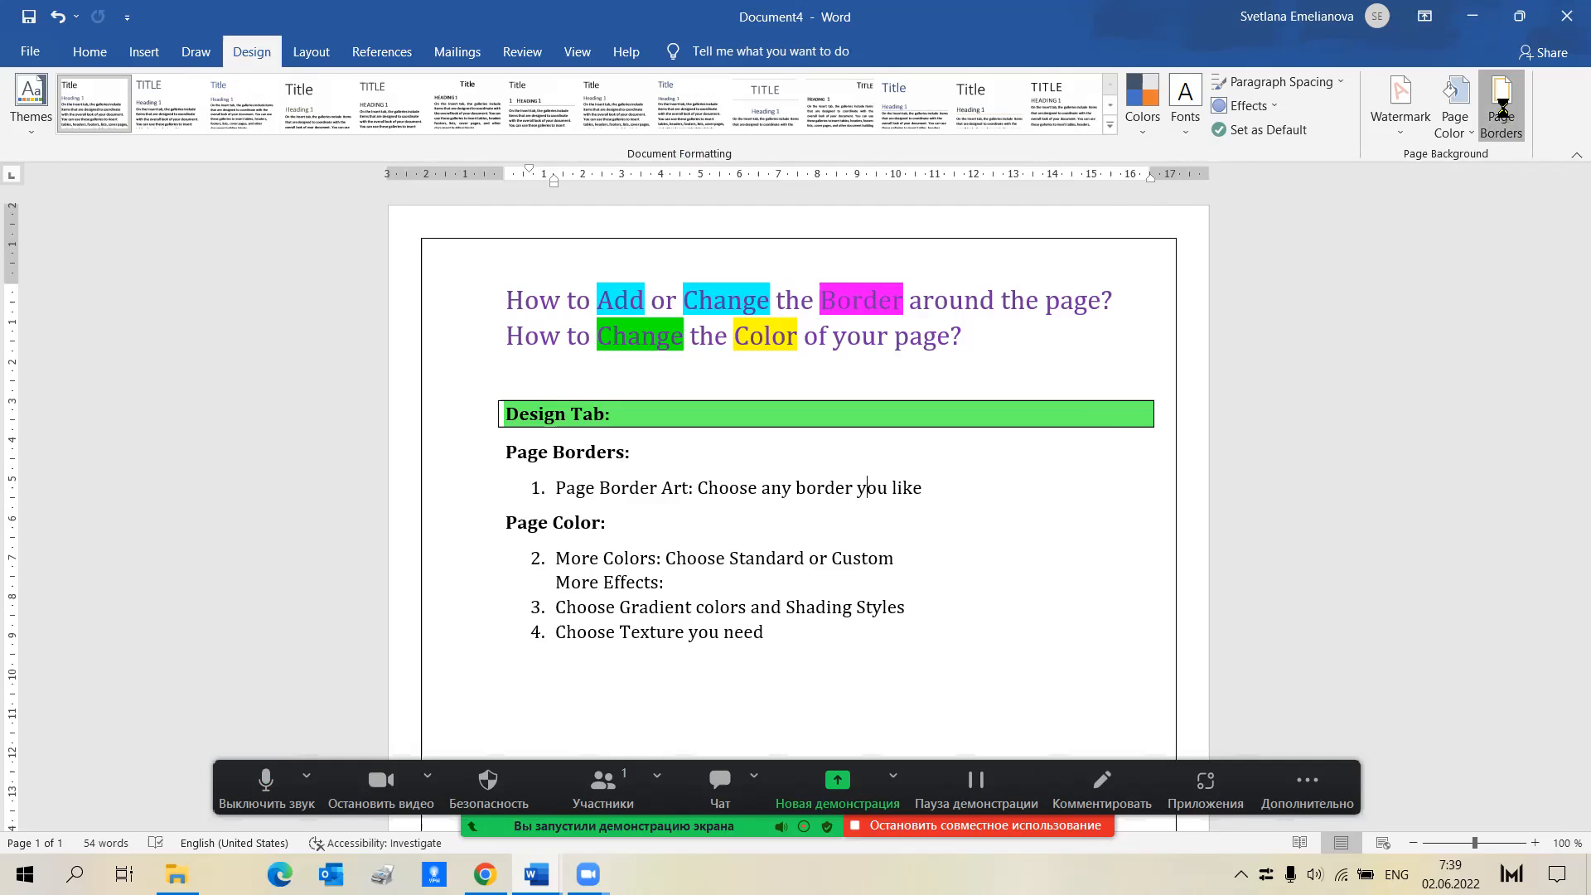
# Step: Apply the red poinsettia art border around the whole page via Page Borders
pyautogui.click(1502, 106)
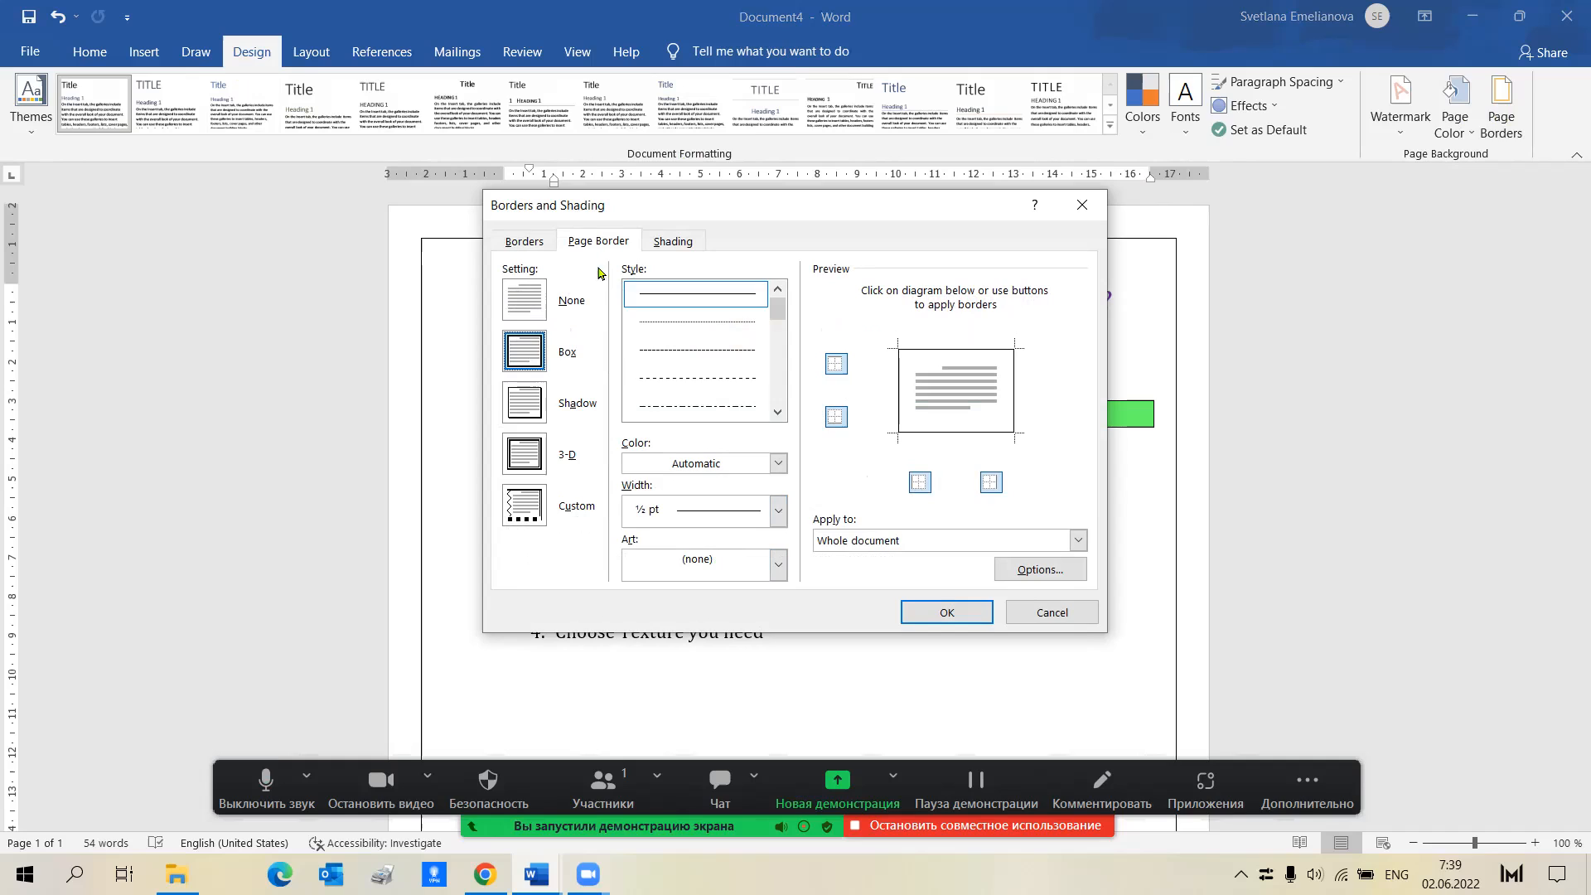
pyautogui.moveTo(636, 531)
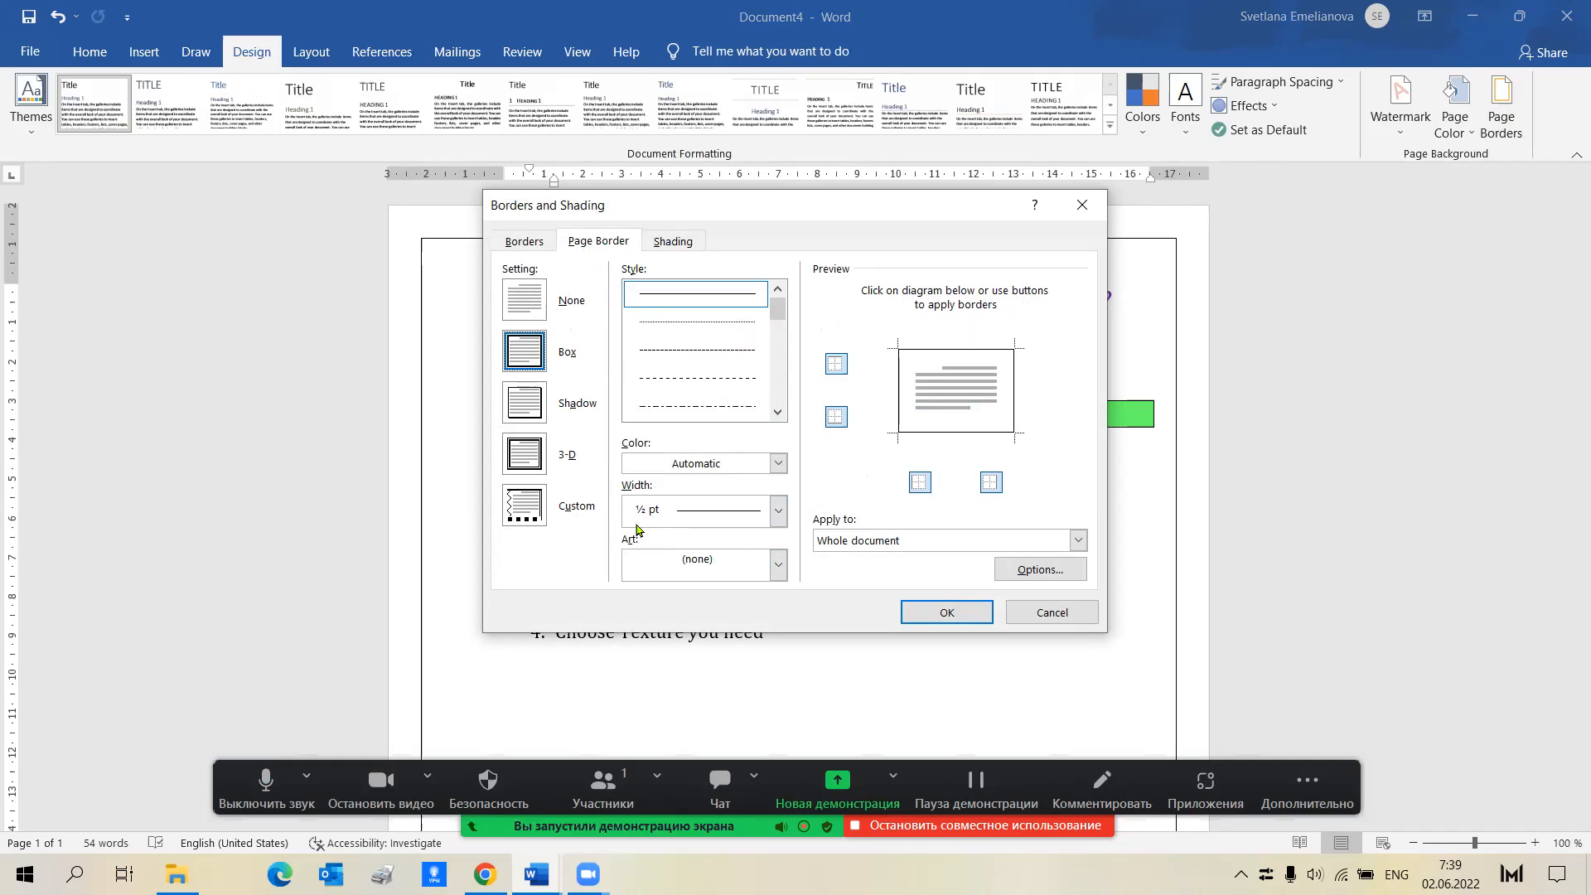
pyautogui.click(778, 564)
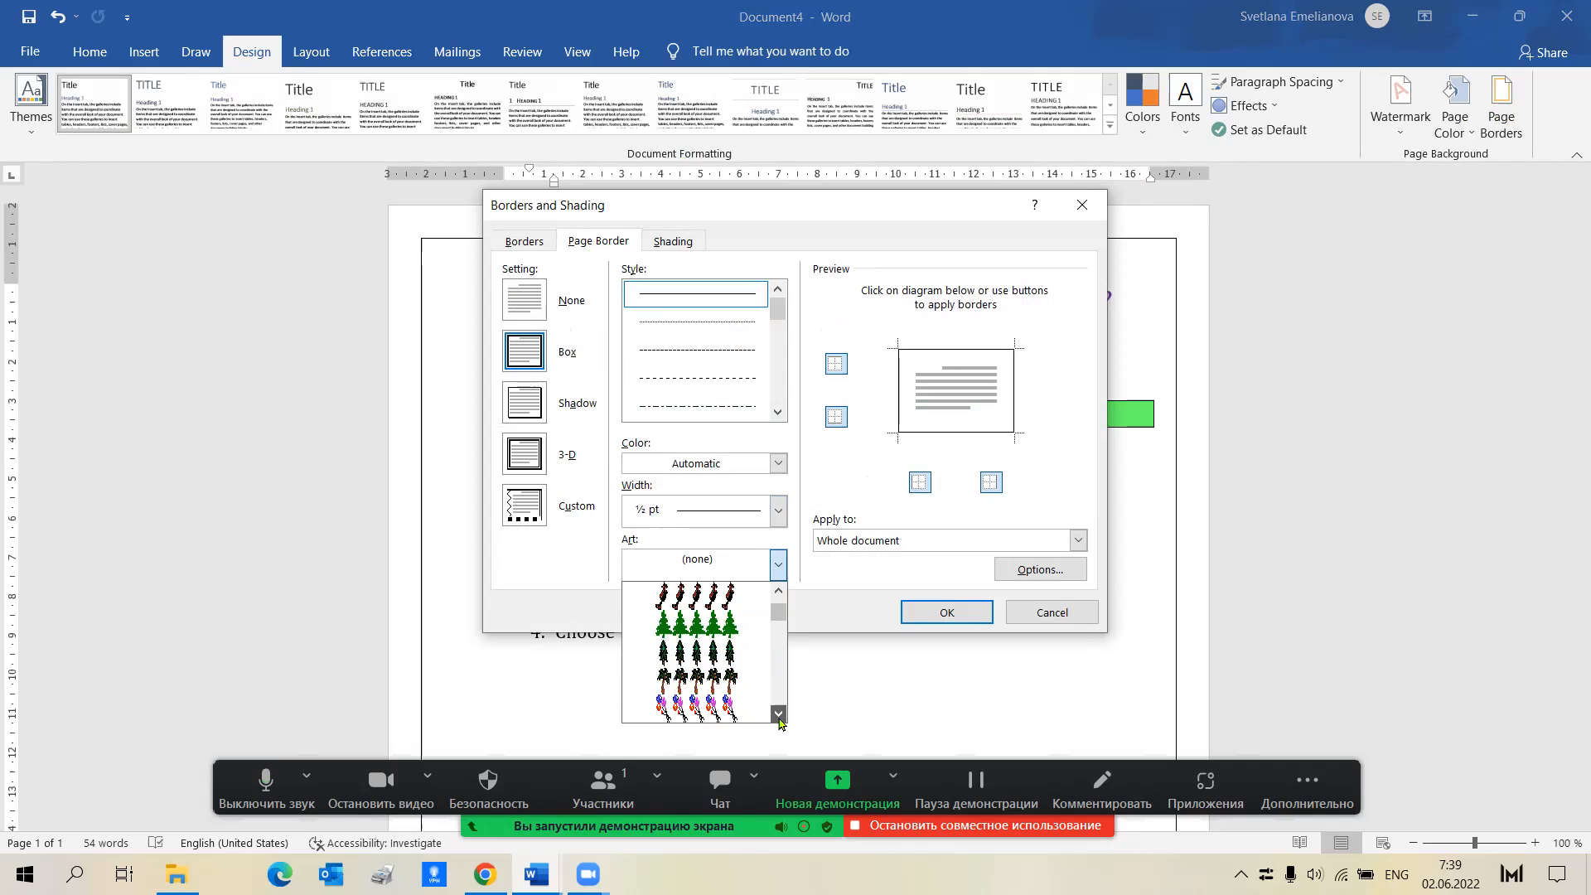
pyautogui.click(777, 716)
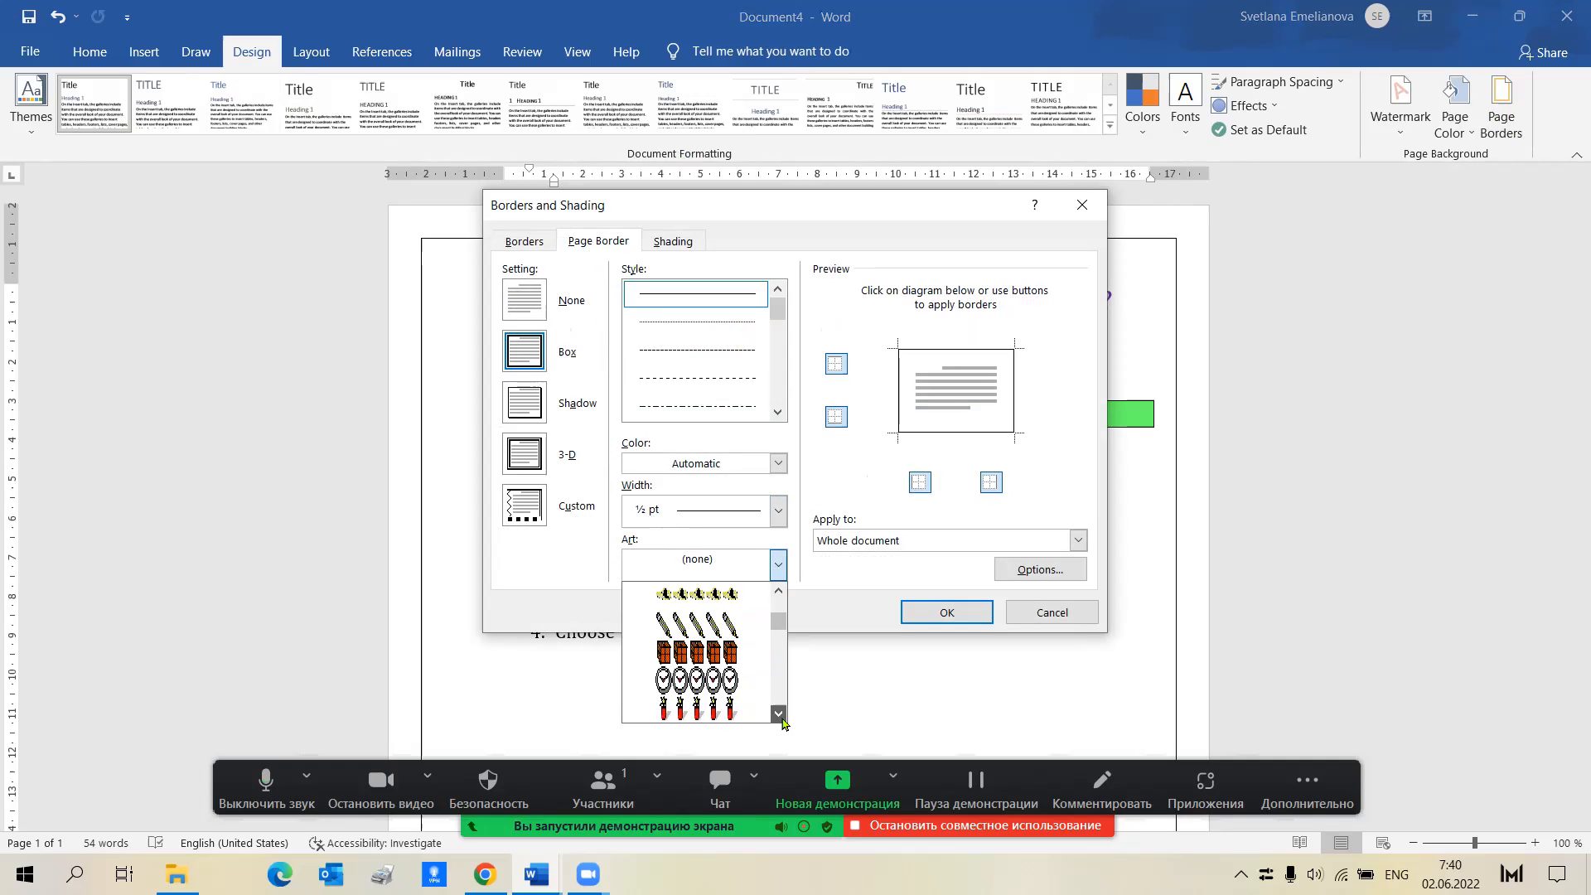
pyautogui.click(778, 713)
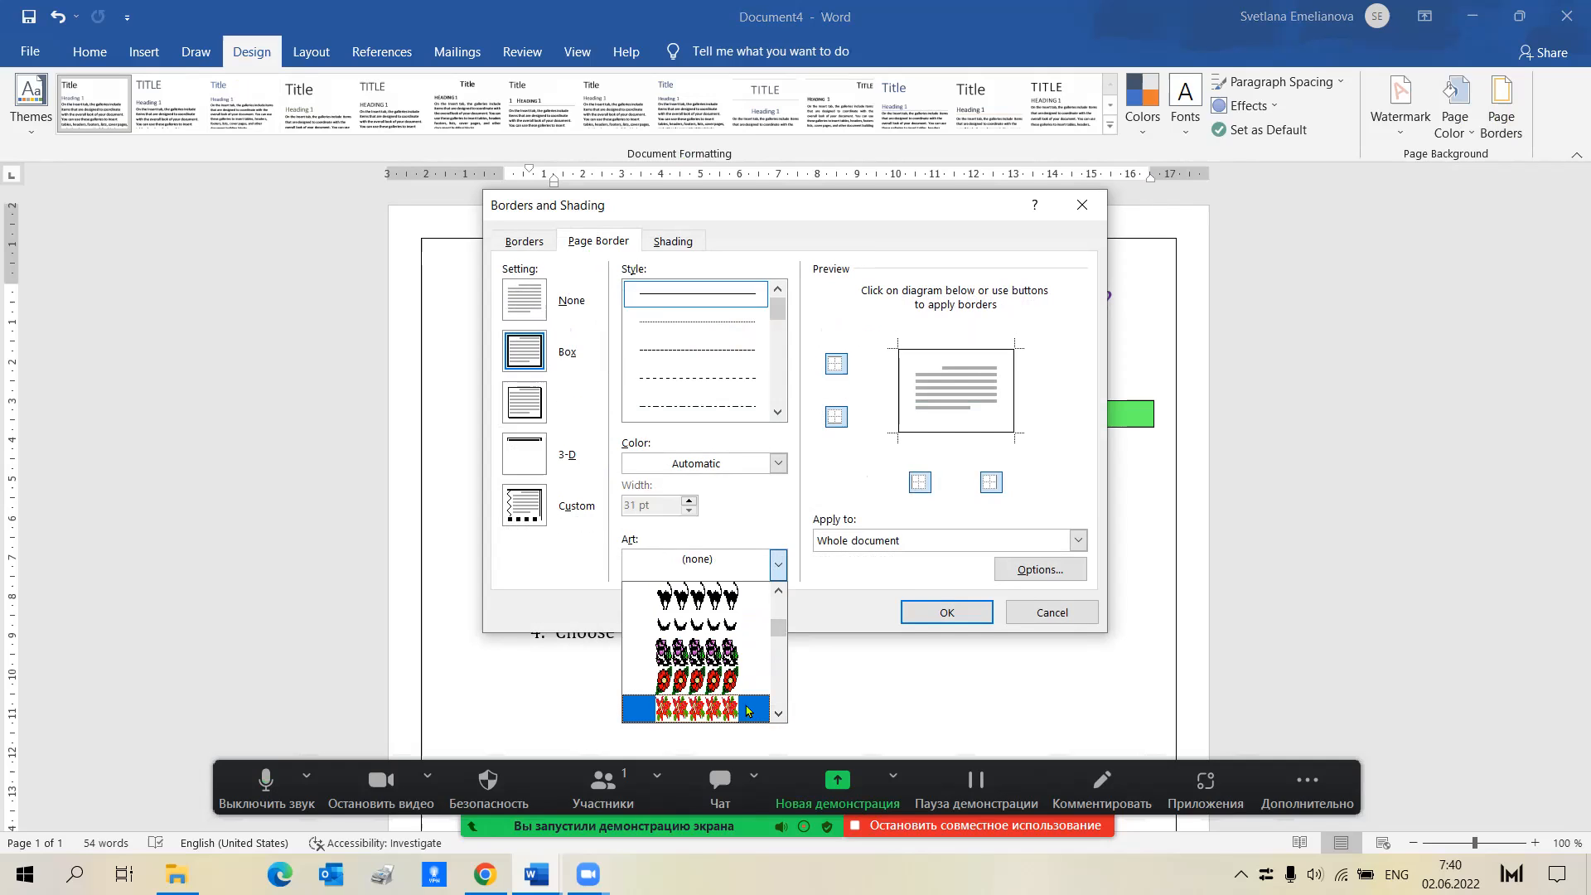
pyautogui.click(694, 699)
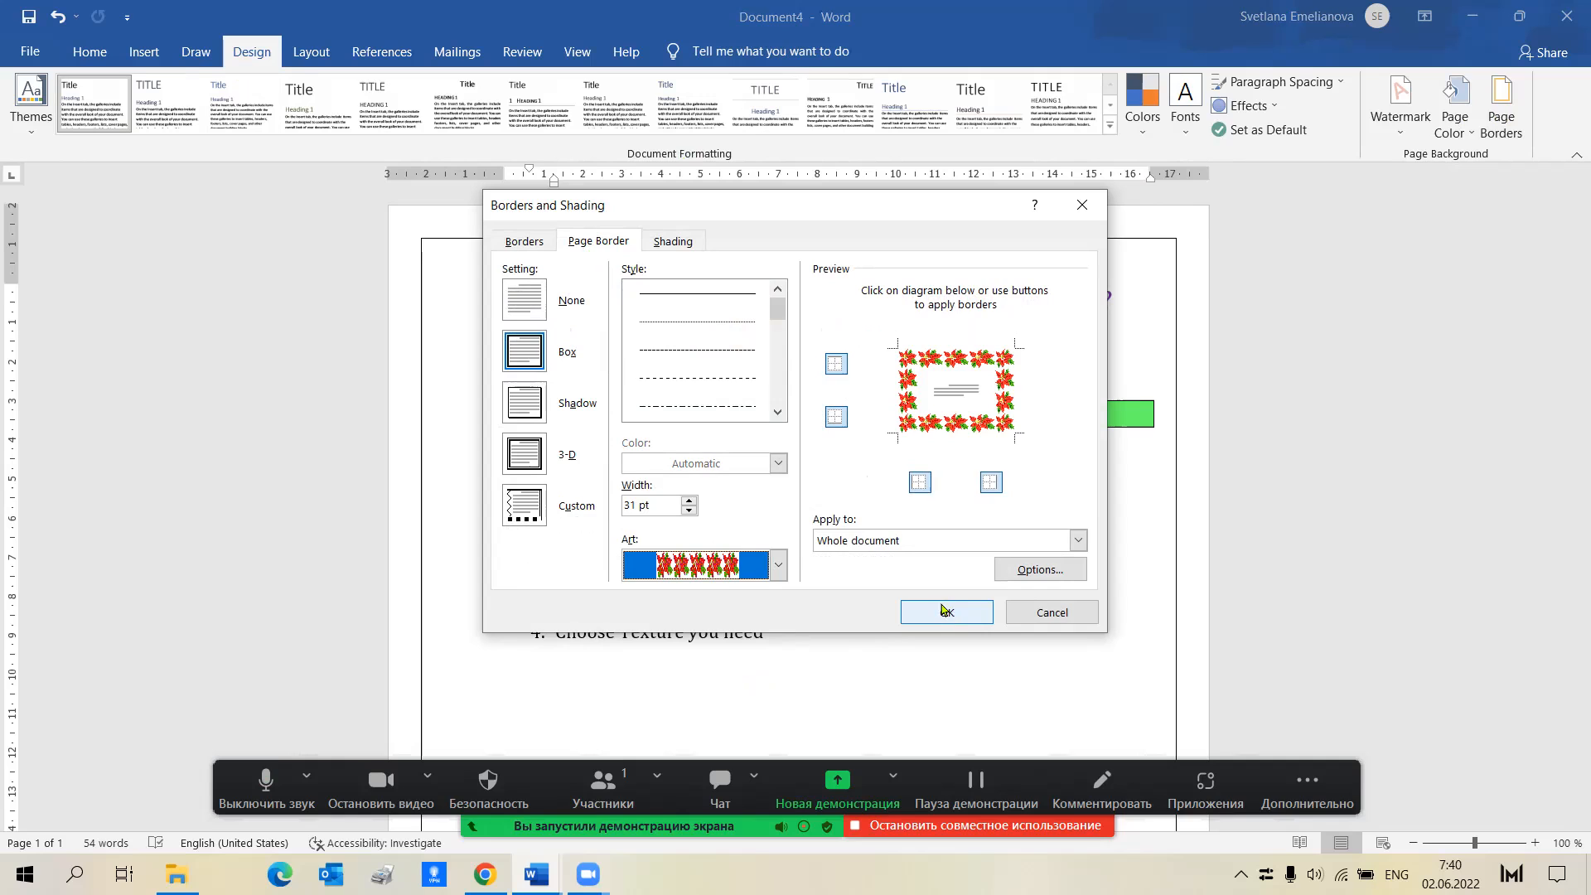
pyautogui.click(943, 612)
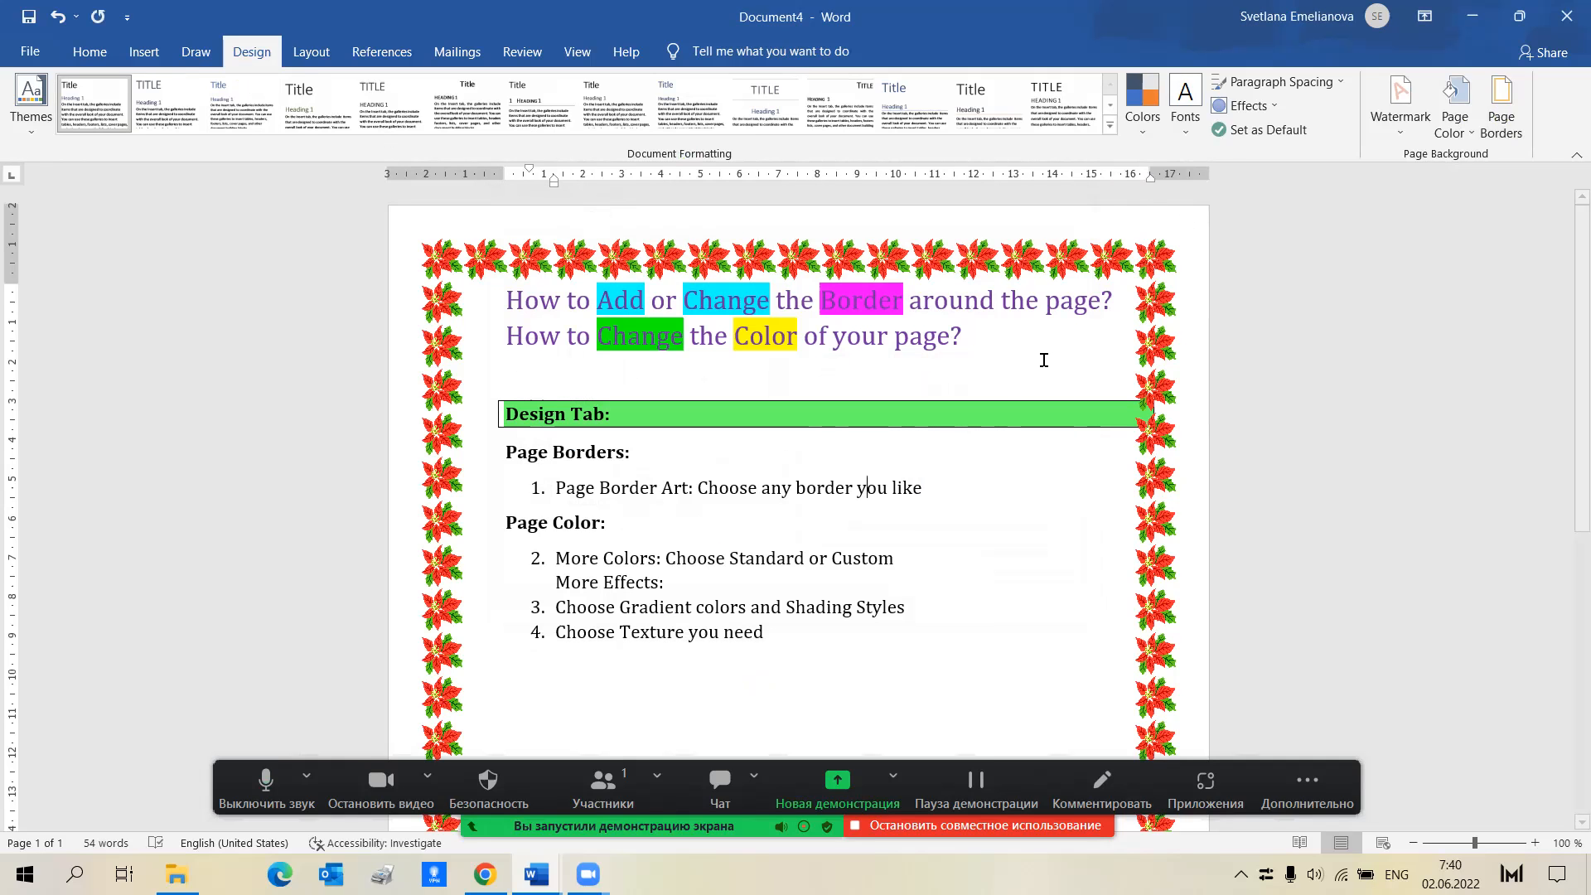
pyautogui.moveTo(1246, 459)
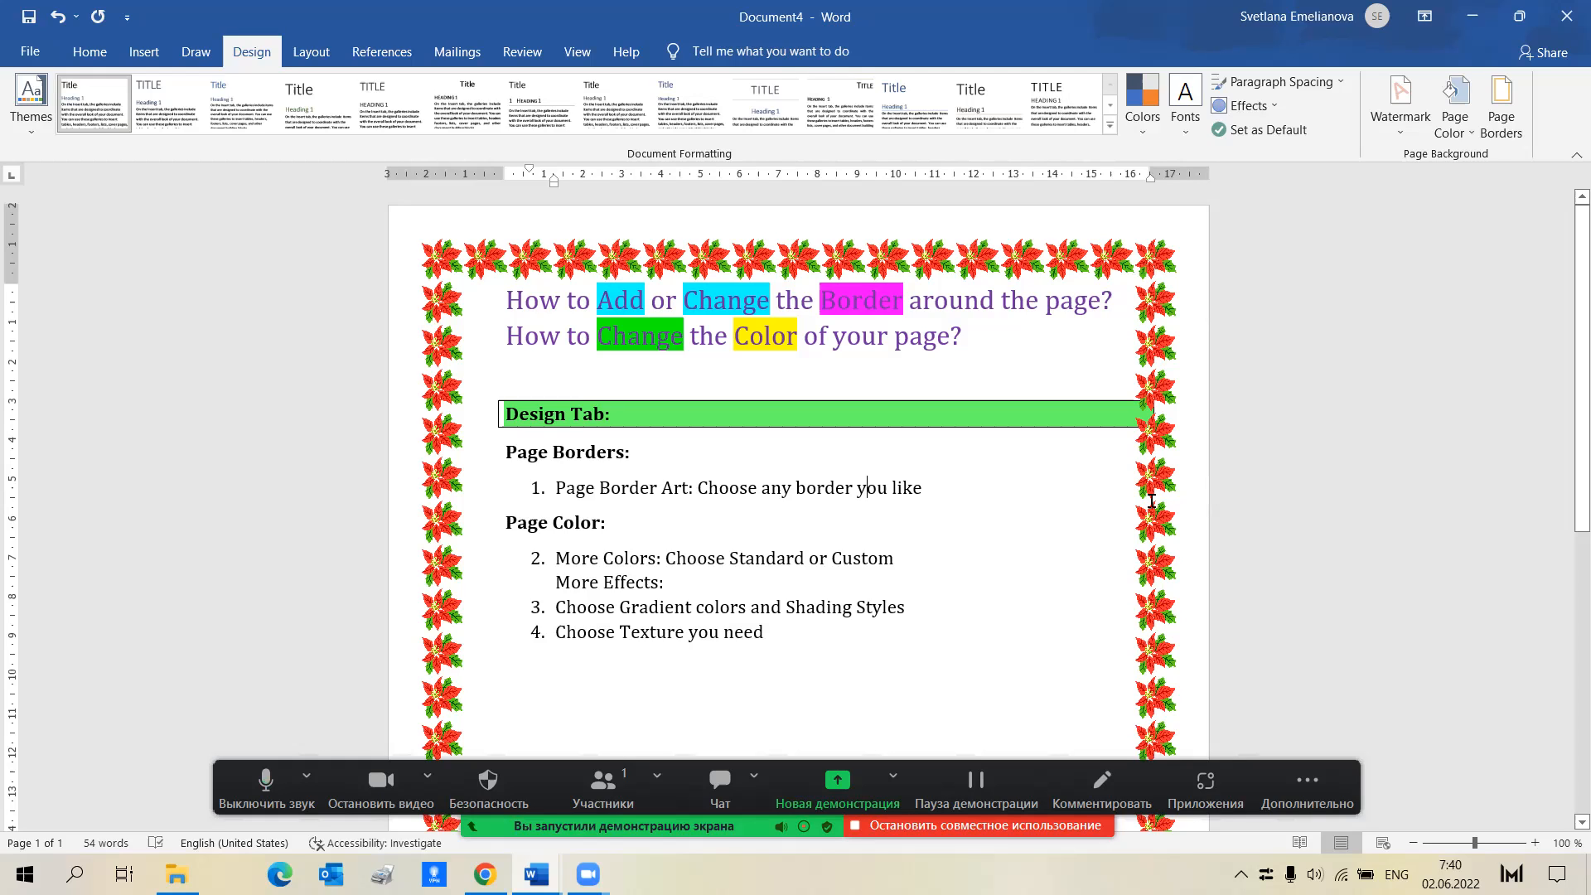
pyautogui.moveTo(1079, 539)
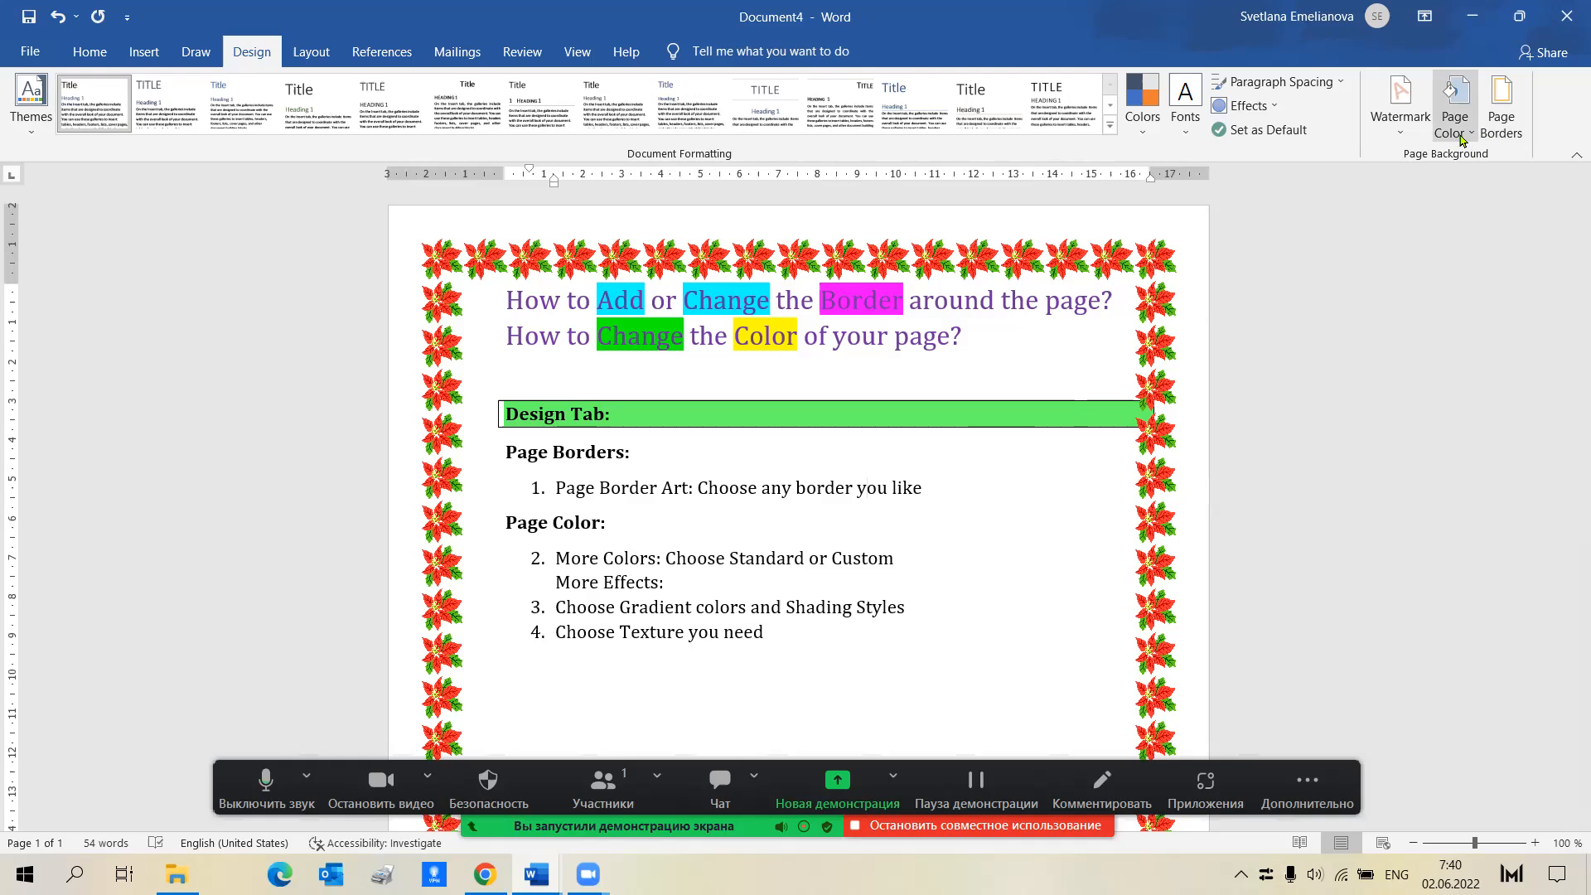
# Step: Reach the More Colors dialog from Page Color without applying a colour yet
pyautogui.click(1453, 106)
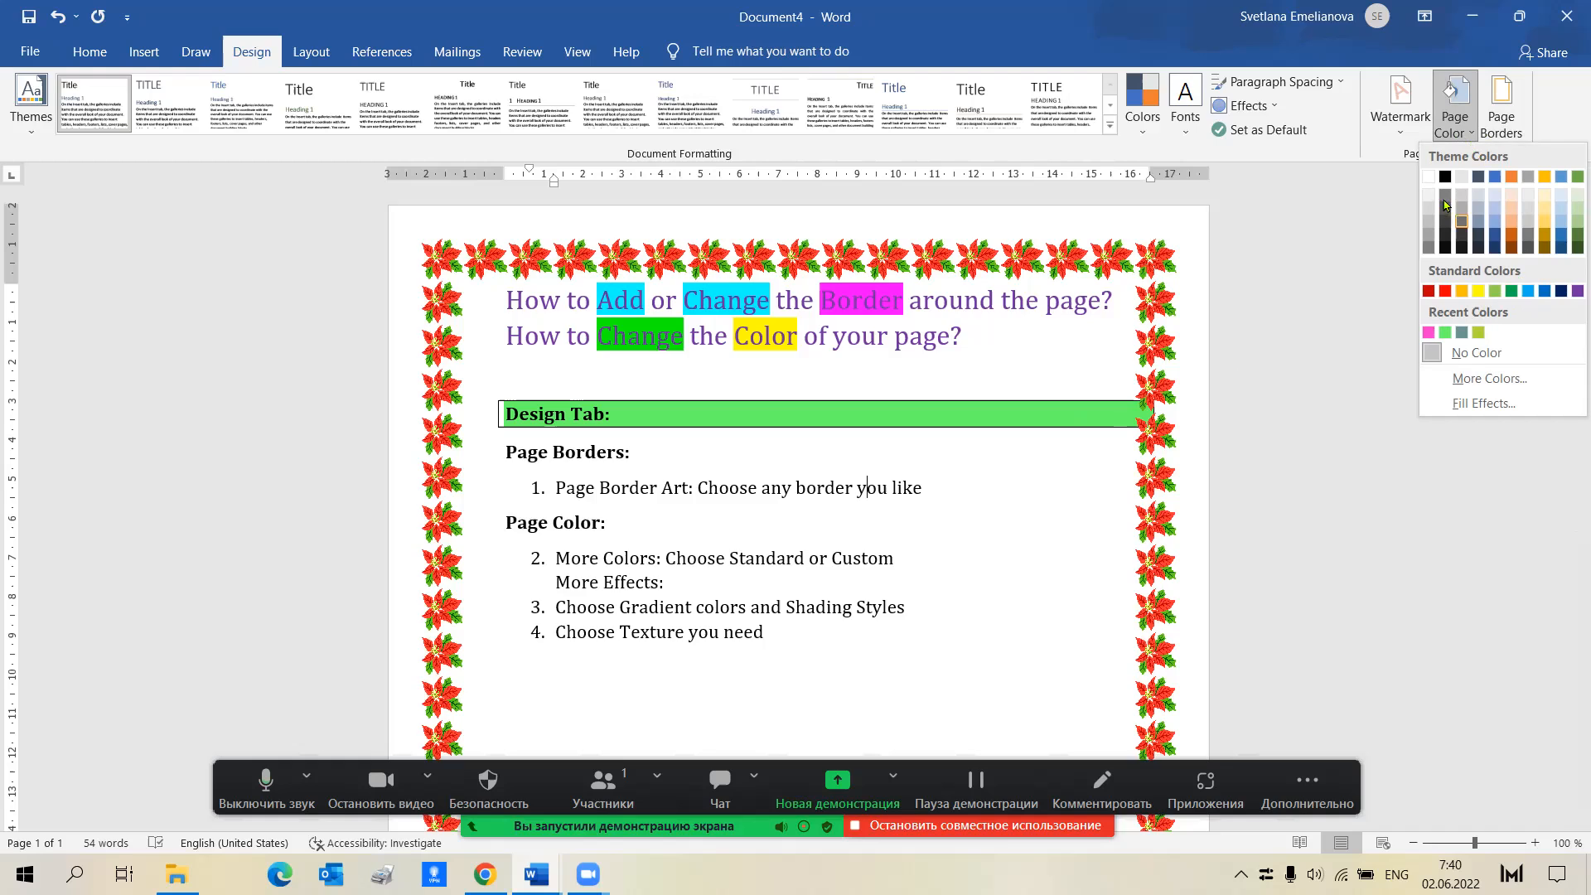
pyautogui.click(1545, 197)
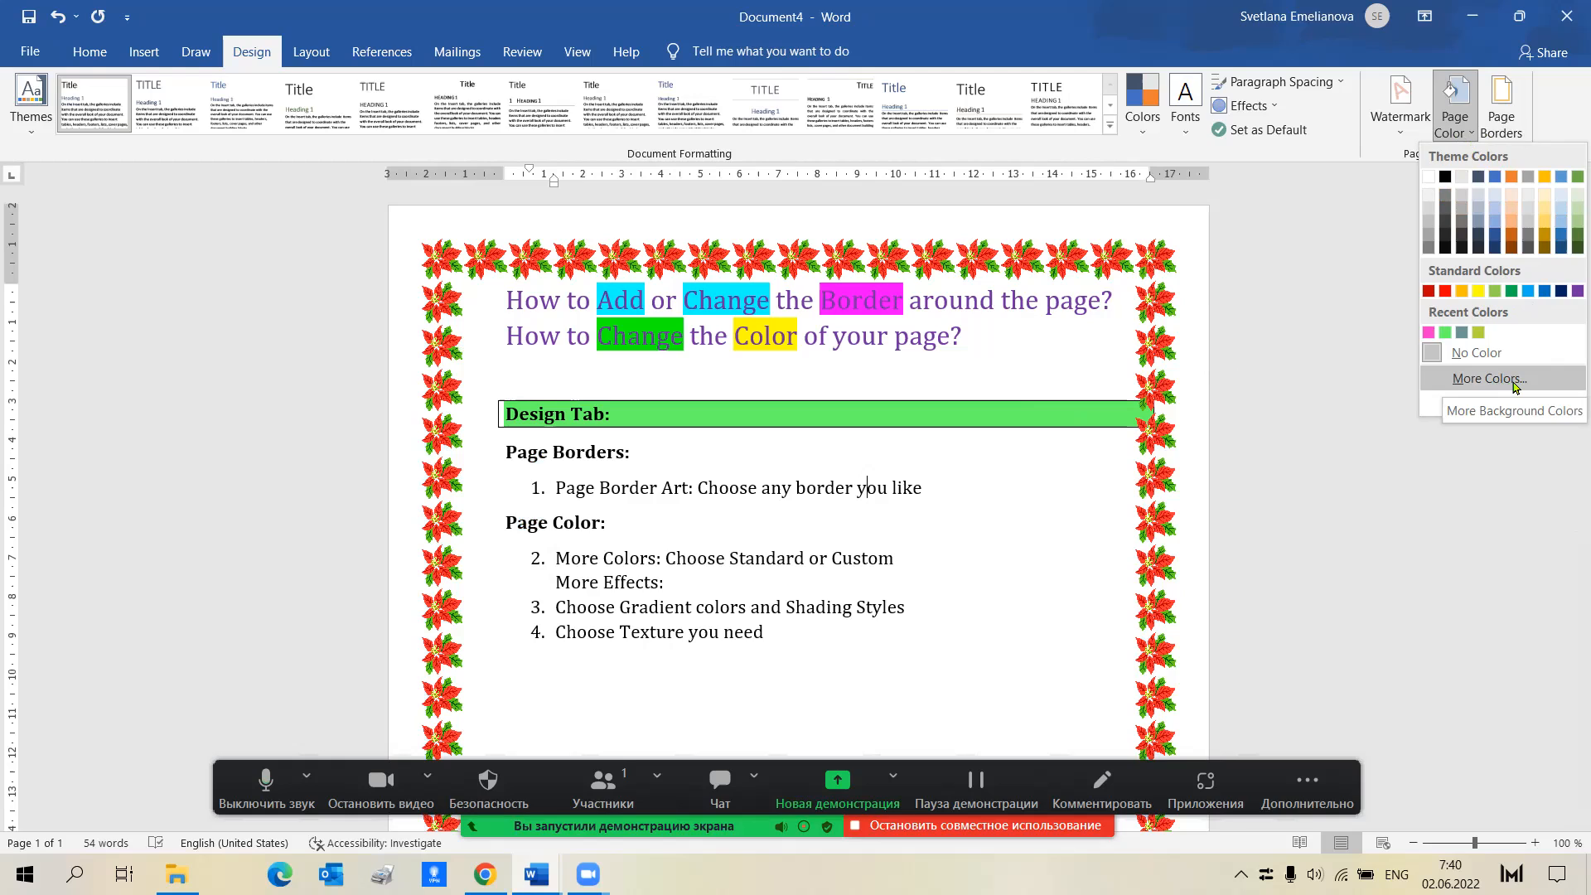
pyautogui.click(1490, 378)
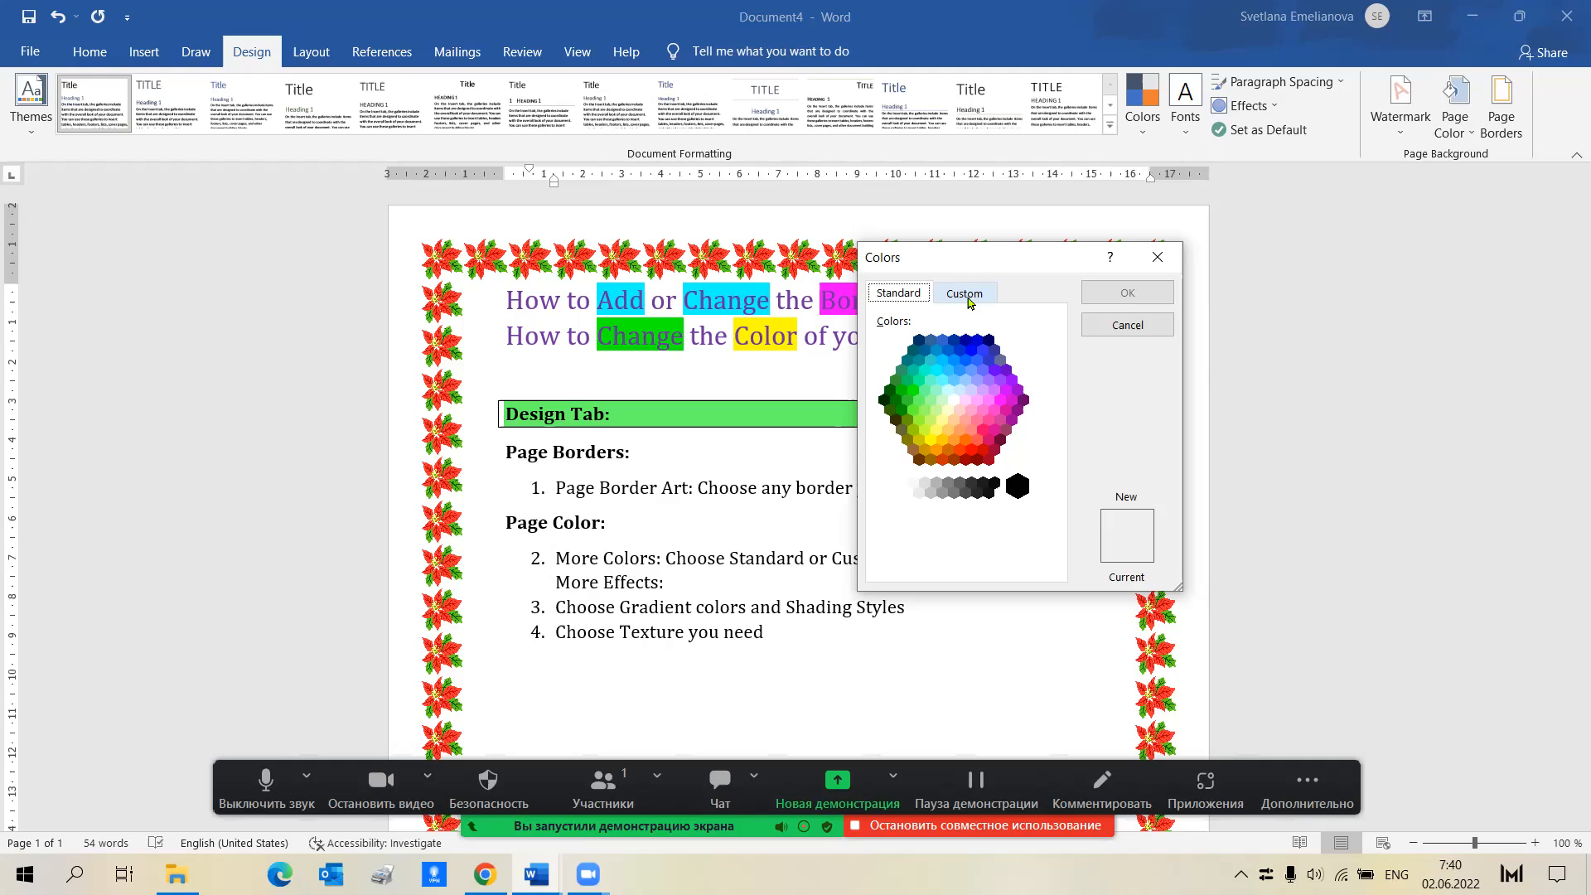
# Step: Try custom green, blue and yellow-green, then apply a standard light green page colour
pyautogui.click(963, 291)
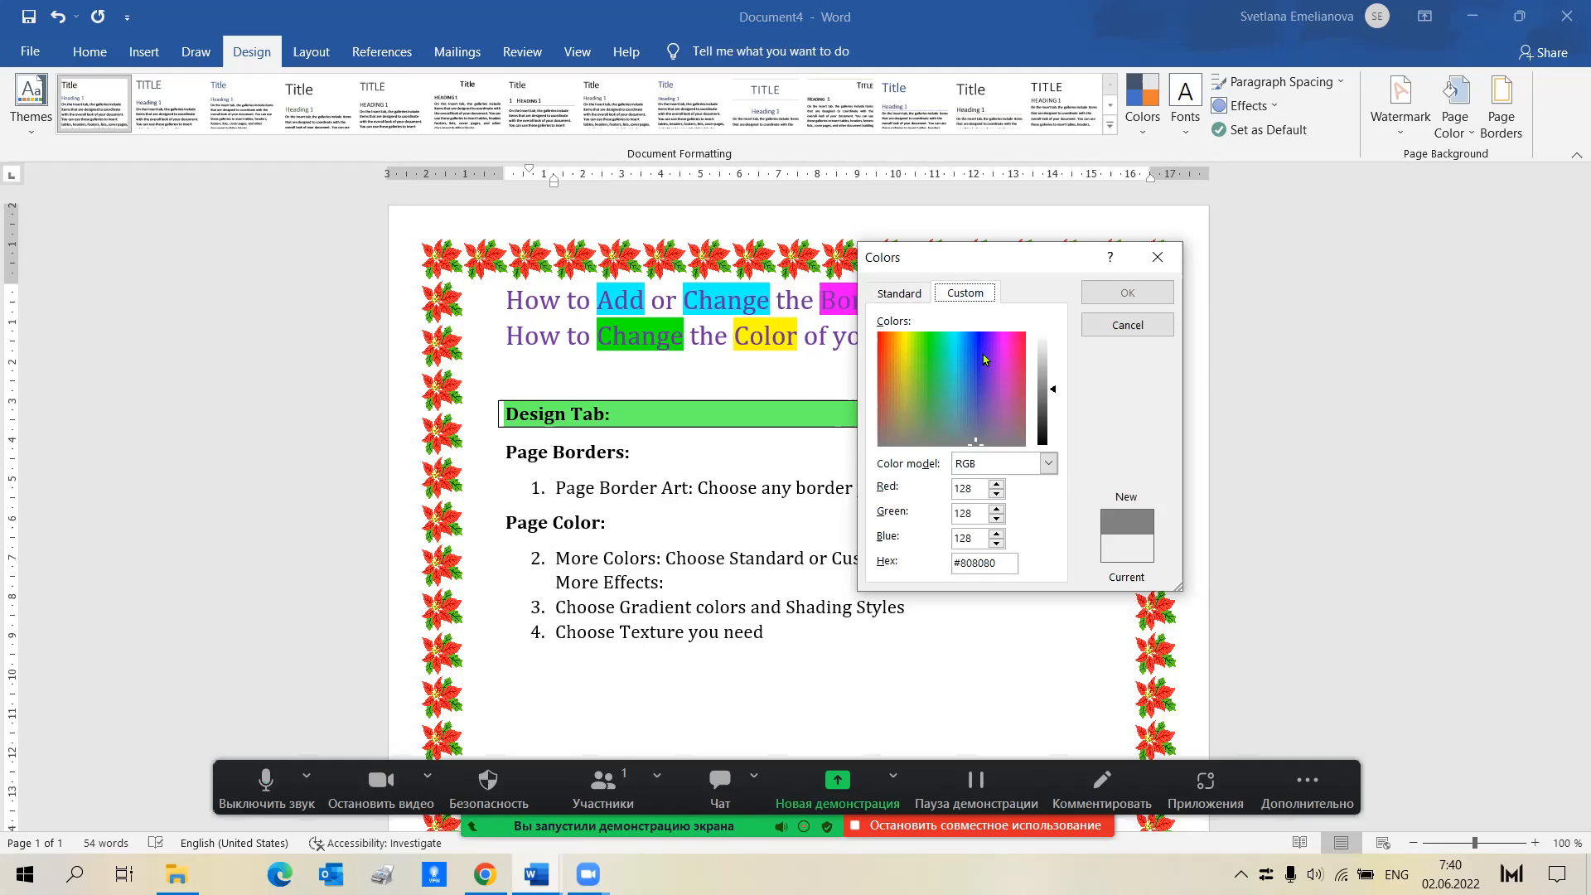
pyautogui.click(929, 377)
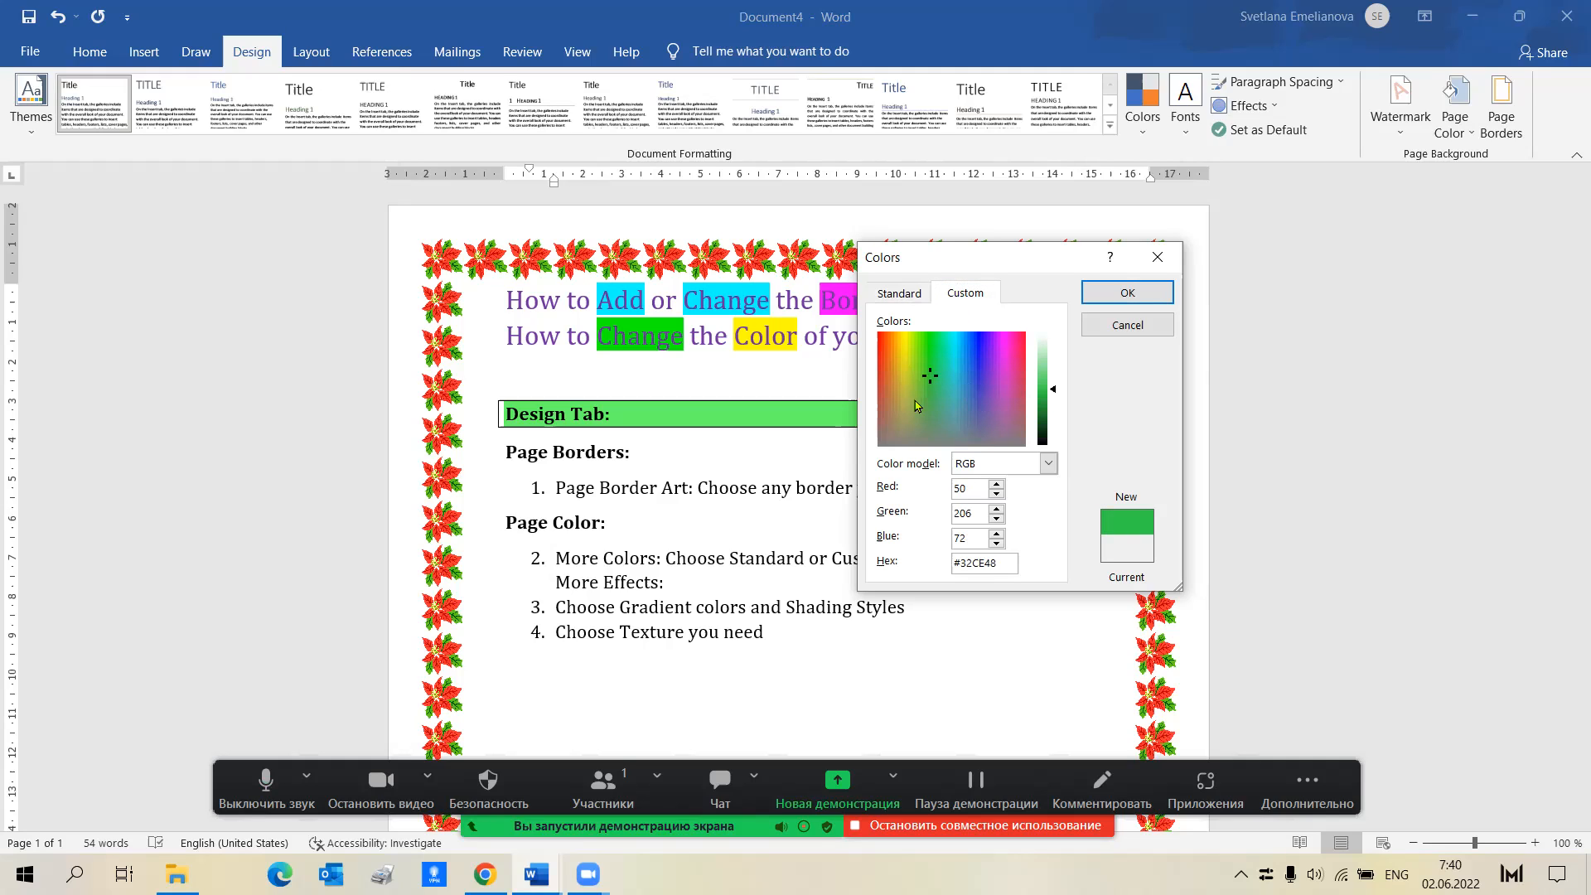
pyautogui.click(998, 391)
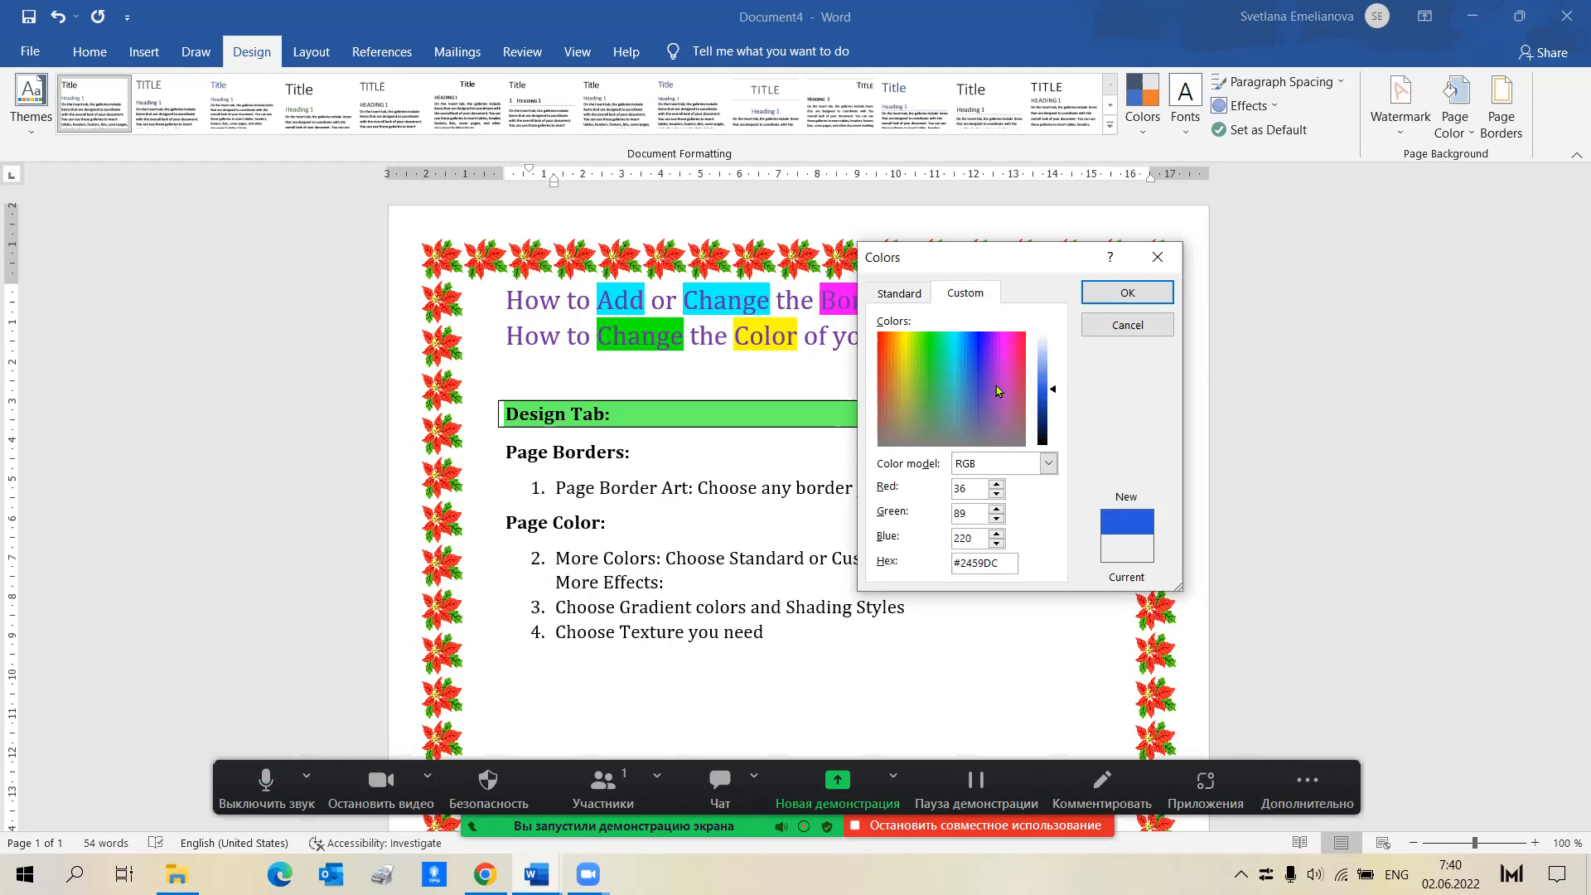
pyautogui.click(913, 386)
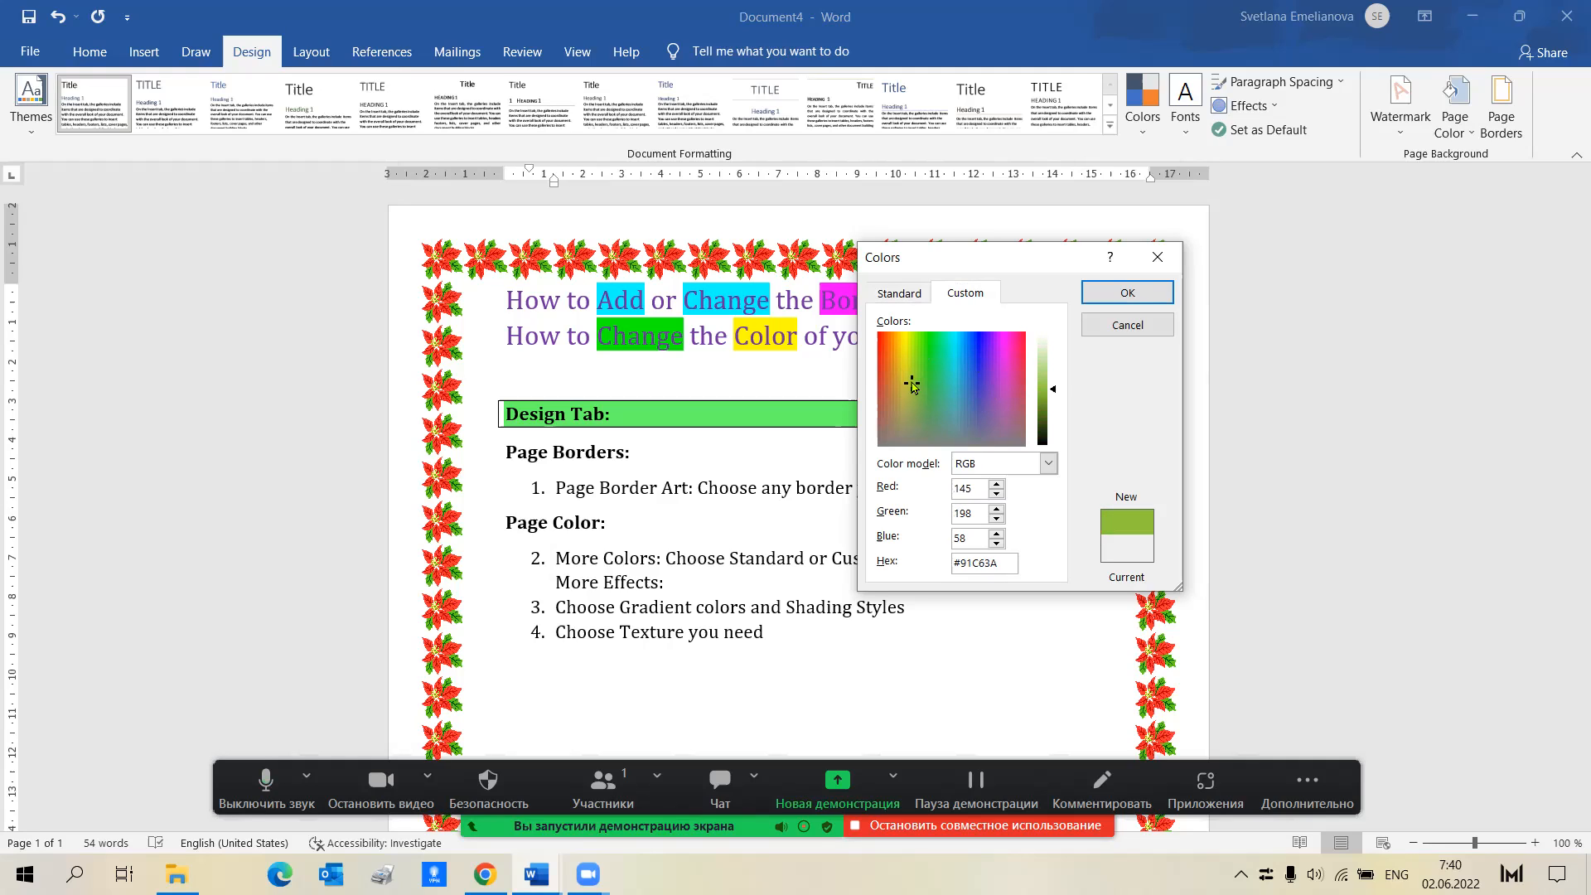
pyautogui.click(897, 292)
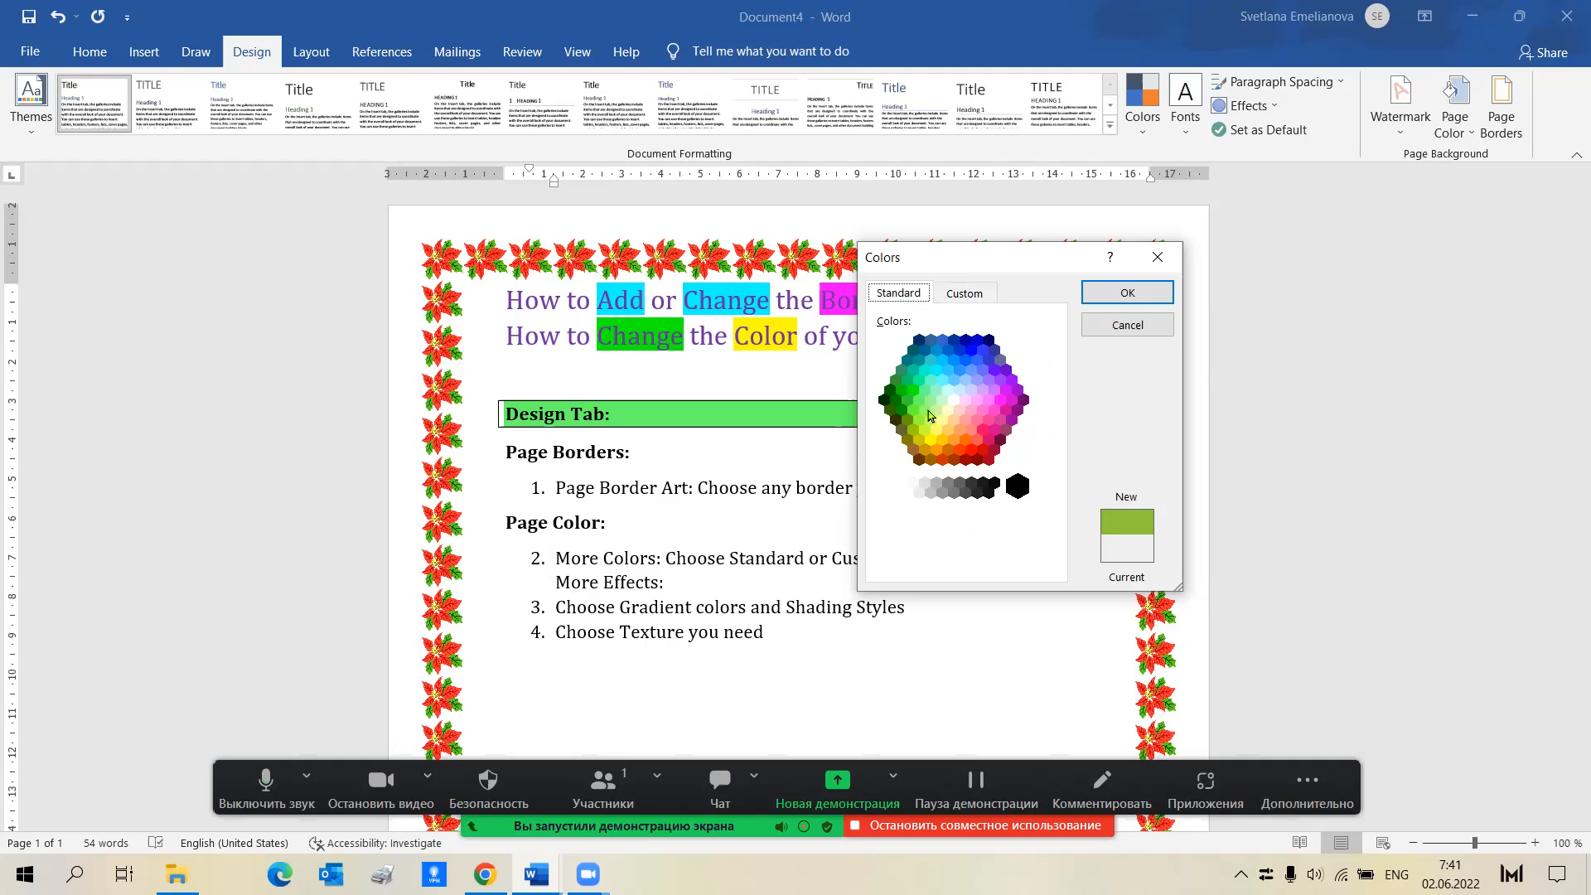
pyautogui.moveTo(943, 398)
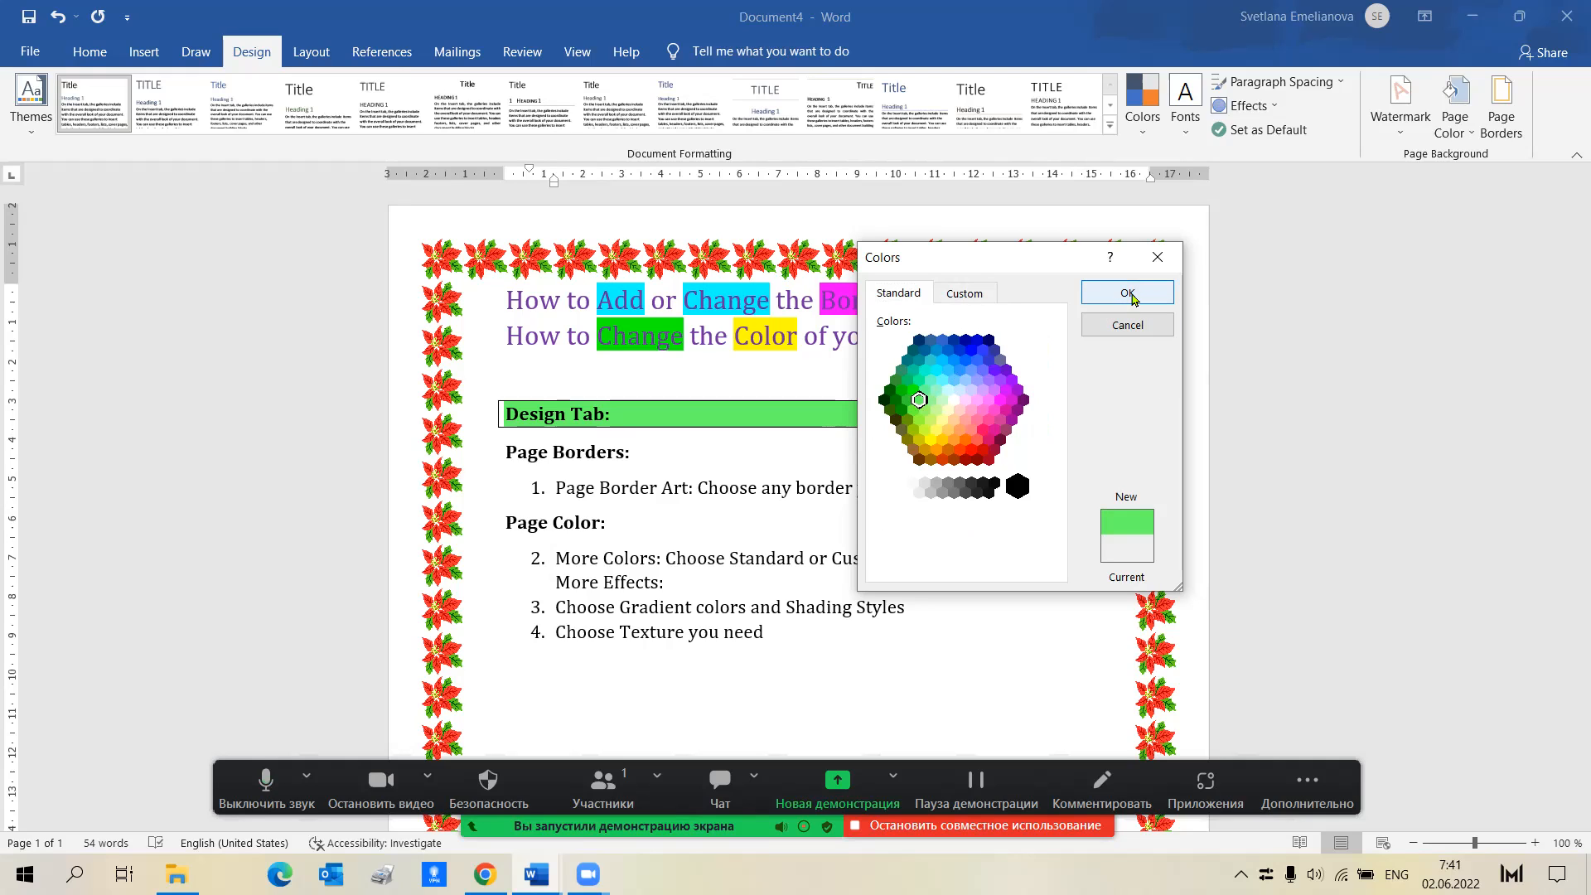
pyautogui.click(1127, 293)
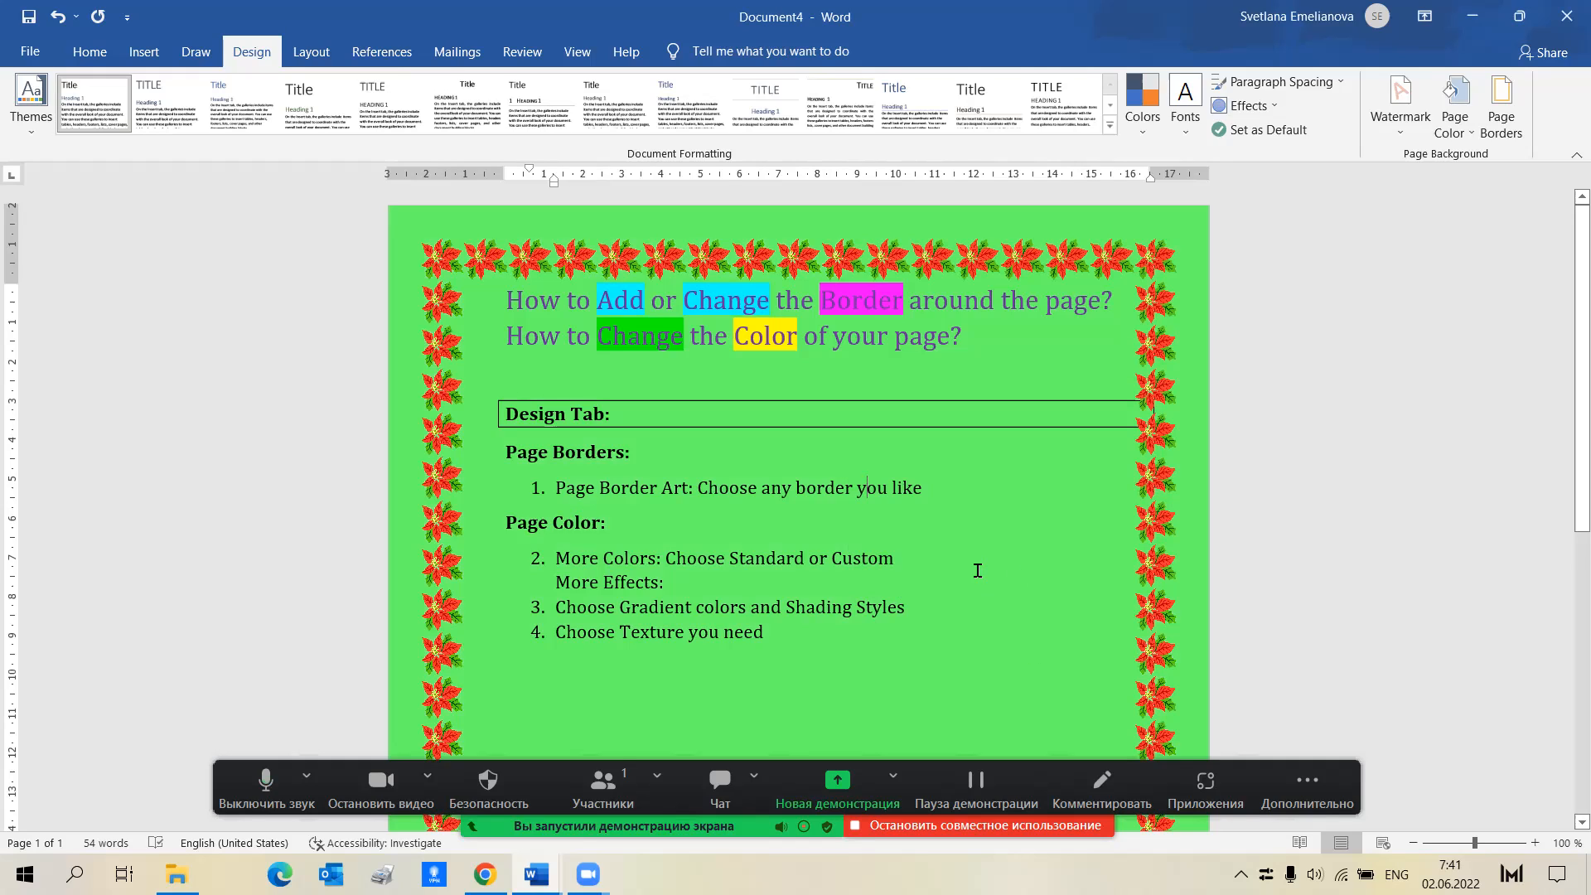
pyautogui.moveTo(1123, 560)
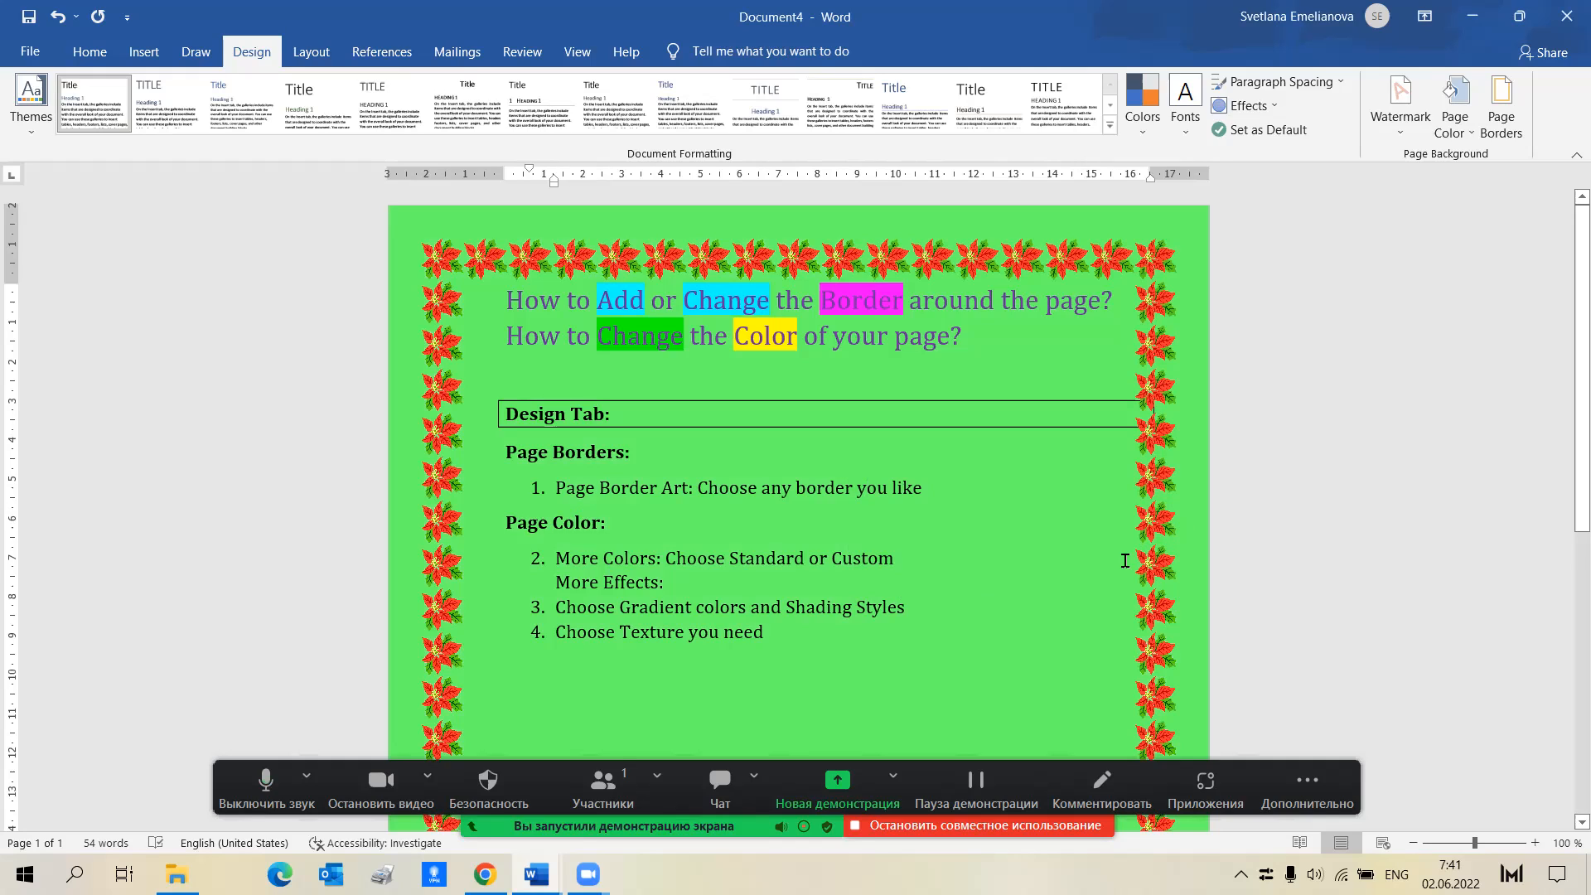
pyautogui.moveTo(1265, 267)
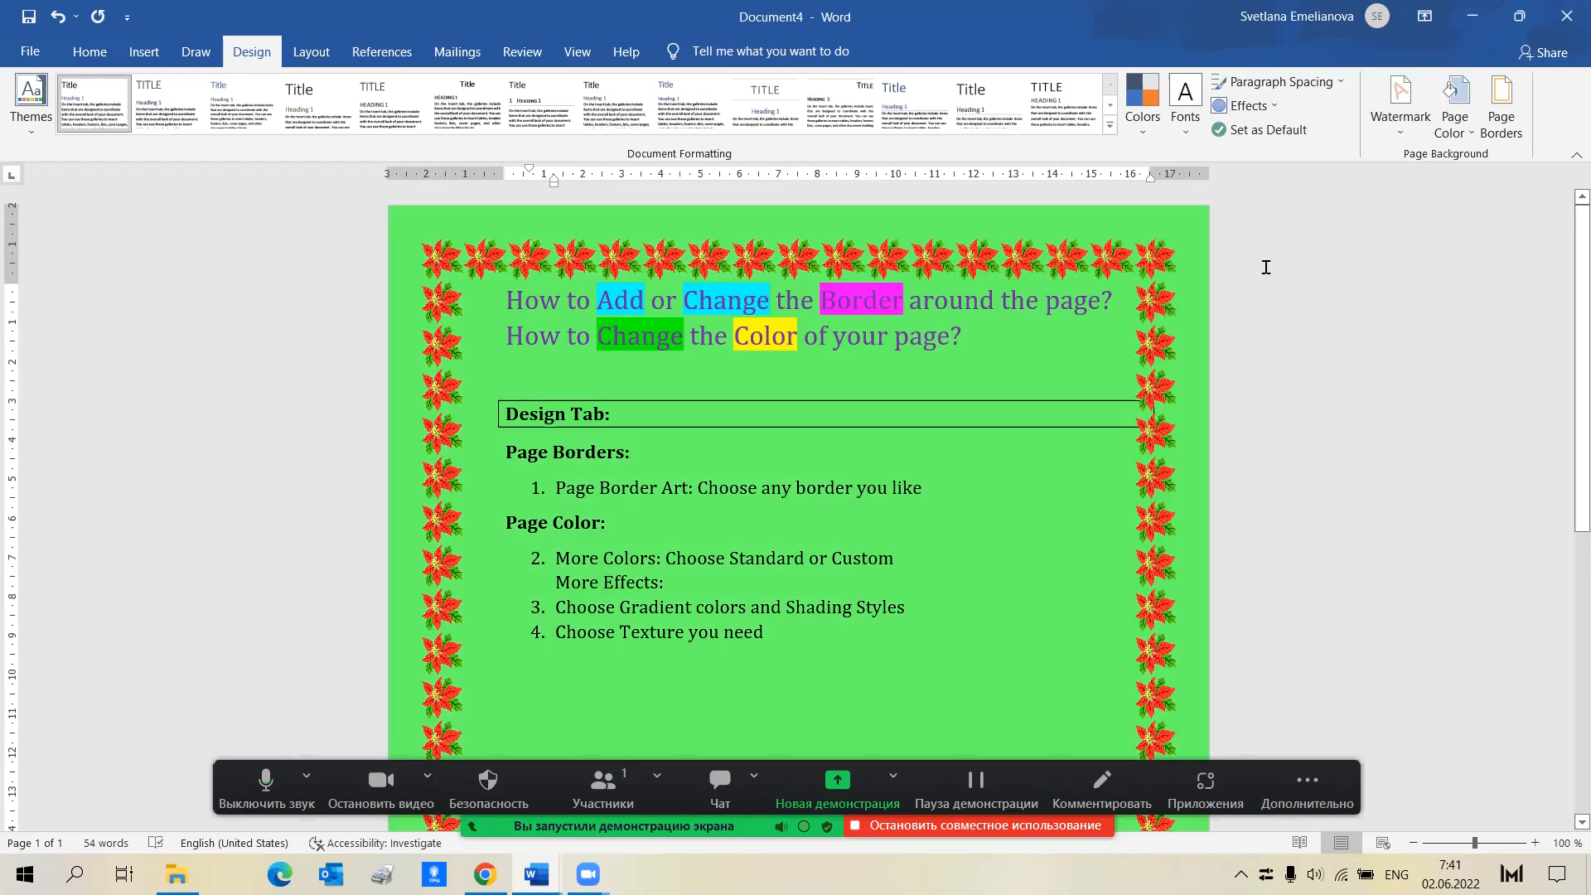
pyautogui.moveTo(1453, 110)
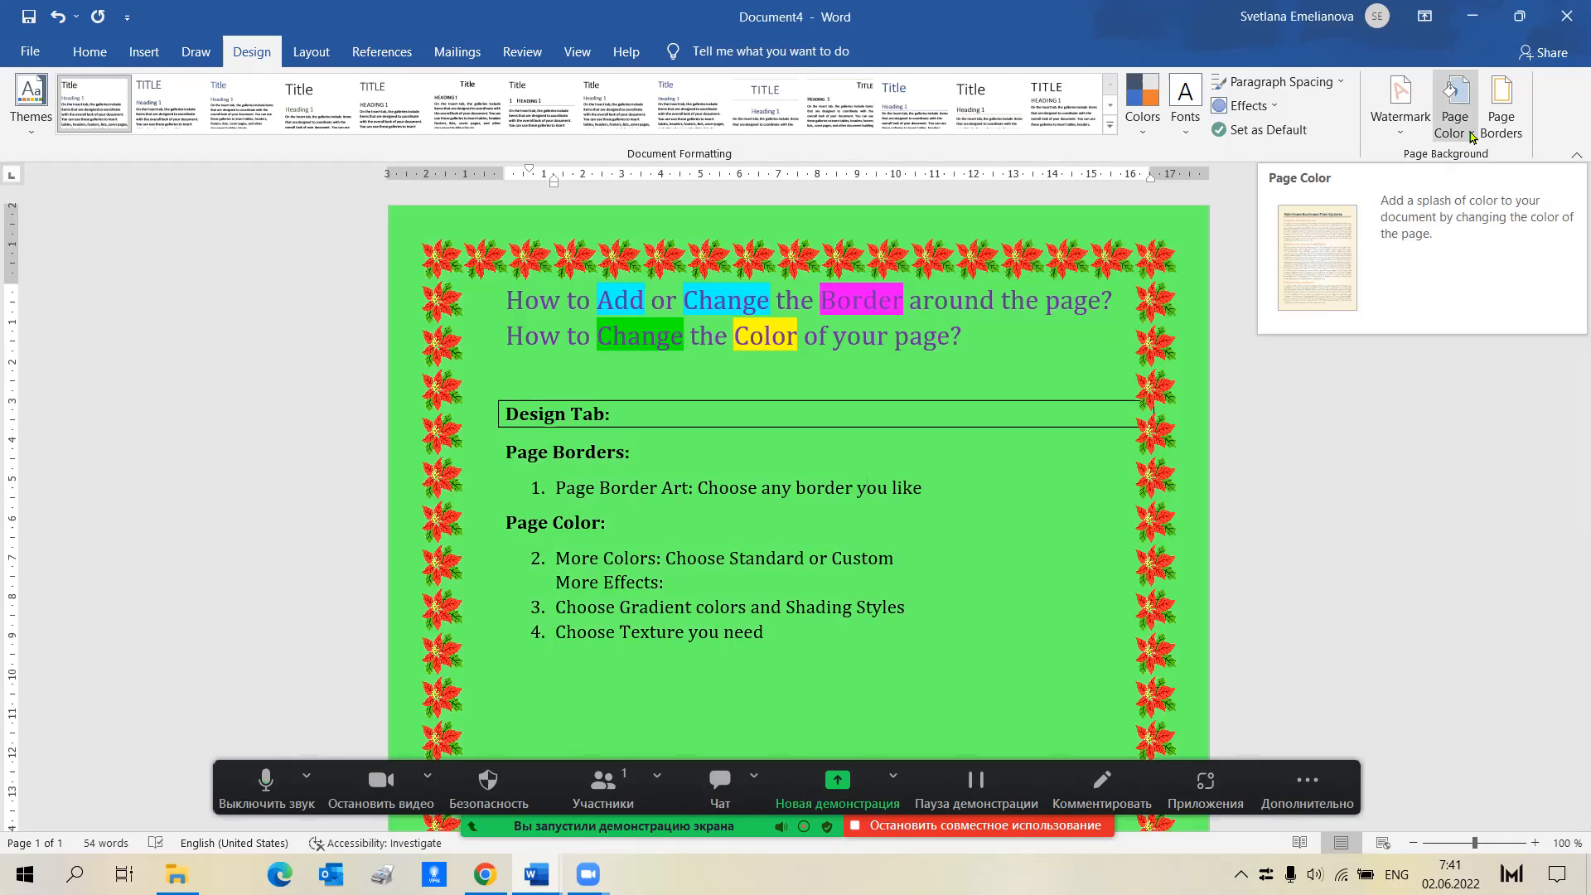
# Step: Reach Fill Effects from Page Color and choose a two-colour gradient
pyautogui.click(1454, 104)
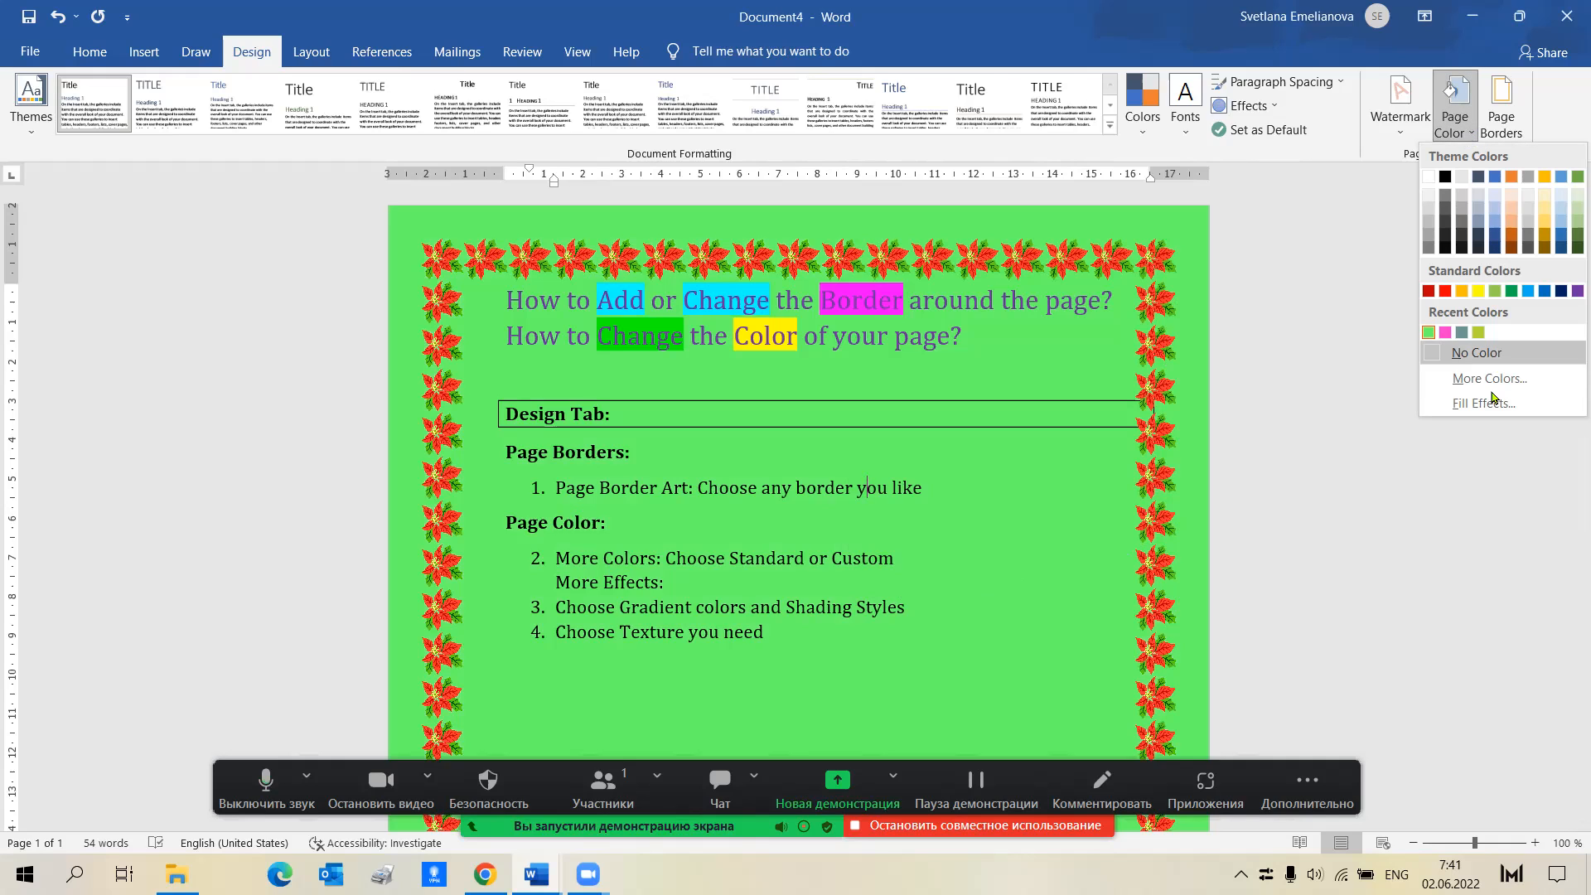
pyautogui.click(1485, 403)
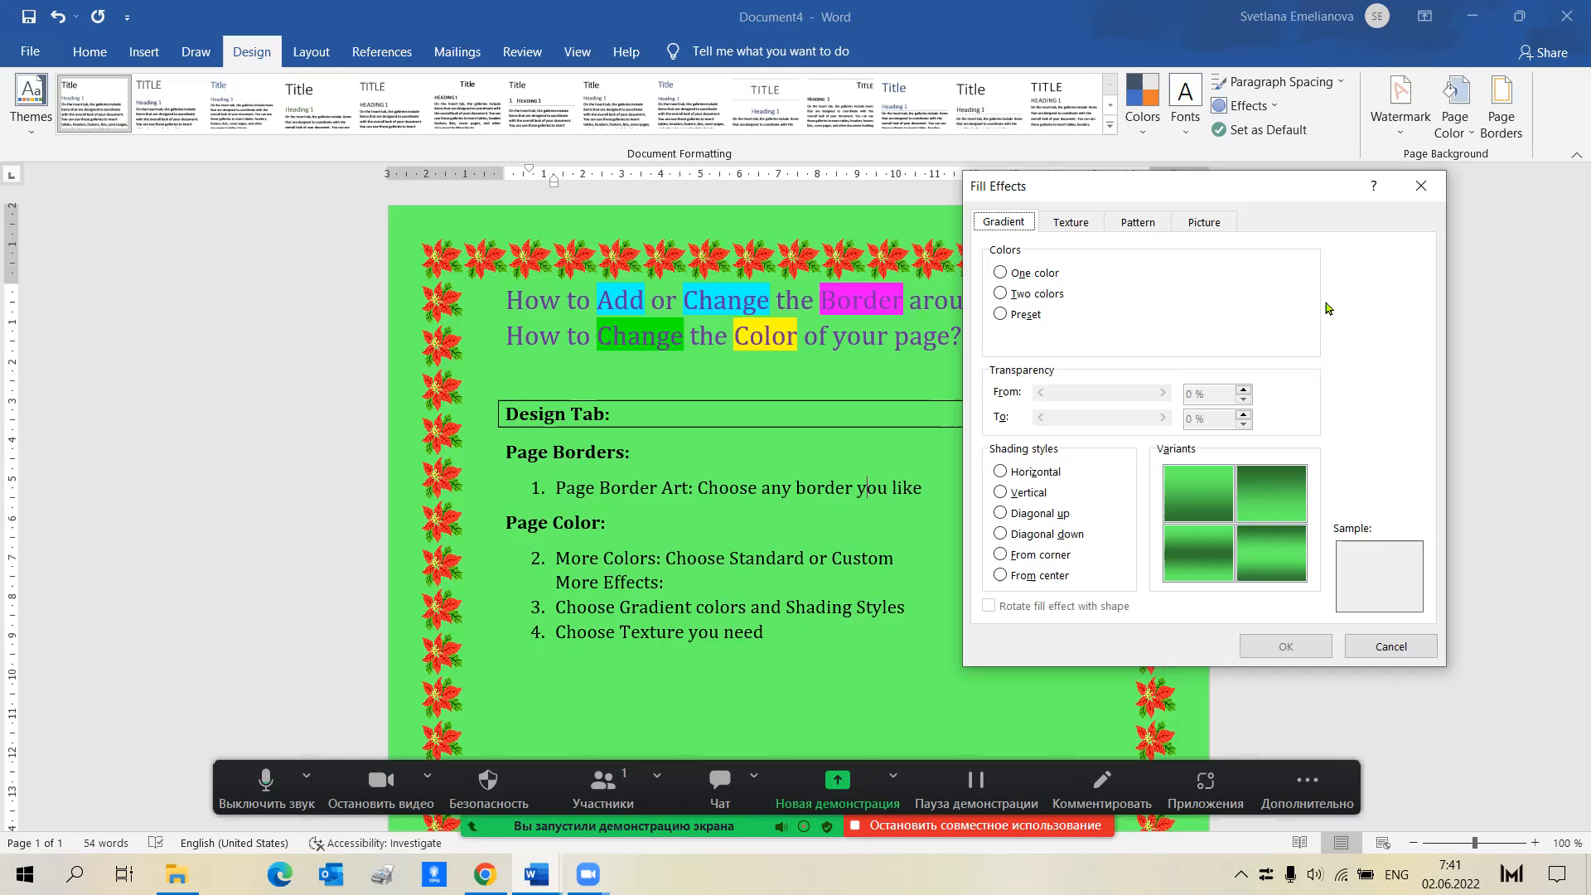
pyautogui.moveTo(1223, 567)
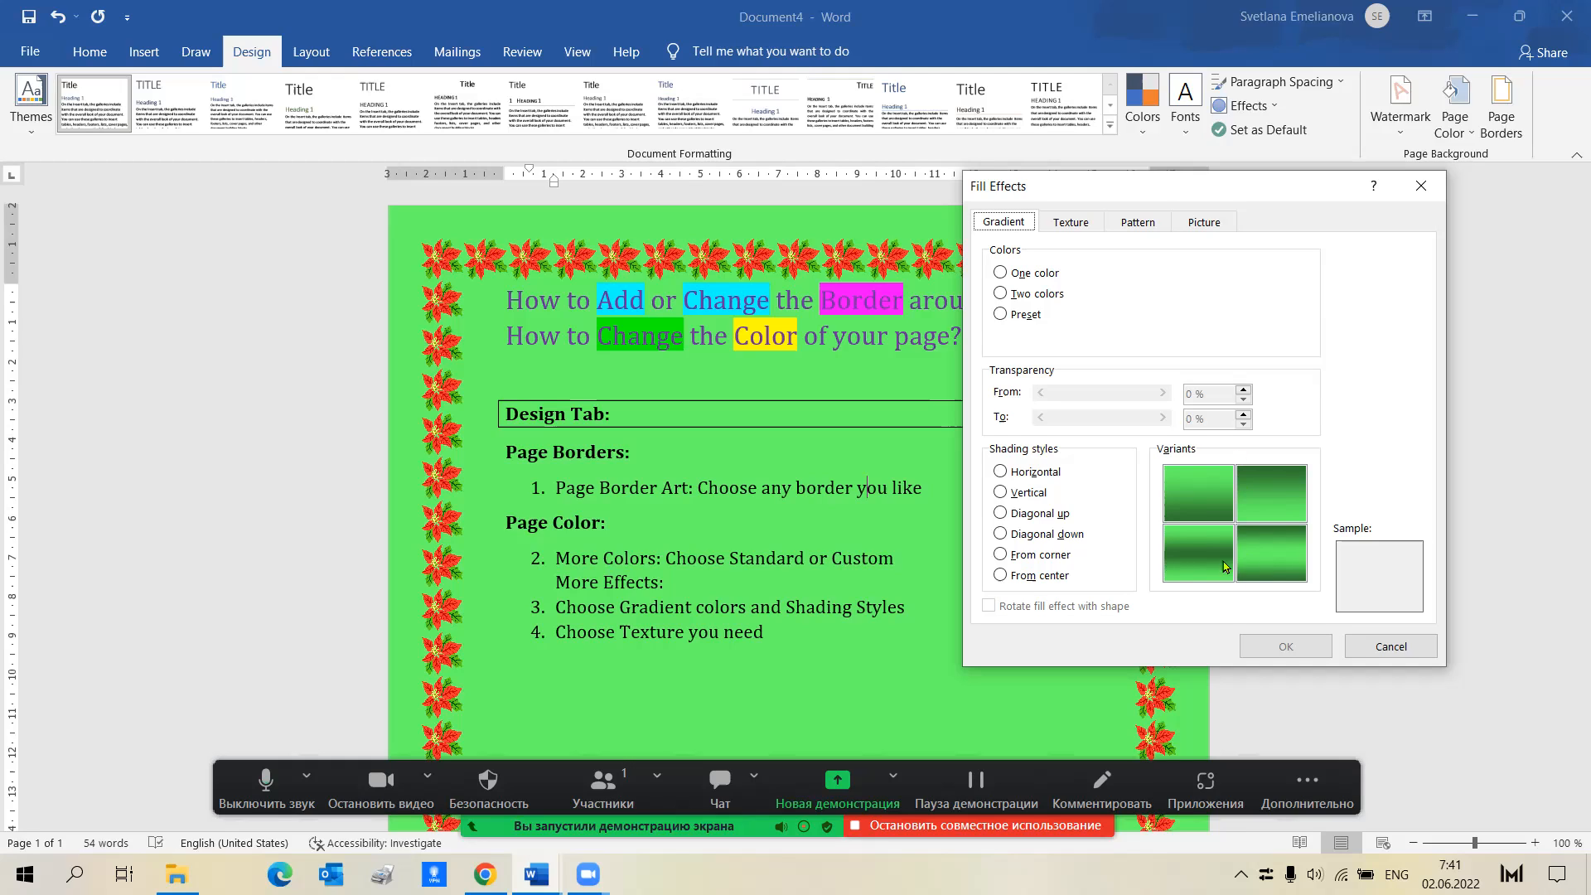
pyautogui.moveTo(1243, 558)
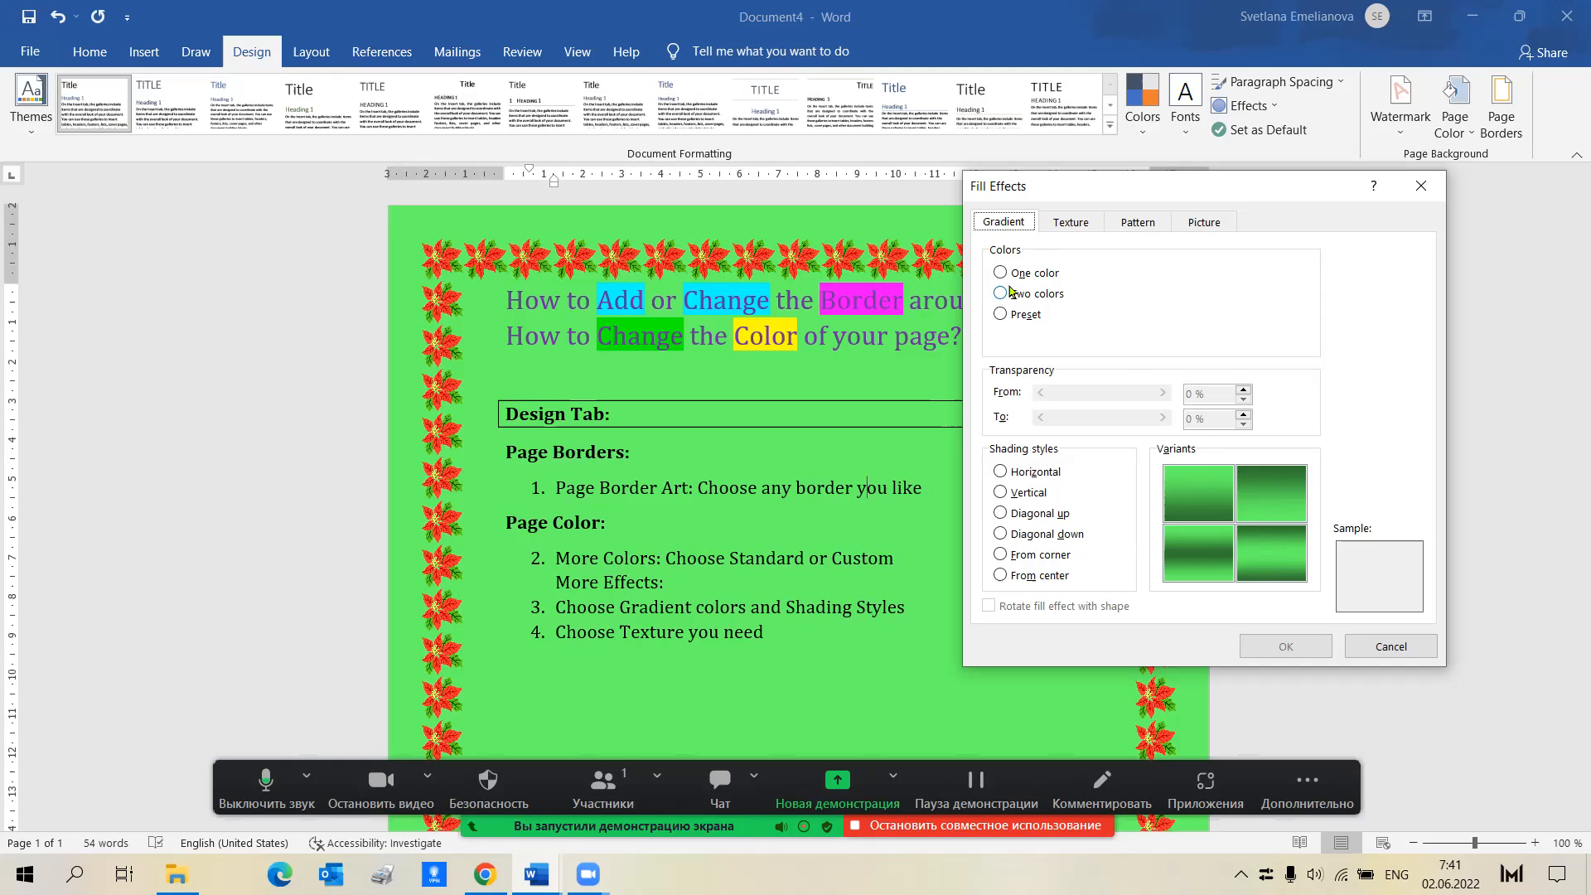
pyautogui.click(1001, 294)
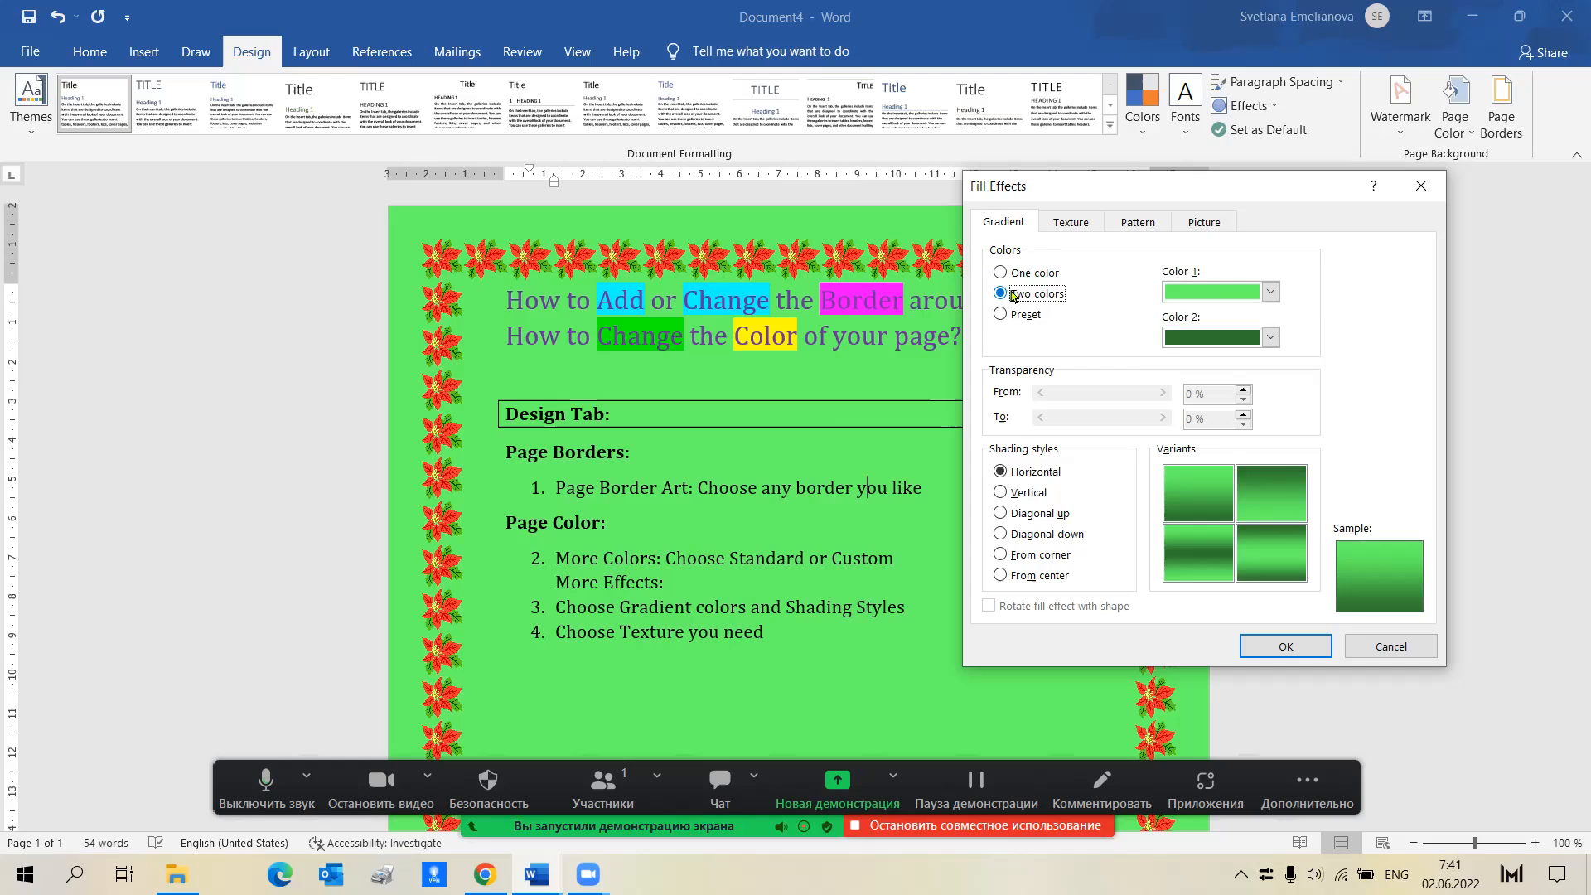
# Step: Set Color 2 to pink, try the shading styles and choose From center with the pink-centre variant
pyautogui.click(1269, 337)
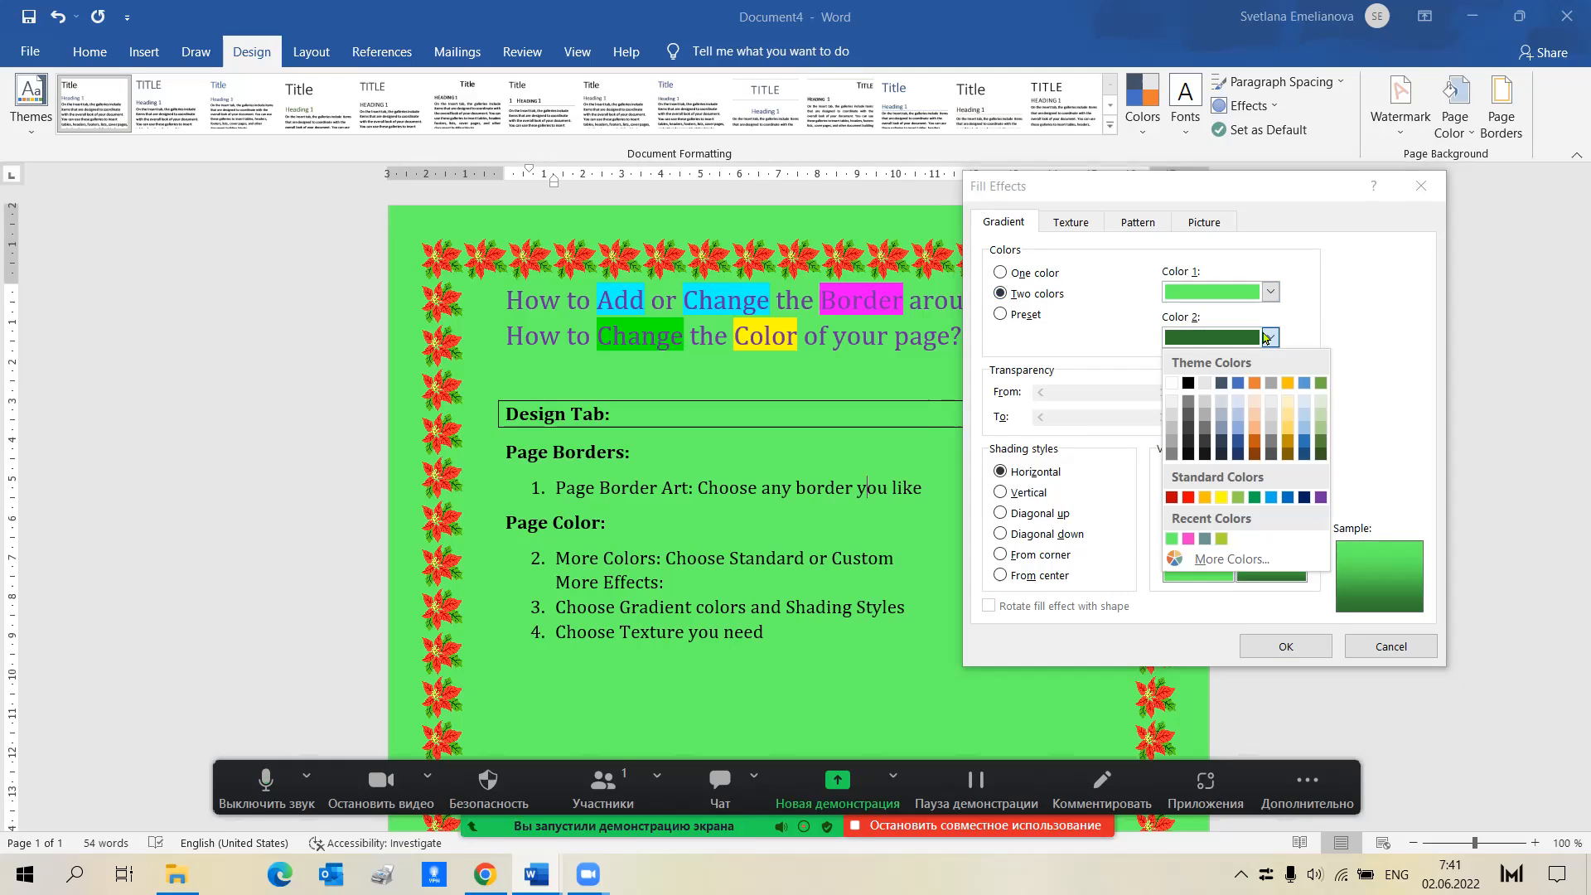
pyautogui.moveTo(1195, 550)
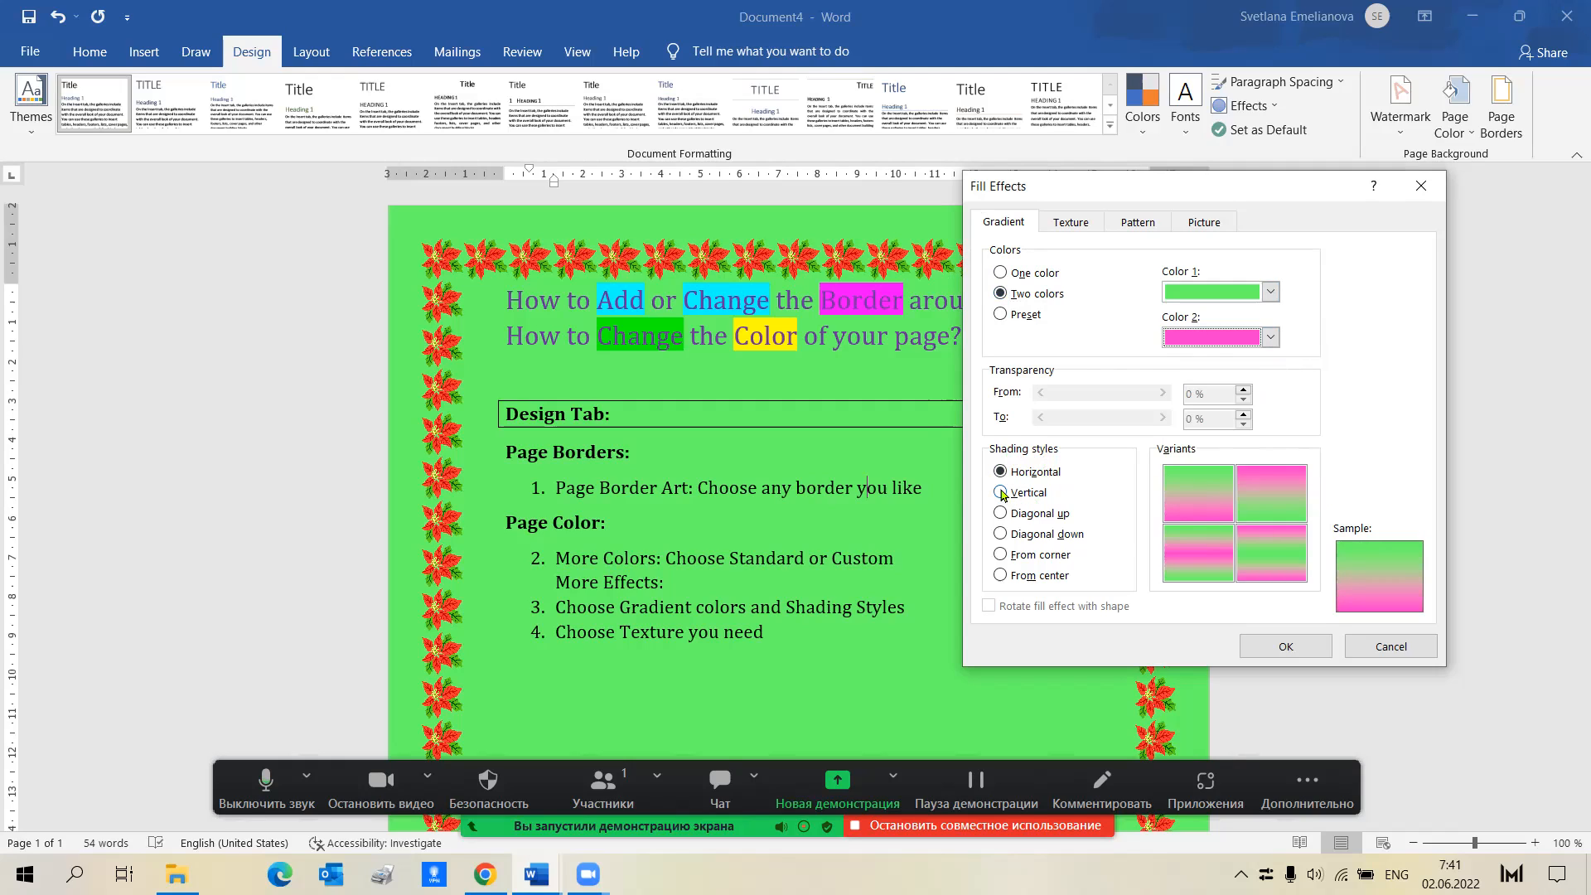
pyautogui.click(1000, 492)
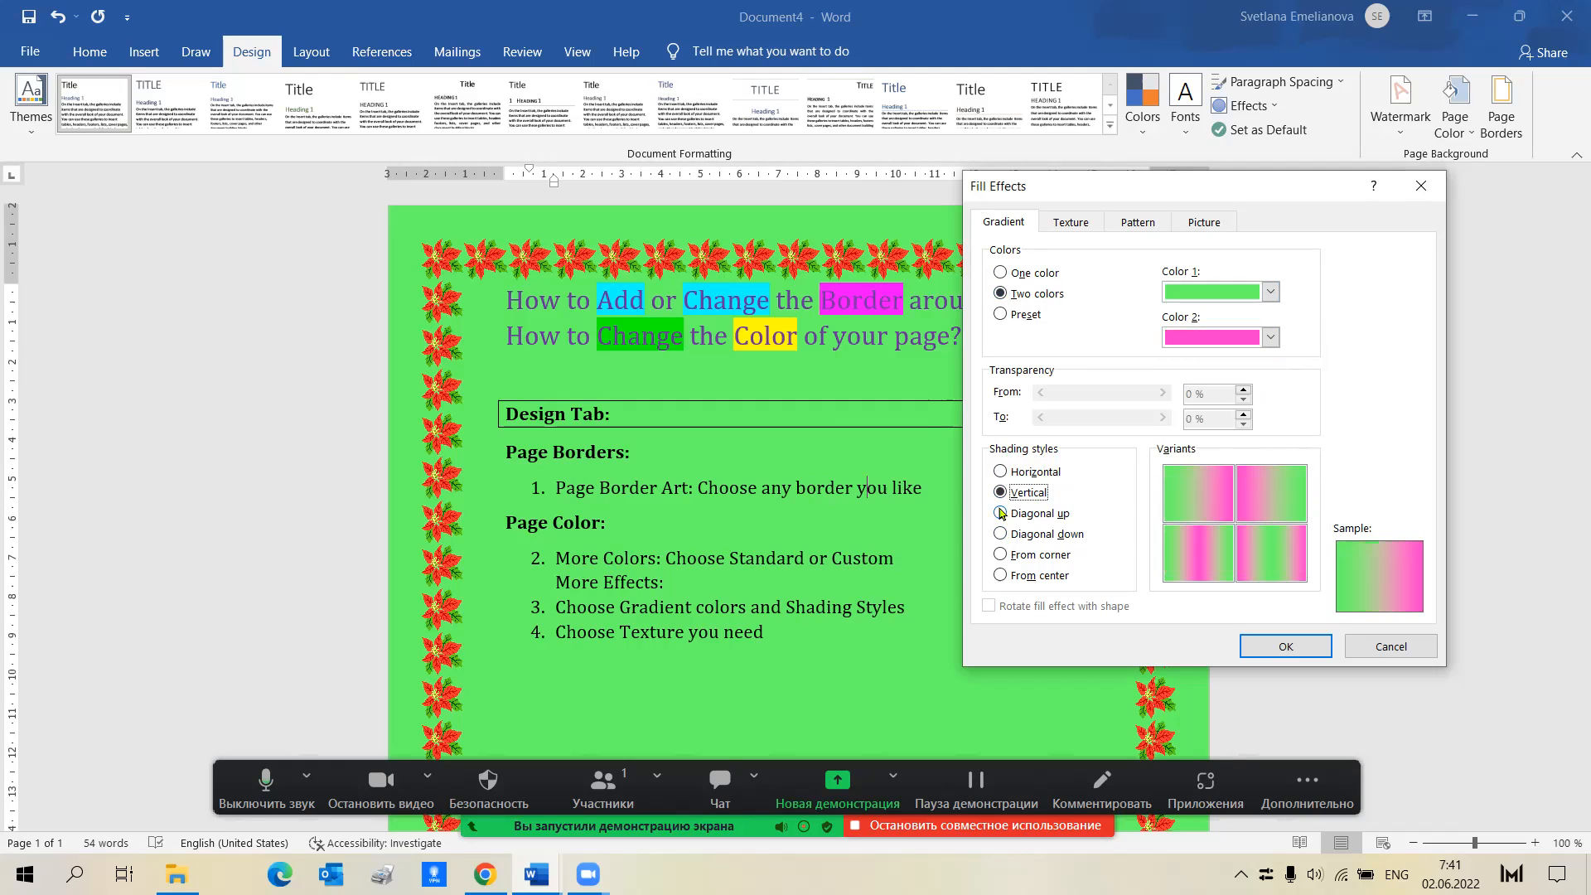
pyautogui.click(1000, 512)
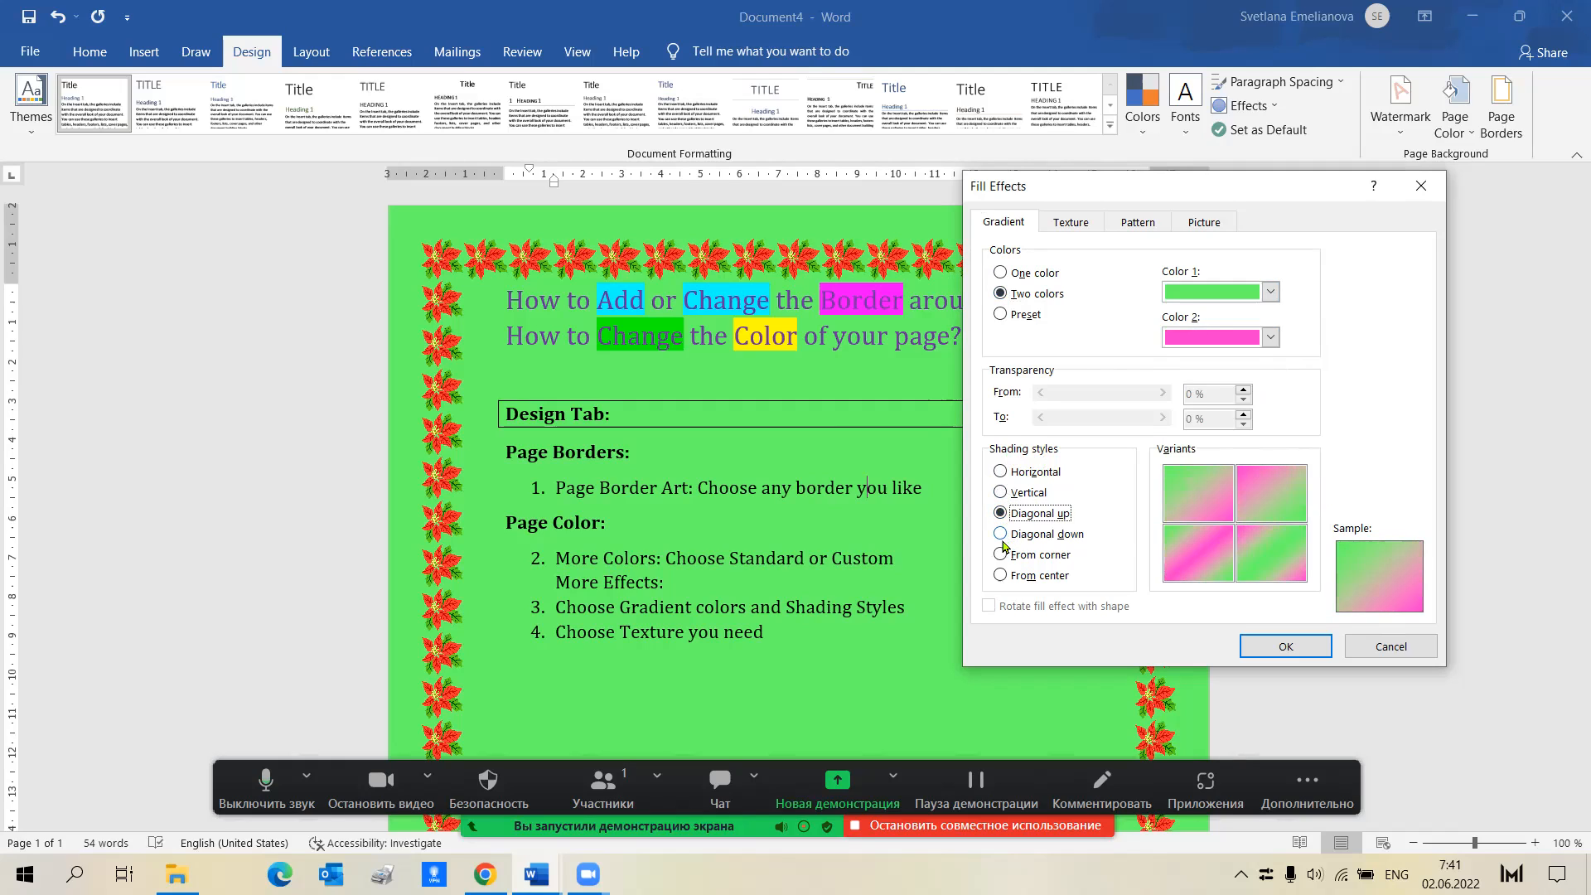
pyautogui.click(1002, 533)
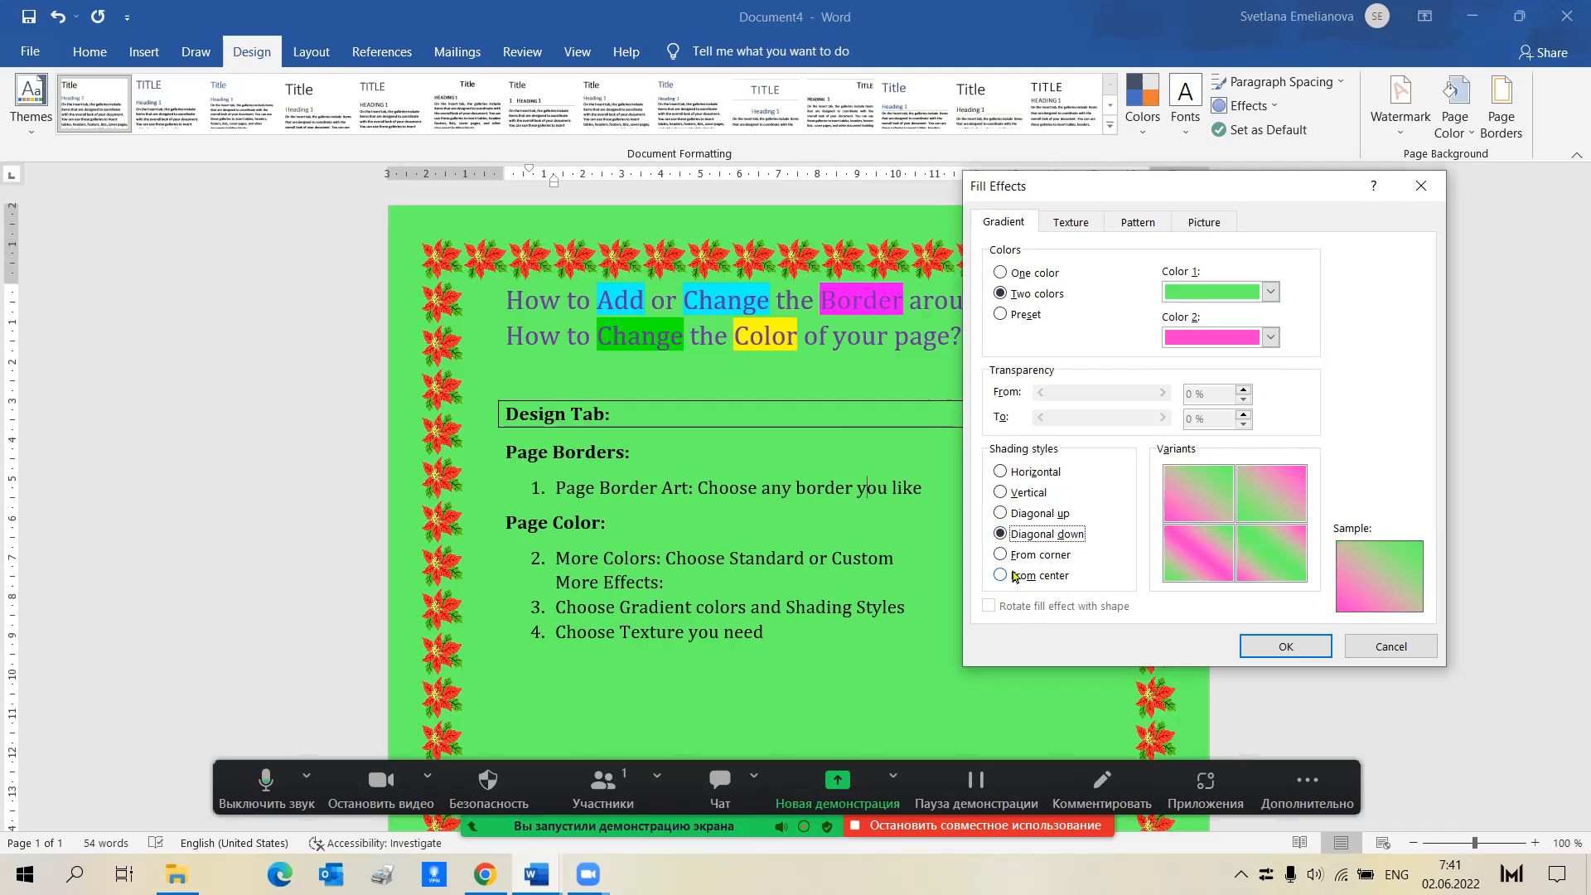
pyautogui.click(1002, 576)
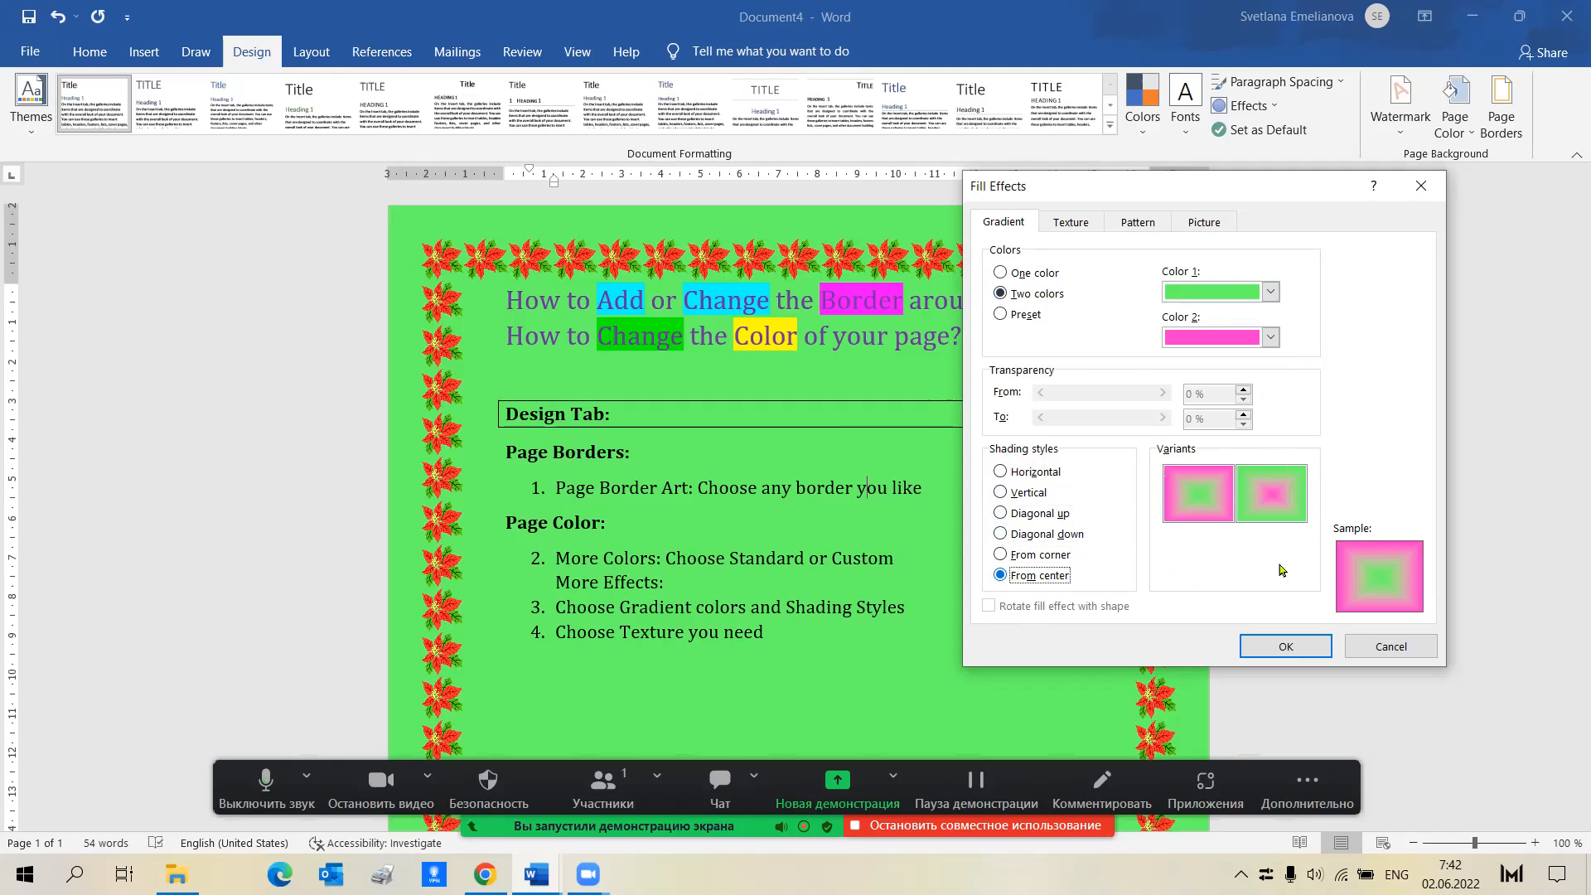
pyautogui.click(1272, 494)
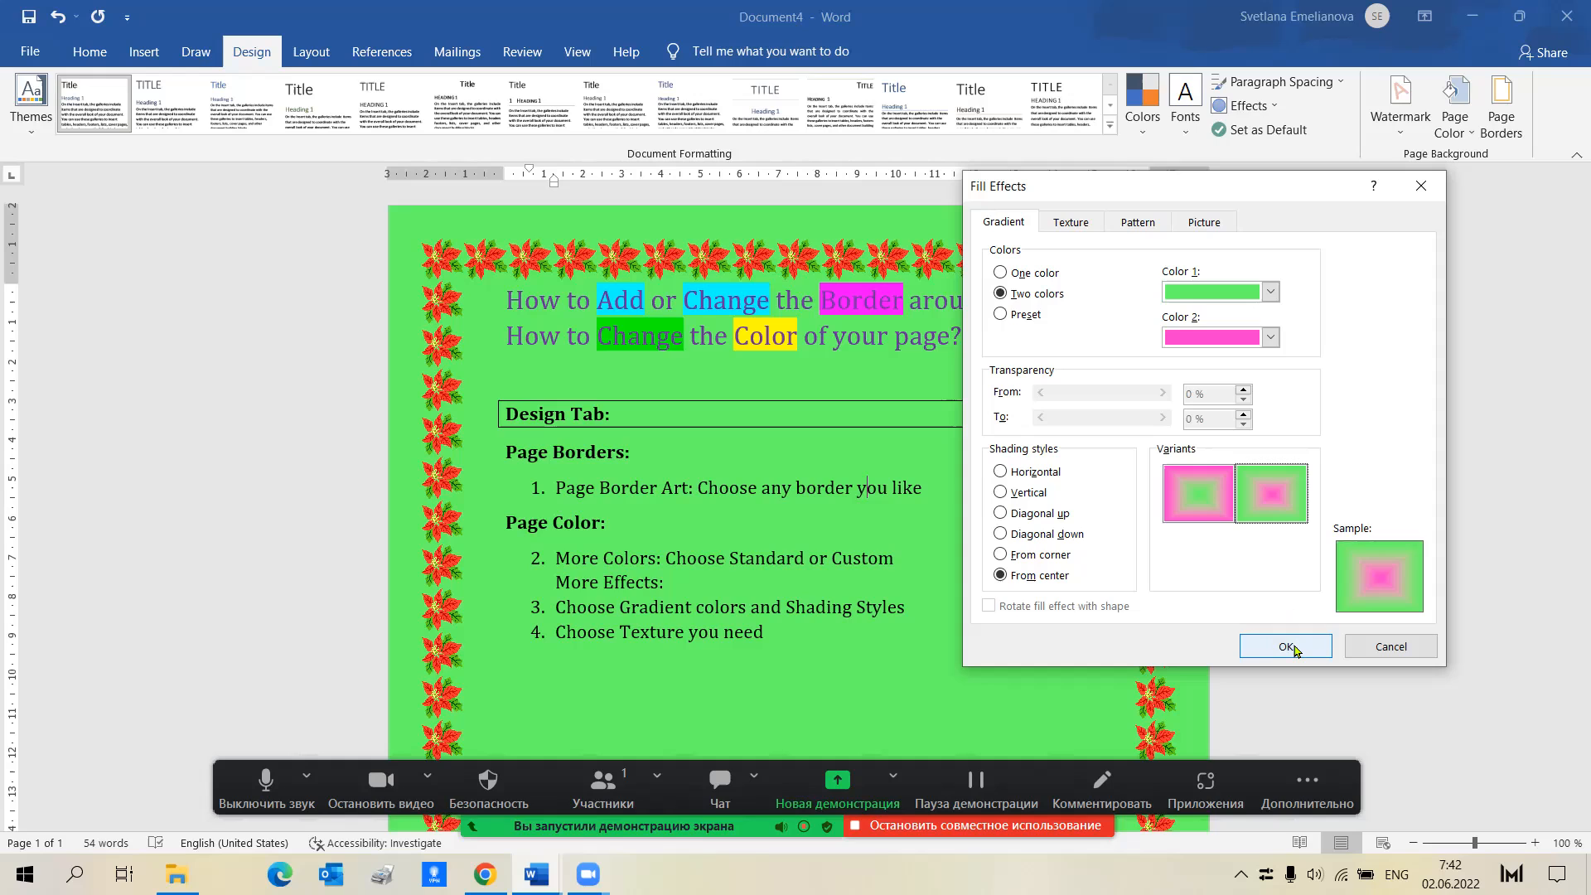
# Step: Apply the green-to-pink centre gradient to the page and return to the page colour options
pyautogui.click(1285, 646)
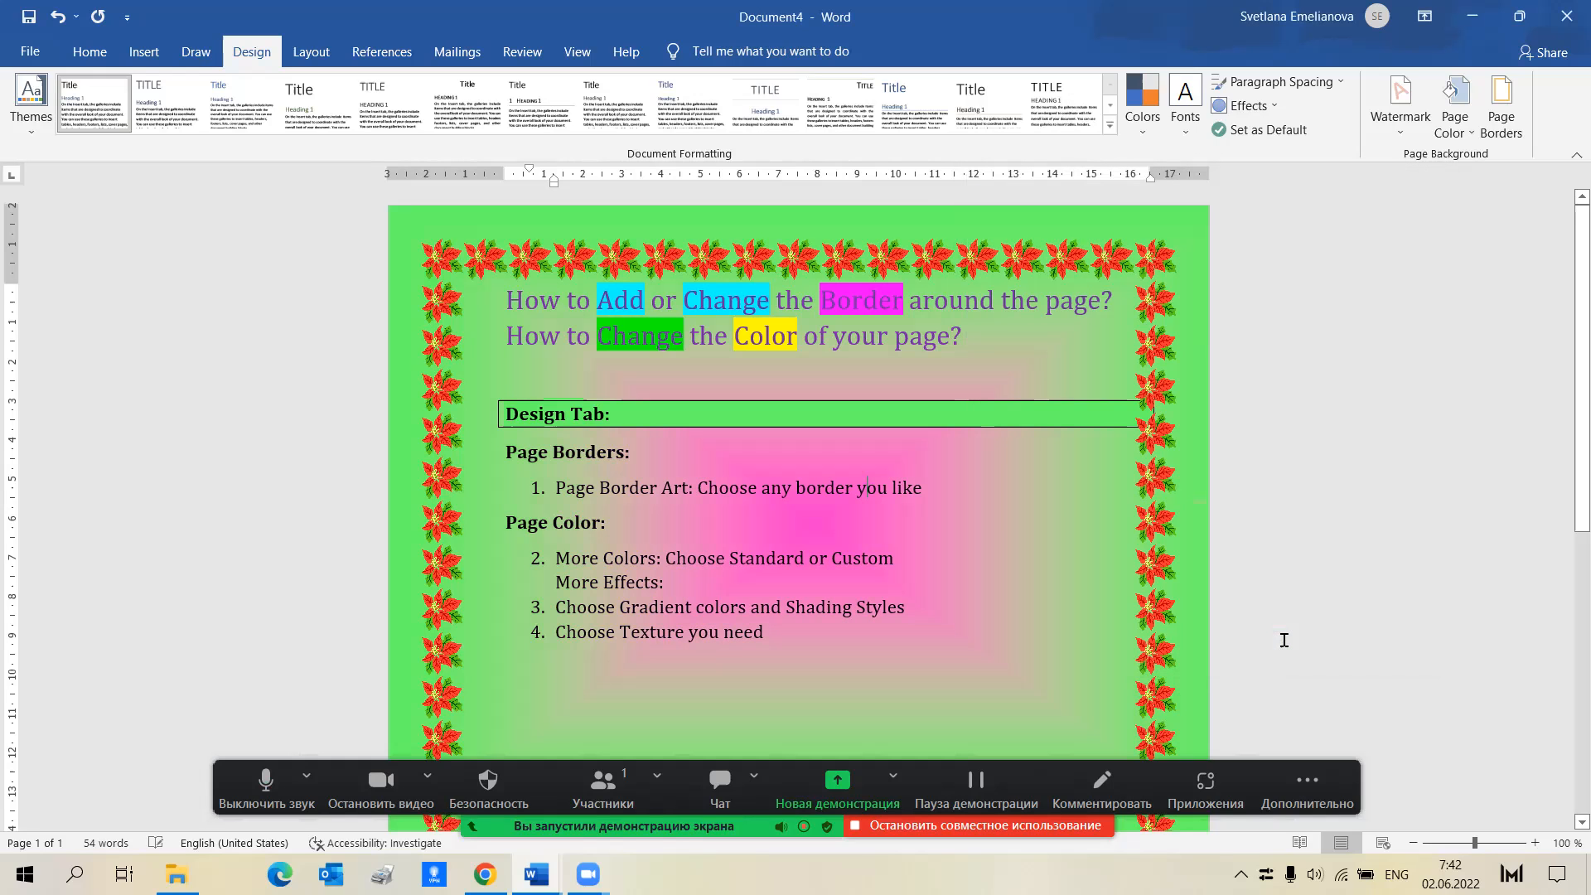
pyautogui.moveTo(1084, 551)
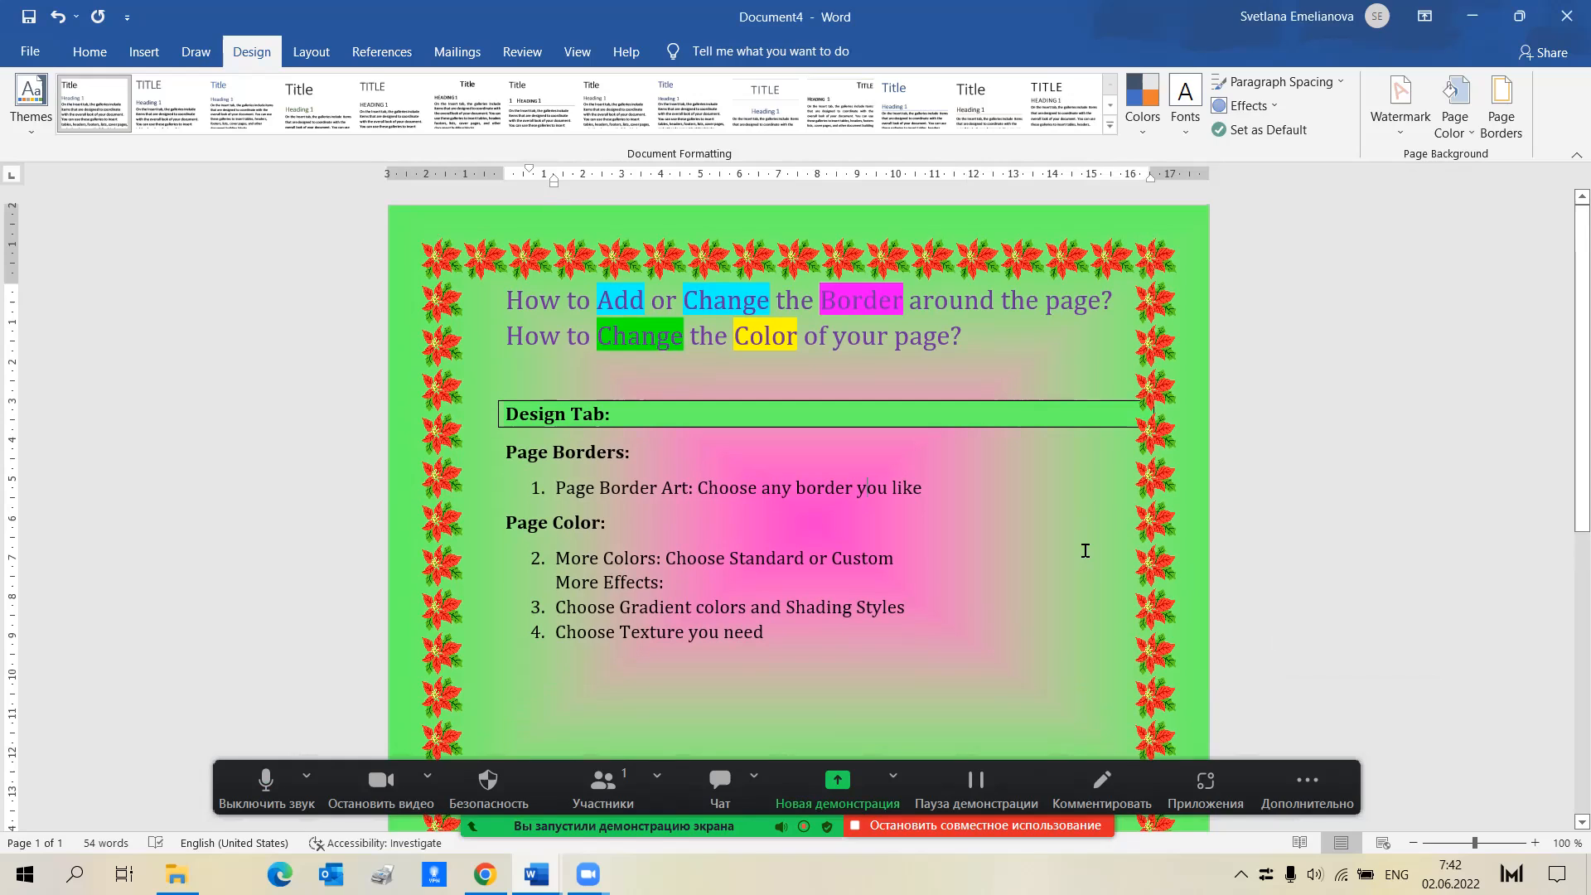
pyautogui.moveTo(1185, 519)
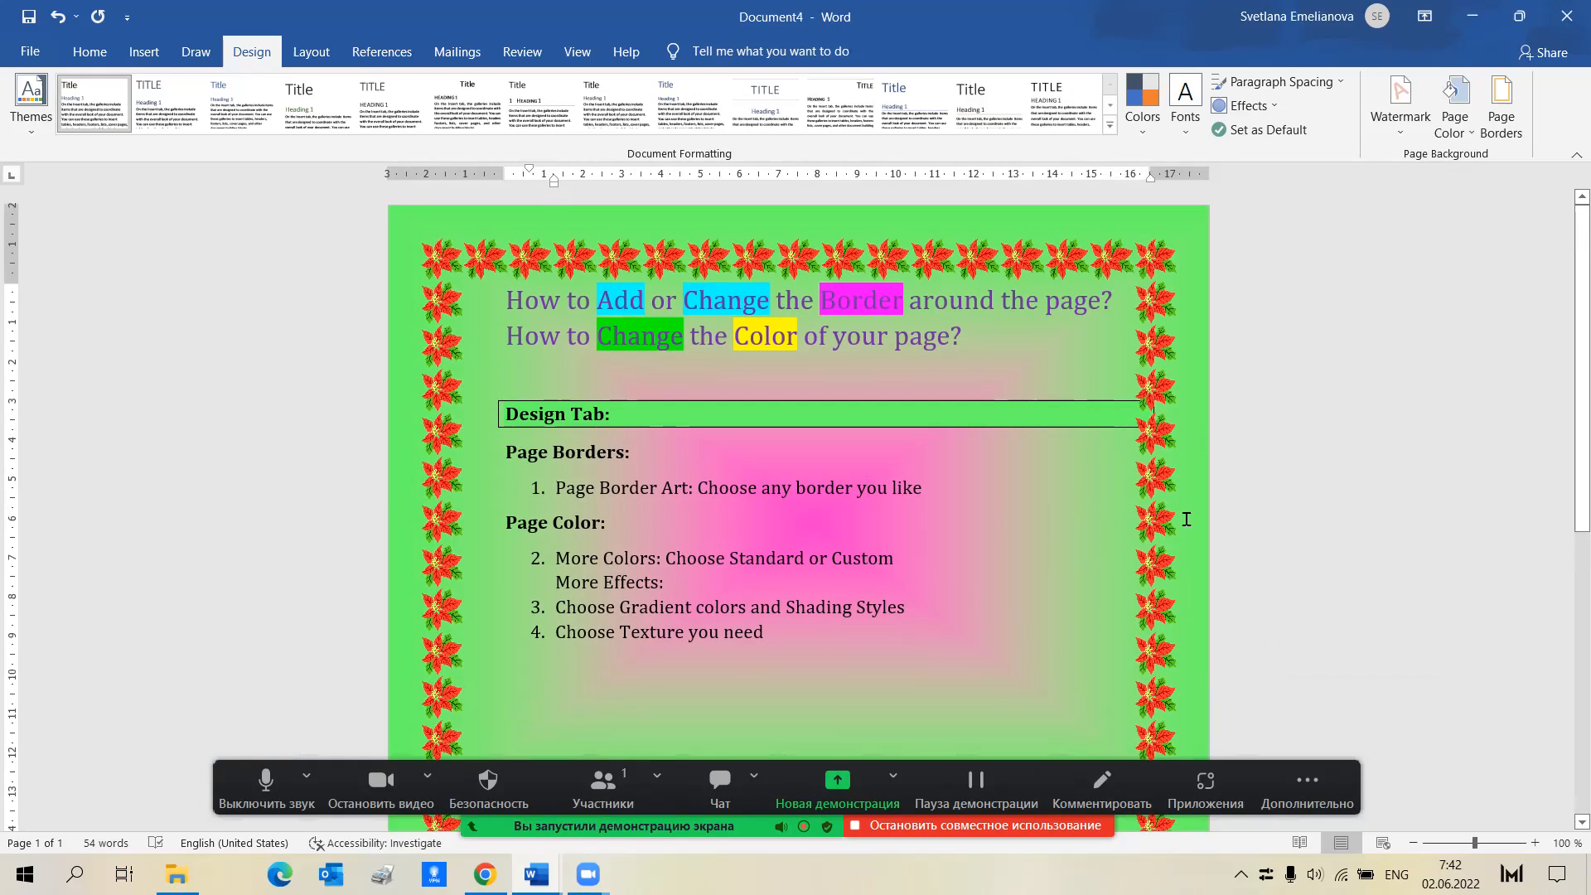
pyautogui.click(1454, 105)
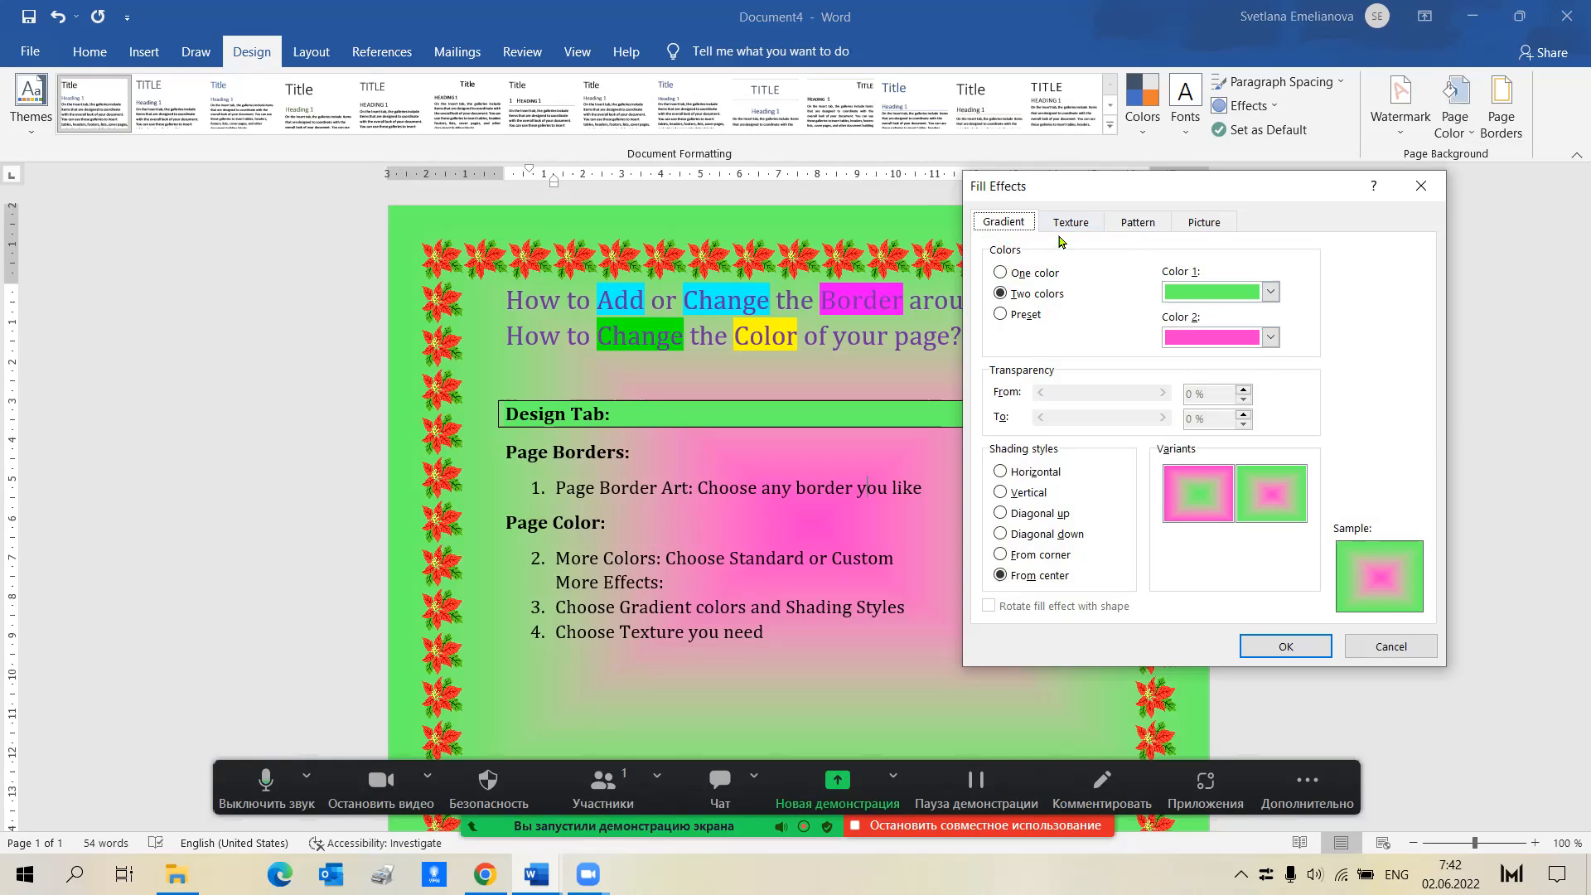
# Step: Pick the blue Bouquet texture from the Texture gallery
pyautogui.click(1069, 221)
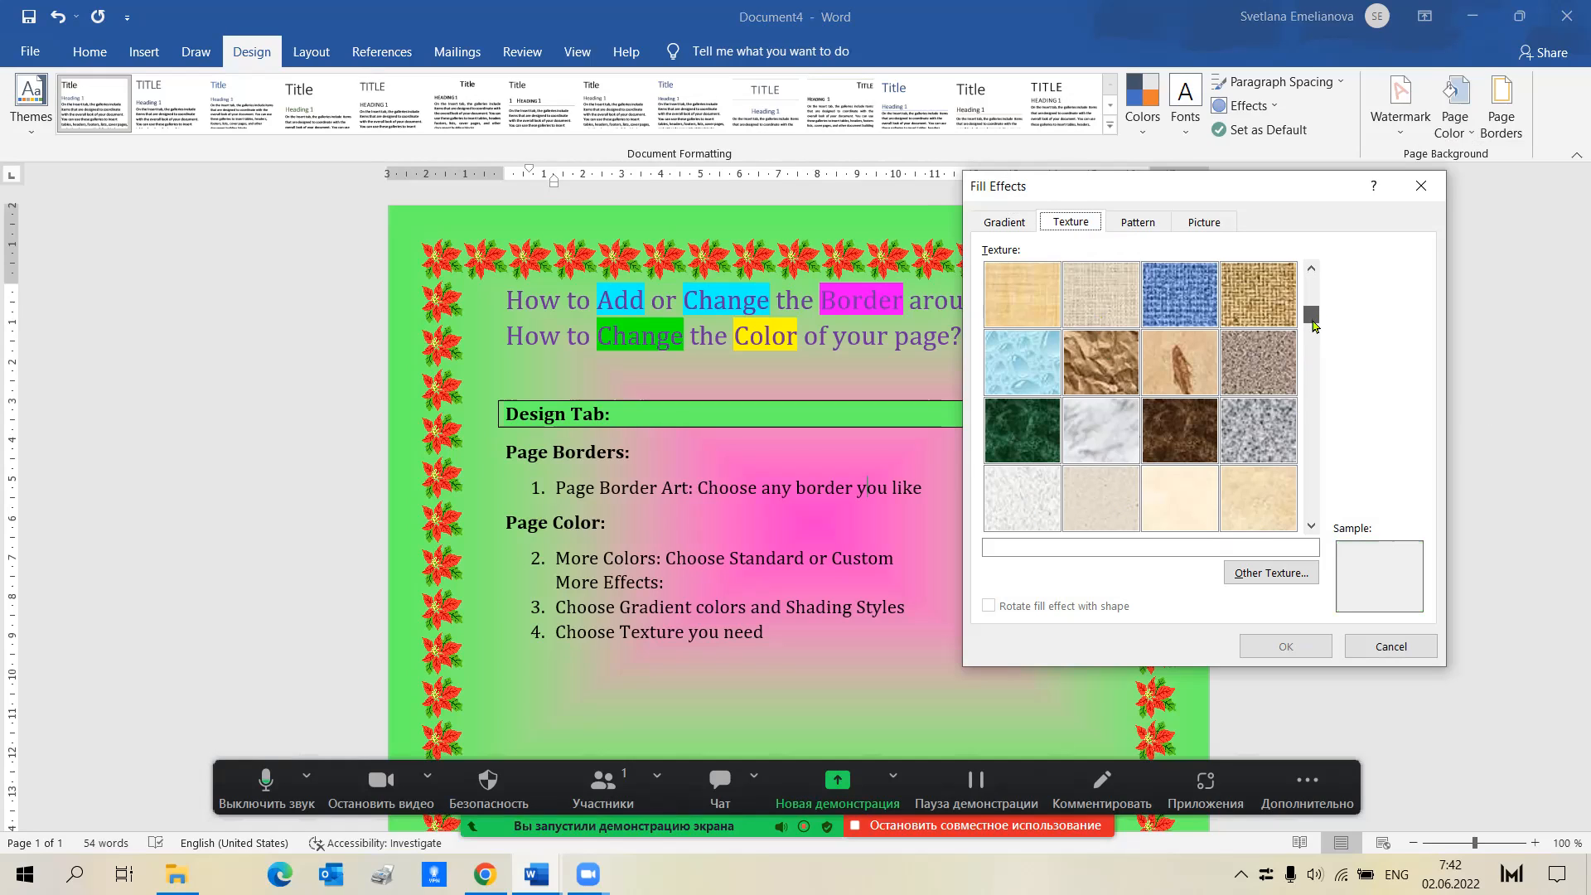
pyautogui.click(1313, 514)
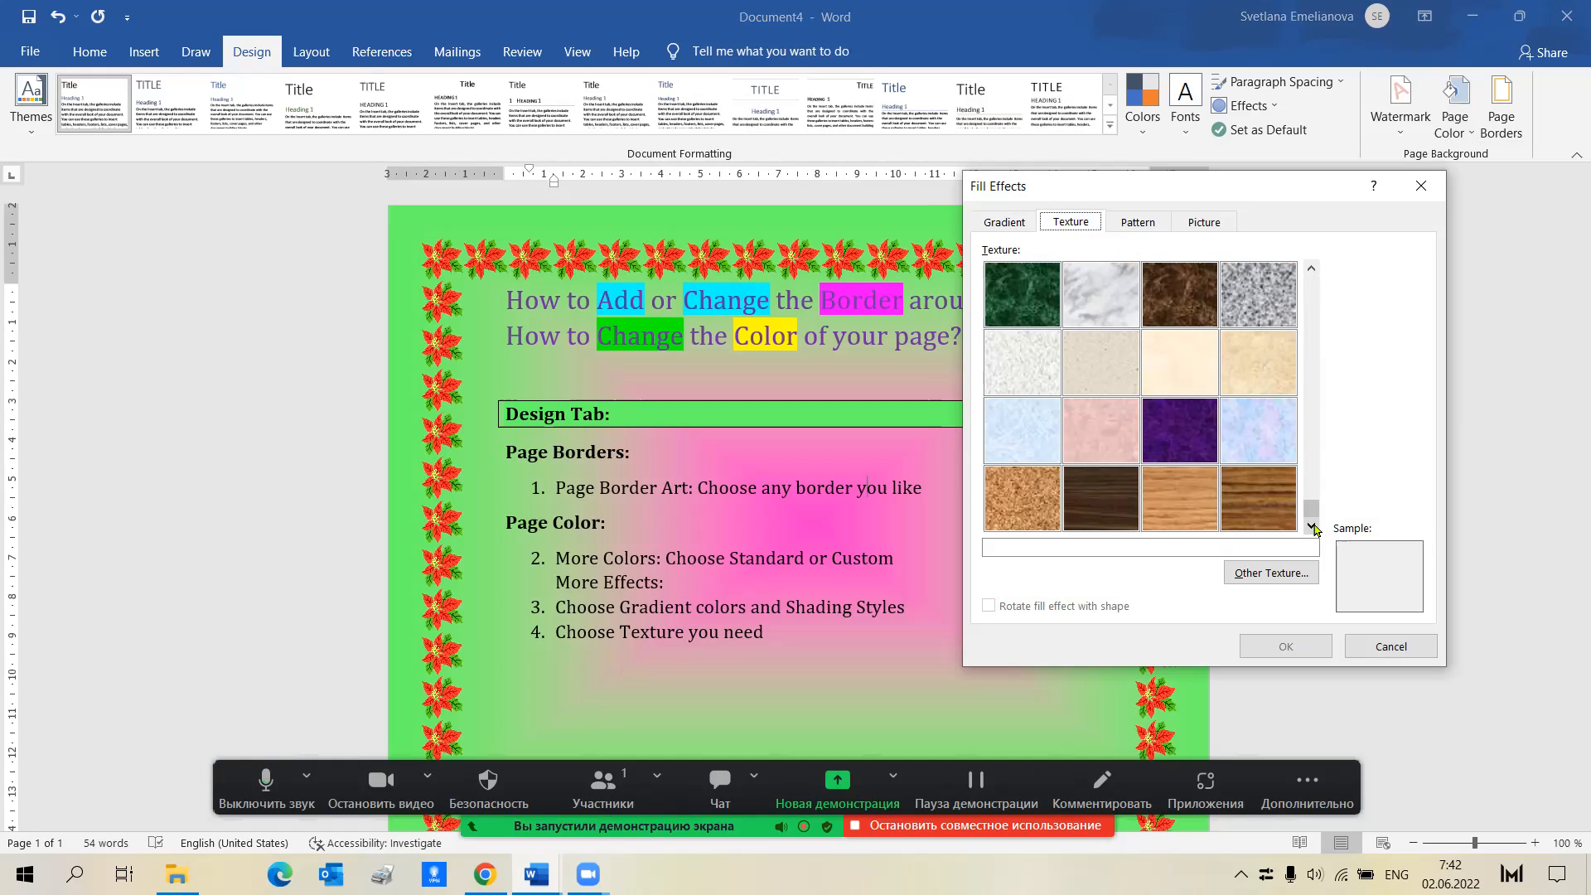
pyautogui.click(1256, 429)
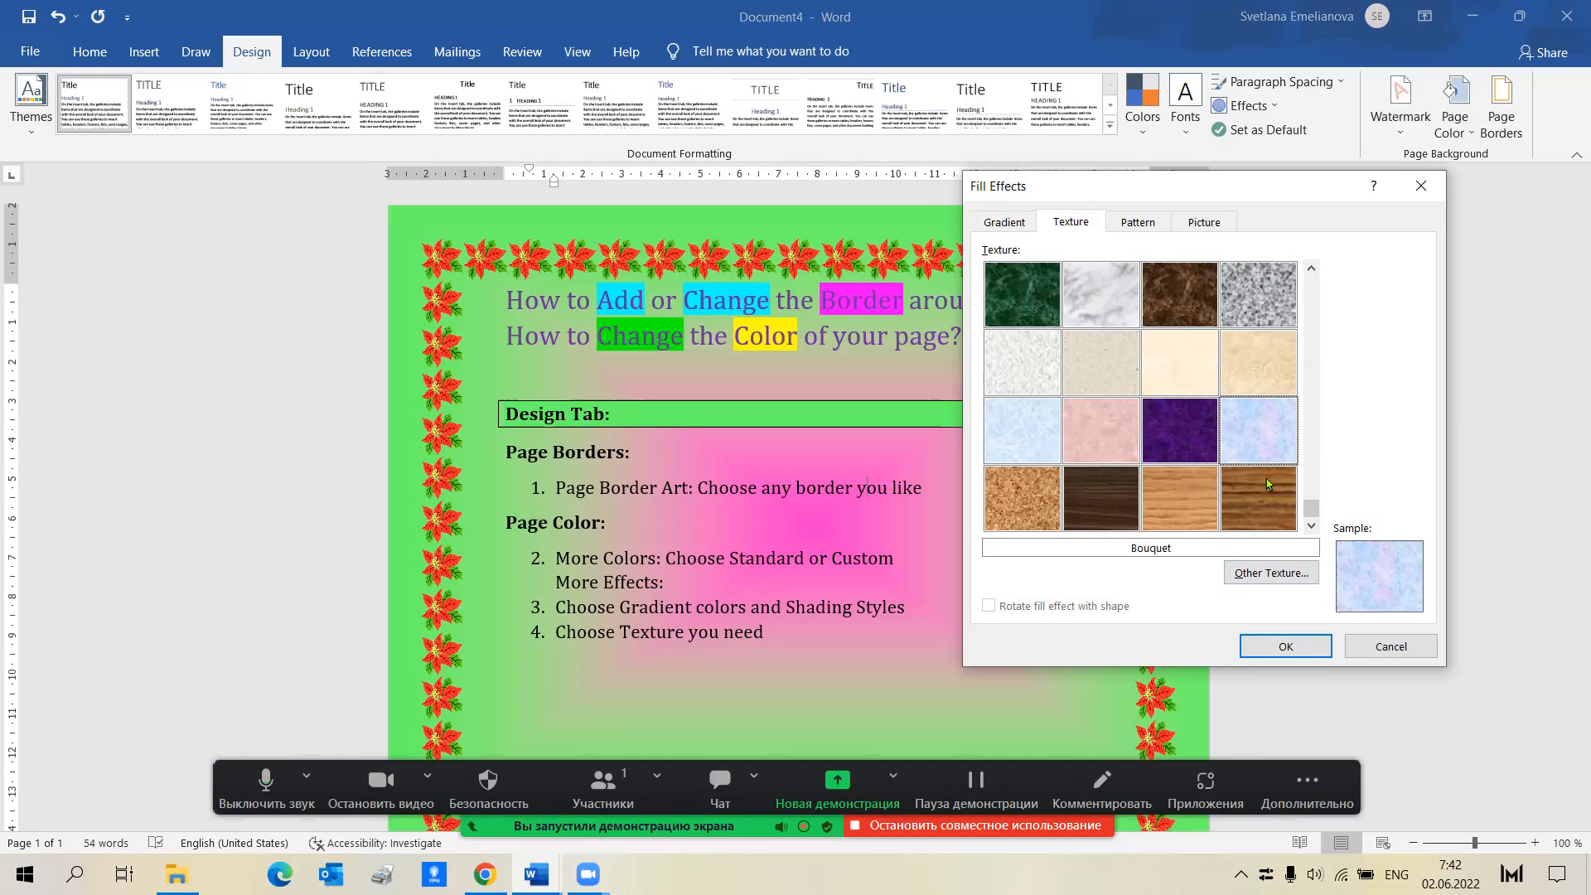
# Step: Apply the Bouquet texture as the page background, replacing the gradient
pyautogui.click(1285, 646)
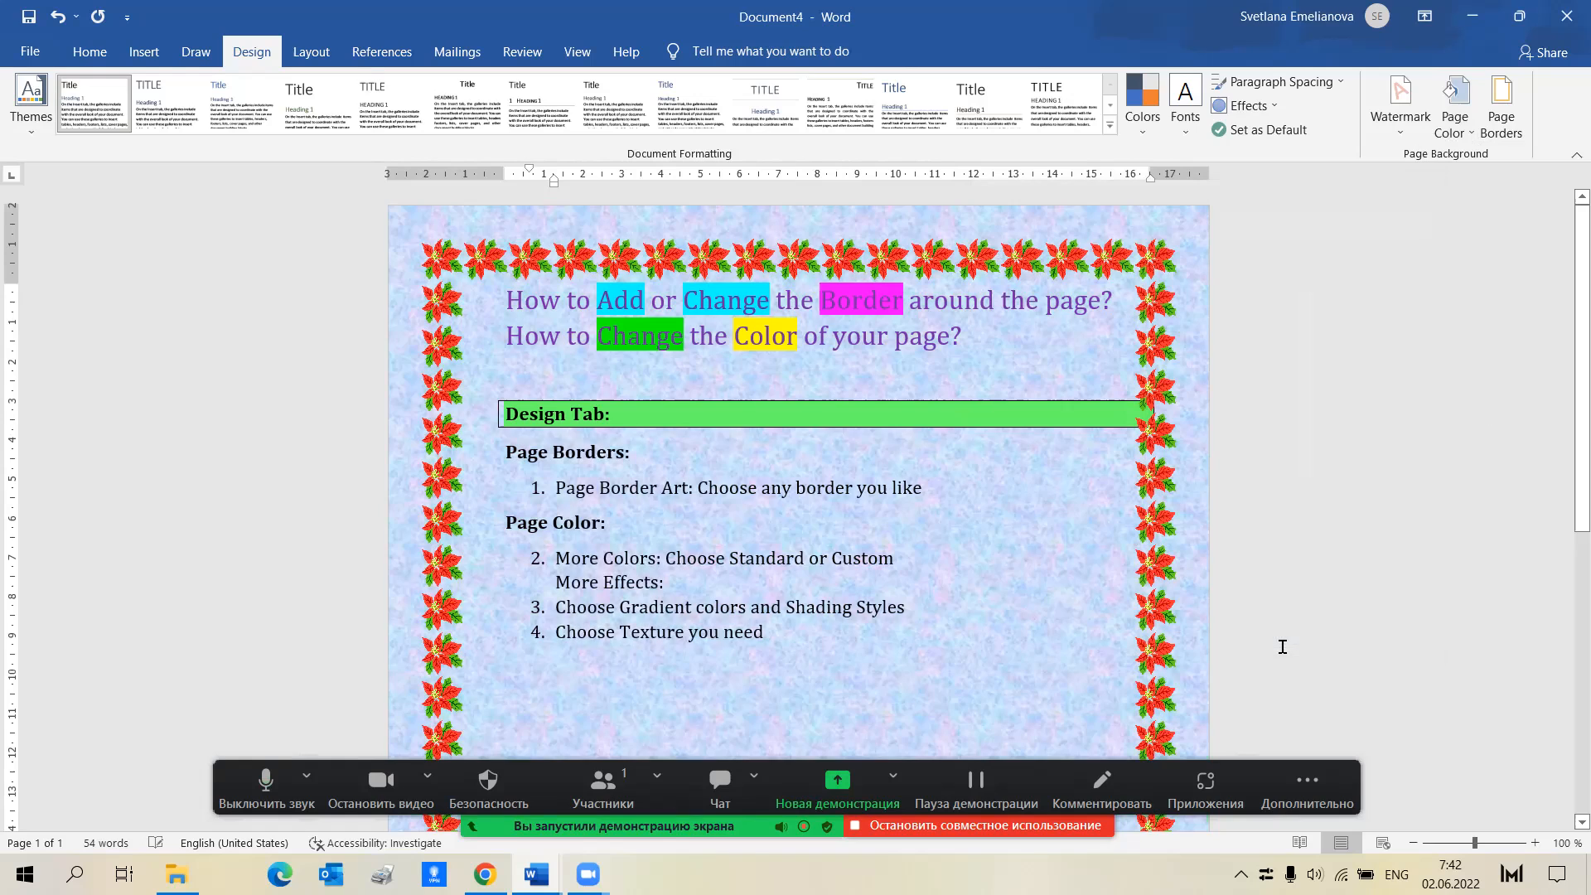
pyautogui.moveTo(1006, 737)
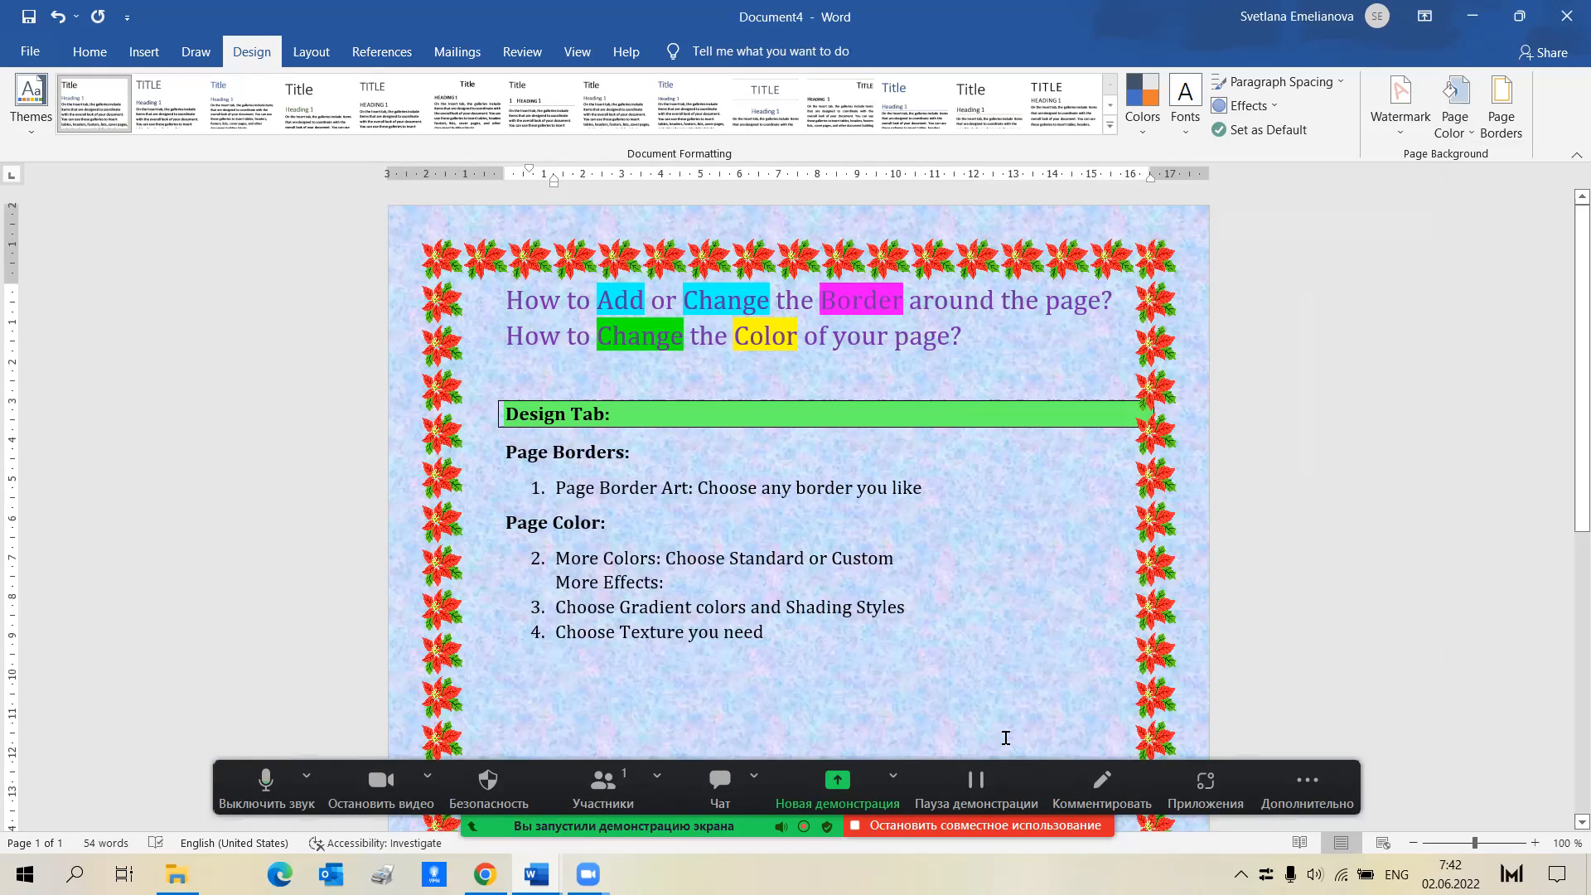
pyautogui.moveTo(1071, 547)
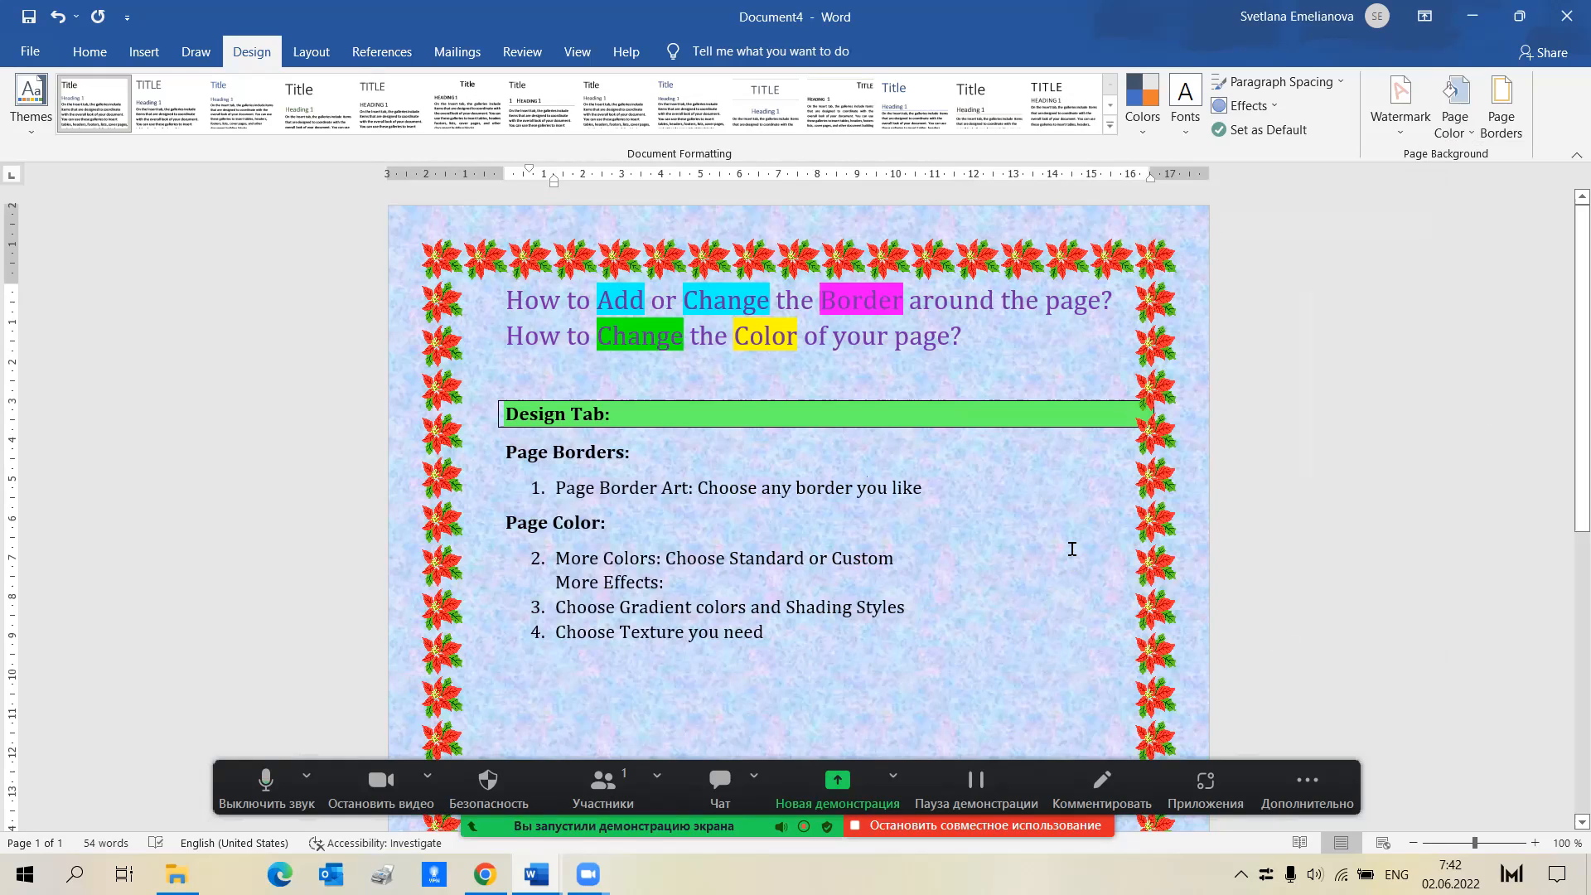
pyautogui.moveTo(807, 869)
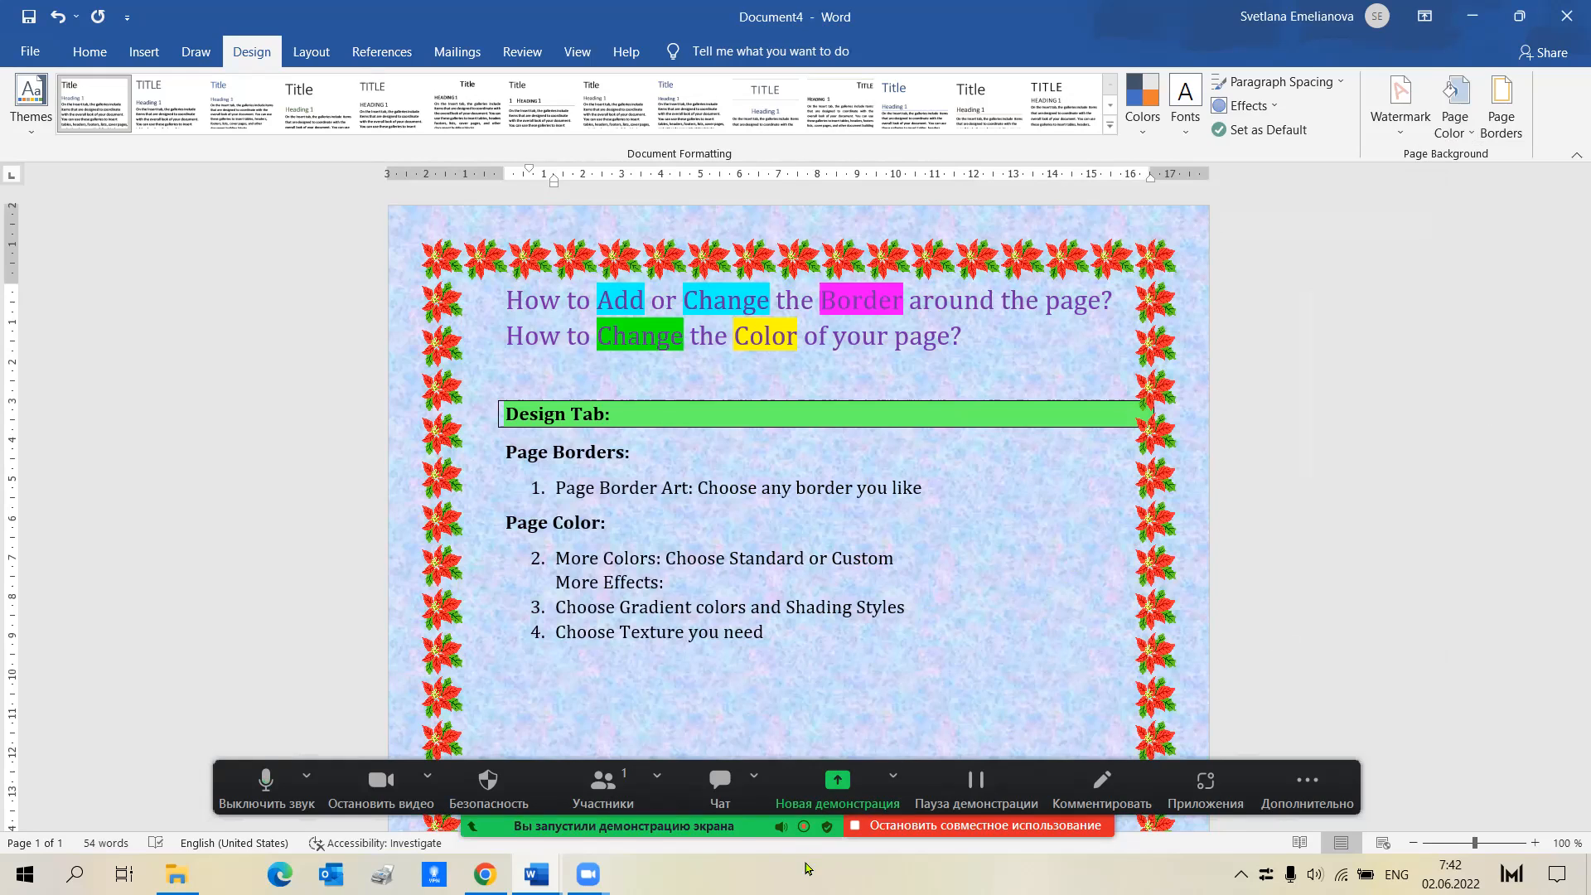